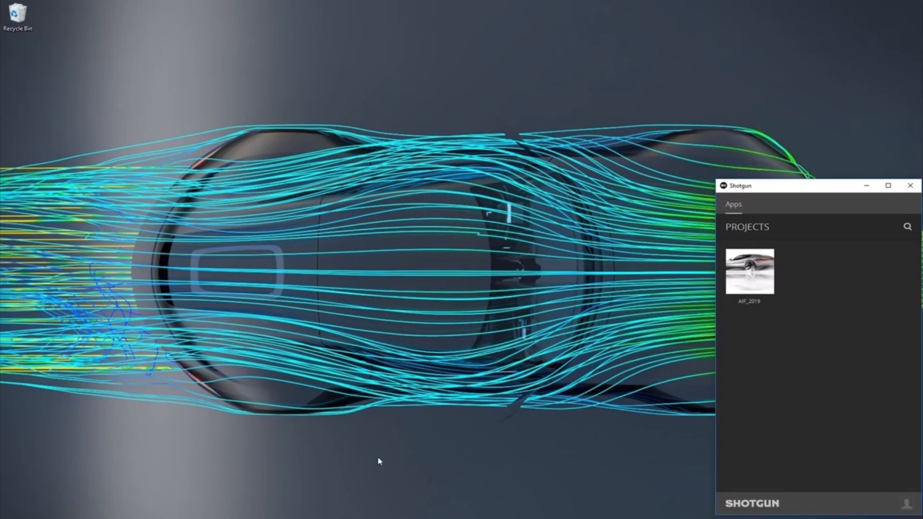
mouse_move(773, 195)
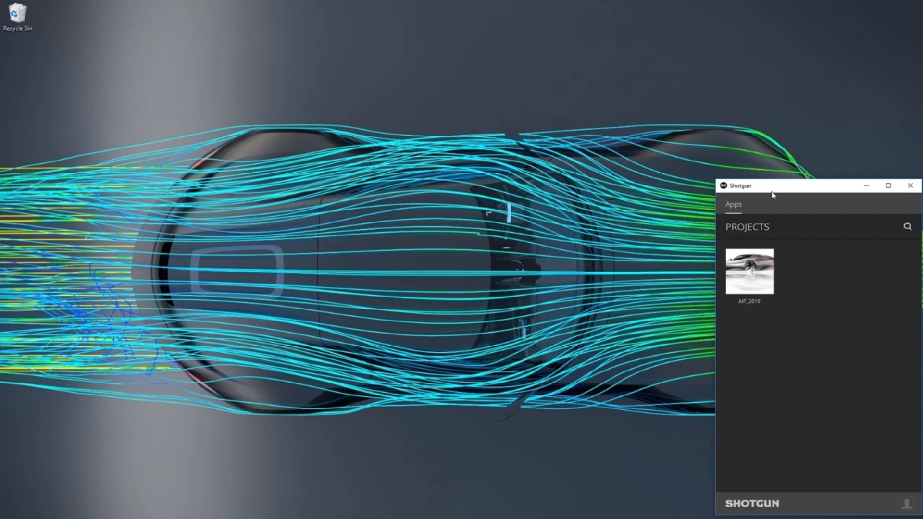
mouse_move(727, 315)
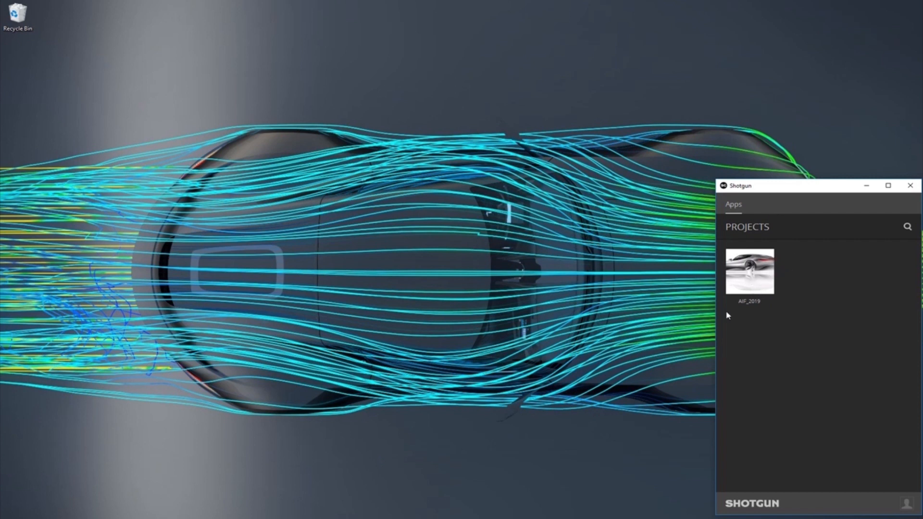
mouse_move(748, 287)
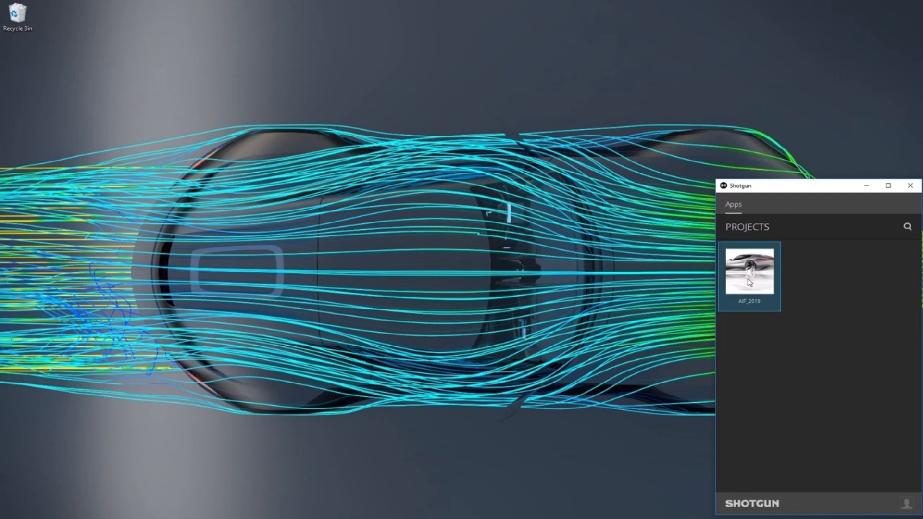
Open the AIF_2019 project from the Shotgun Desktop Projects tab
click(749, 276)
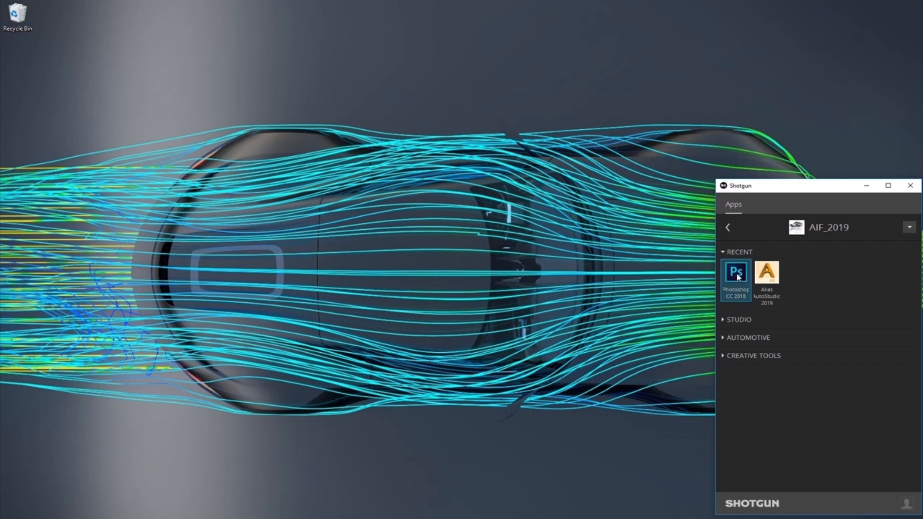
mouse_move(735, 273)
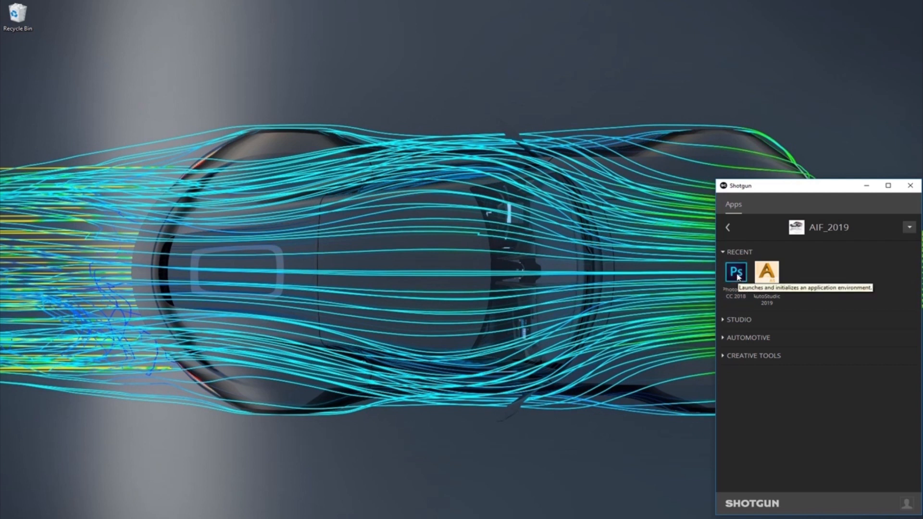
Launch Photoshop CC 2018 for the AIF_2019 project
click(737, 271)
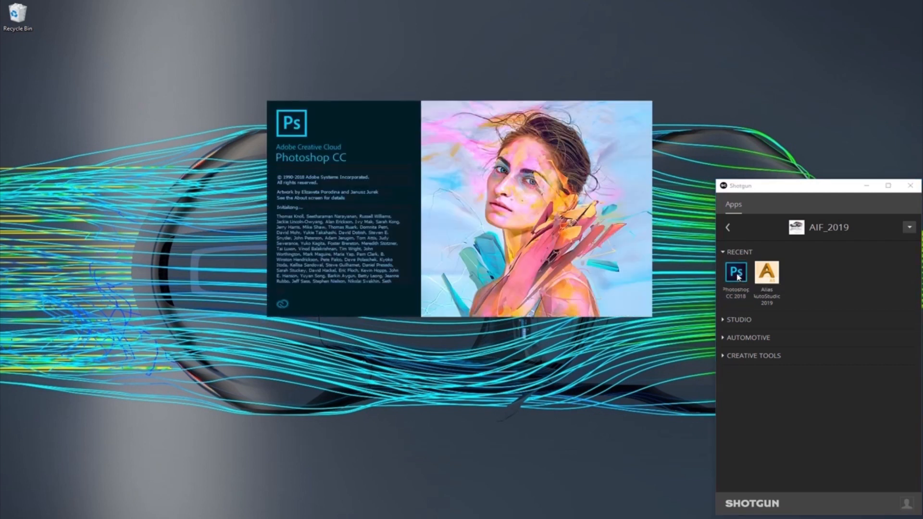
click(737, 273)
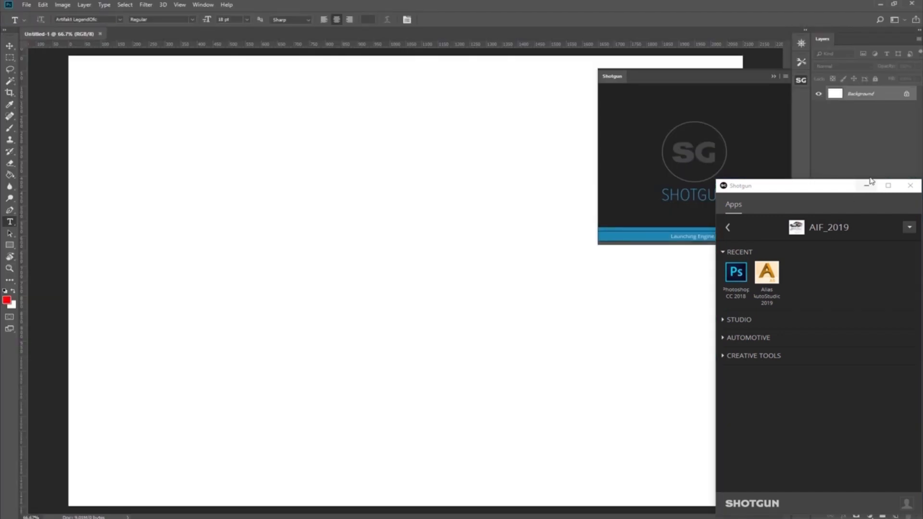
click(911, 186)
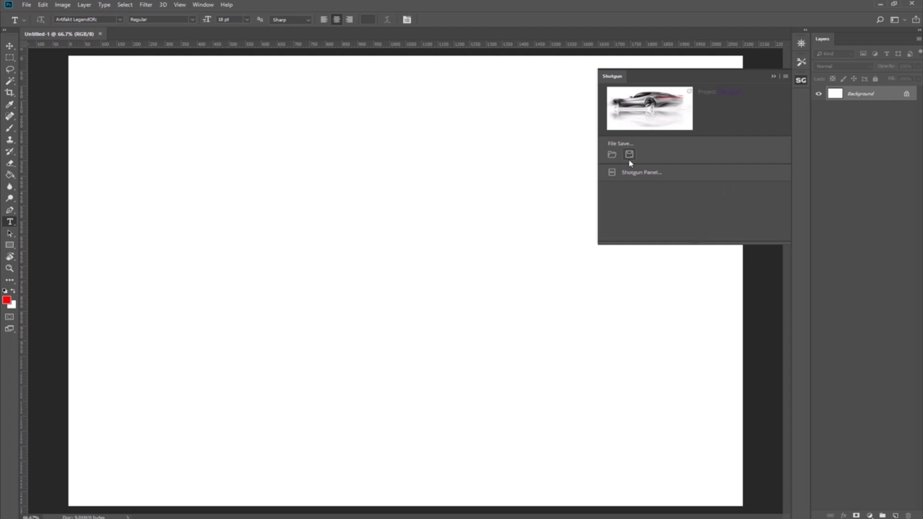
mouse_move(612, 154)
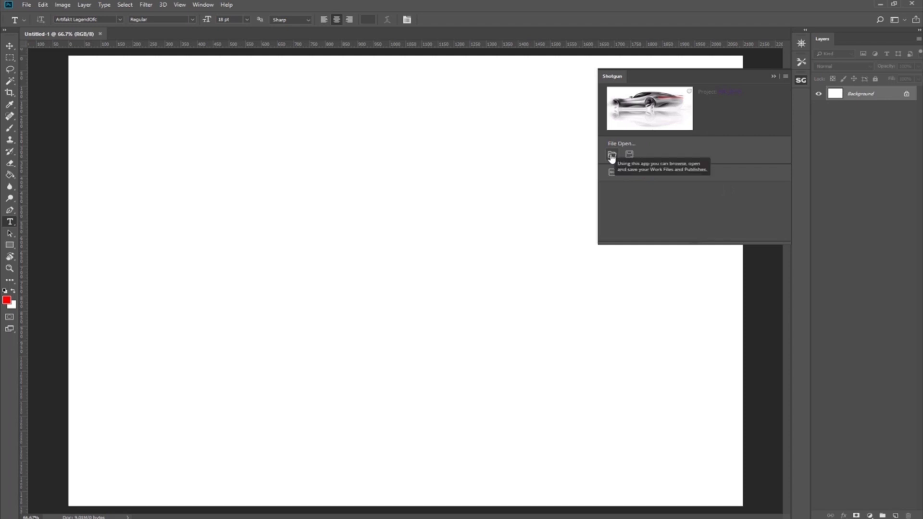
Browse the Shotgun file browser to the empty Design task of Design Theme 01
click(612, 154)
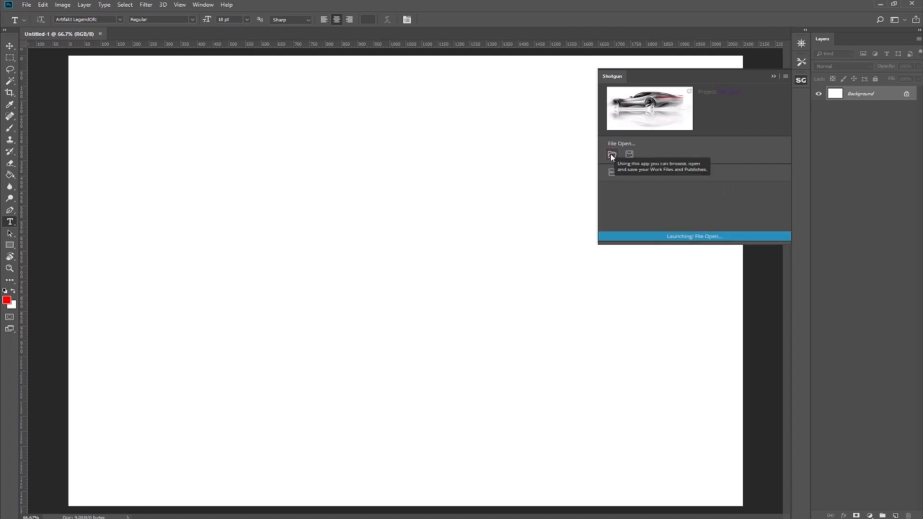
click(611, 154)
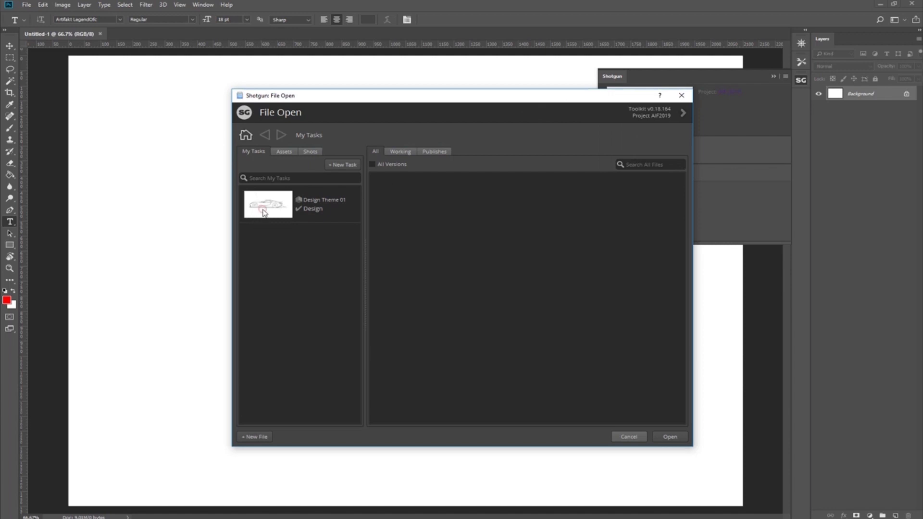
click(299, 204)
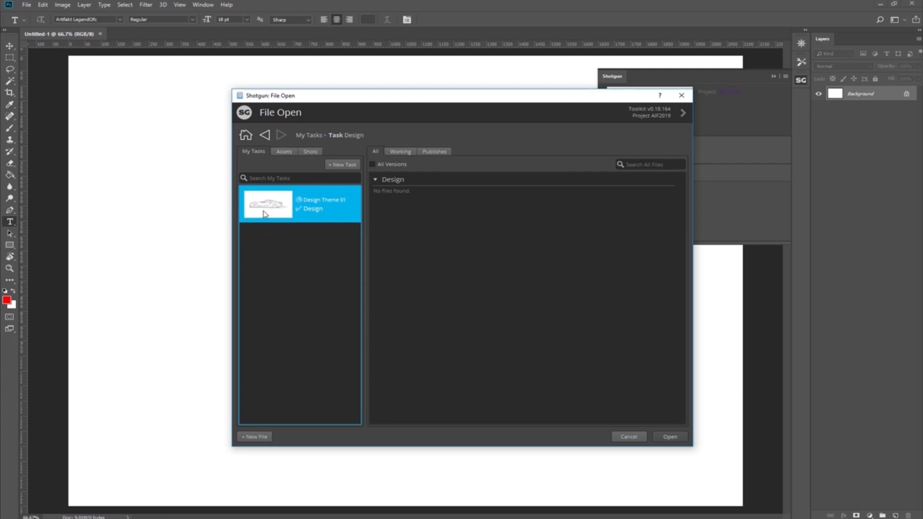
mouse_move(266, 213)
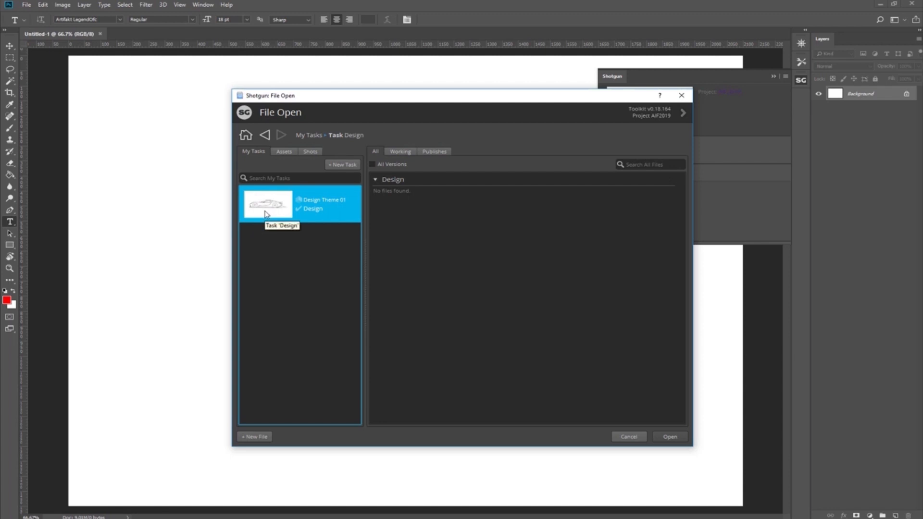
mouse_move(322, 338)
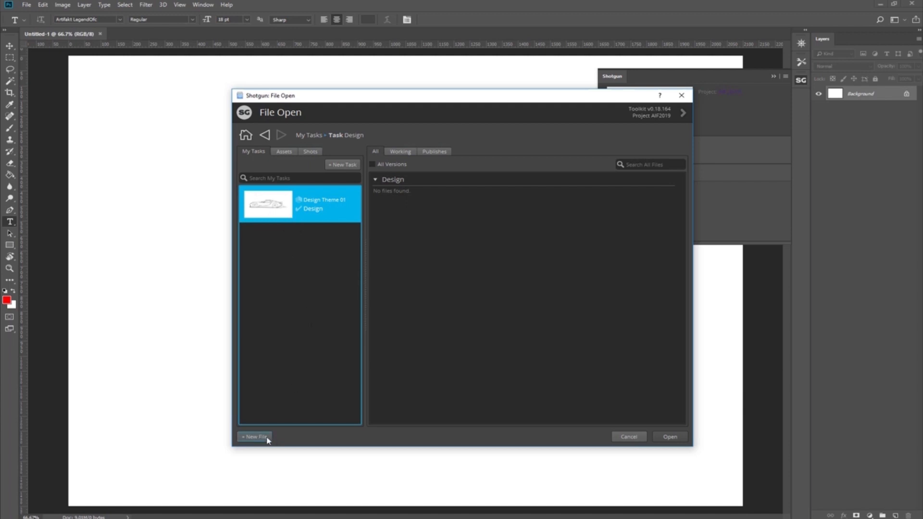
Start a new sketch file and name it 'aurora' in Shotgun File Save
click(255, 437)
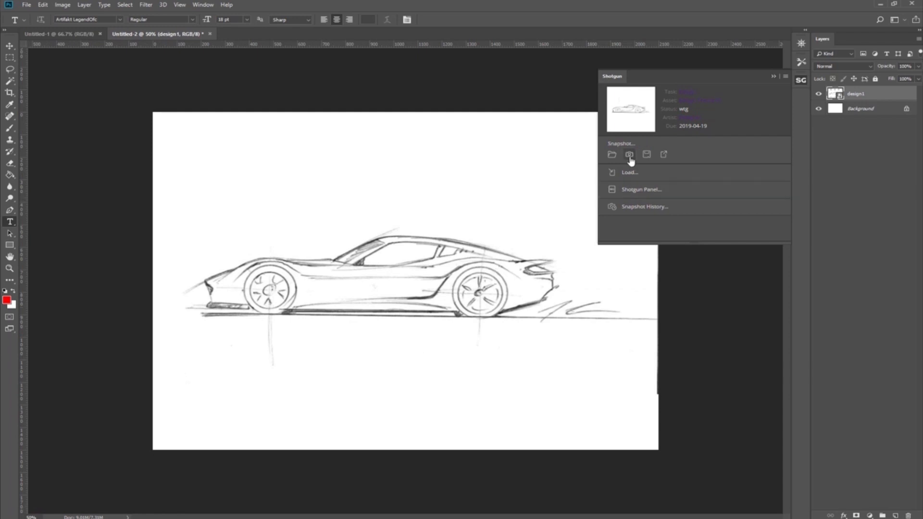
mouse_move(647, 155)
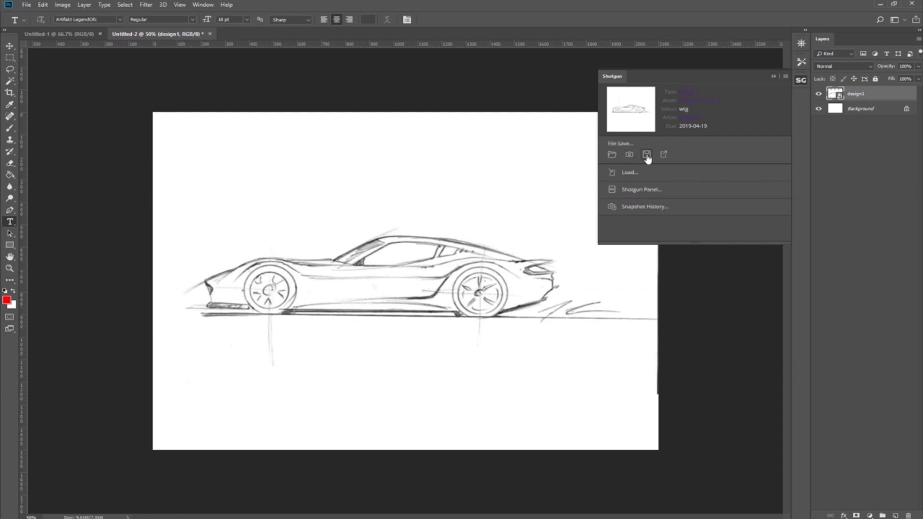
click(646, 154)
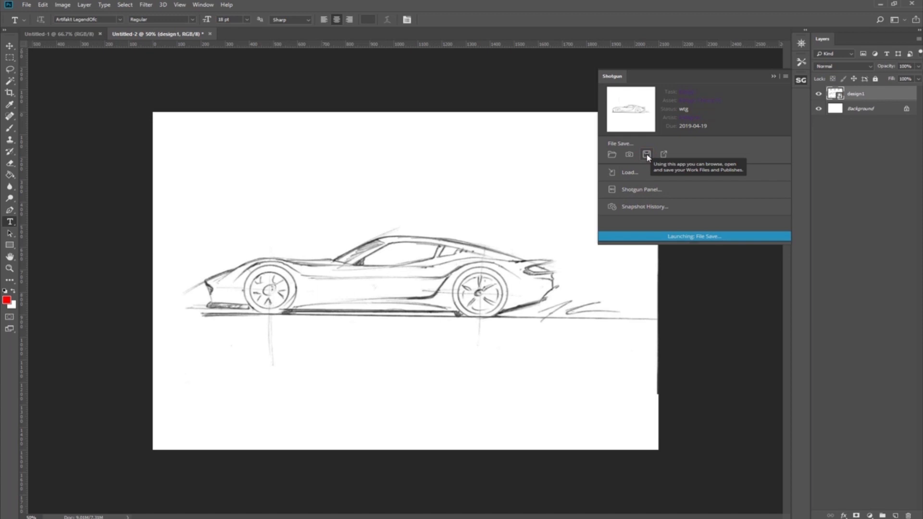
click(646, 154)
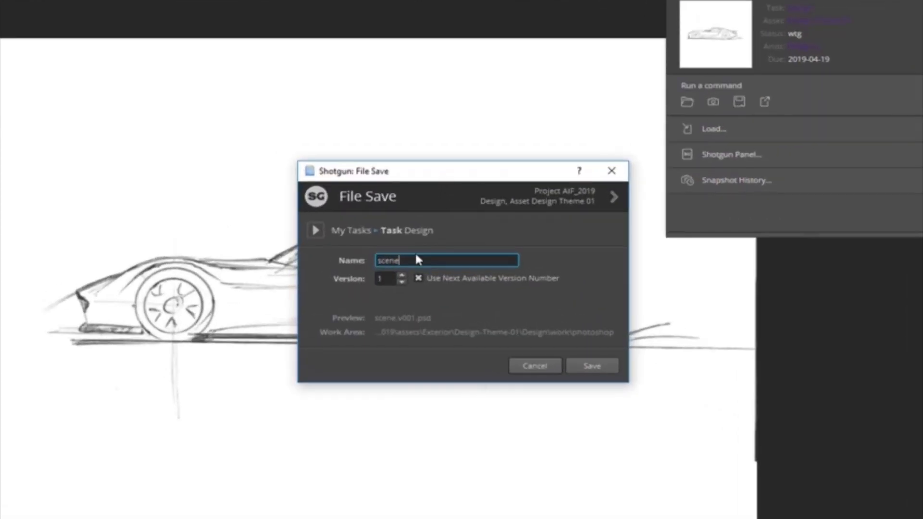
double_click(387, 260)
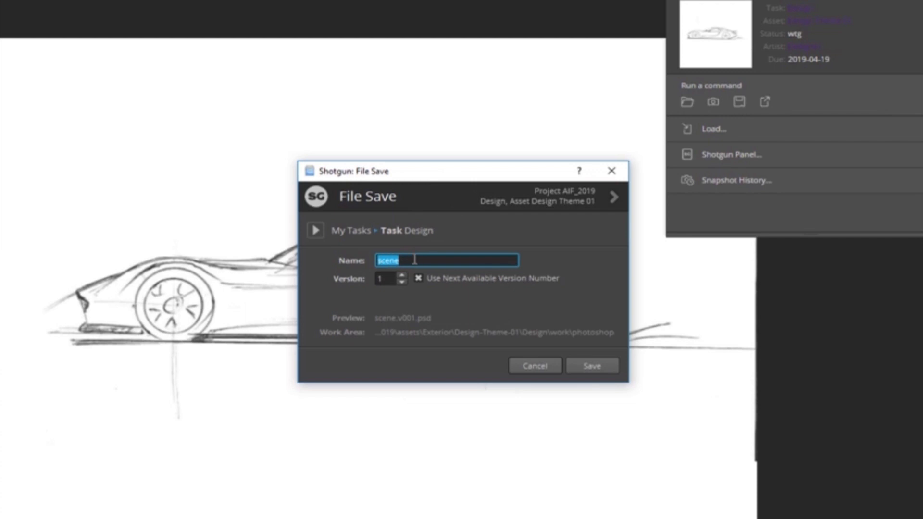
text(a)
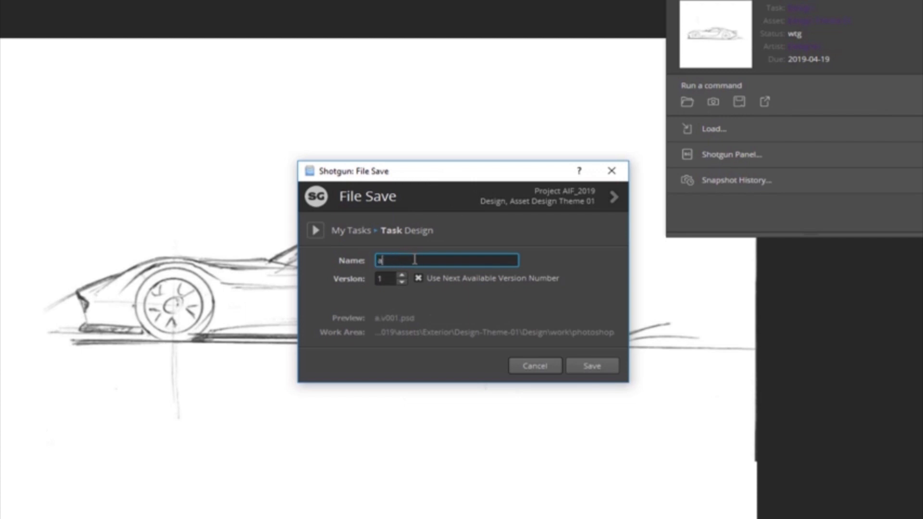
text(urora)
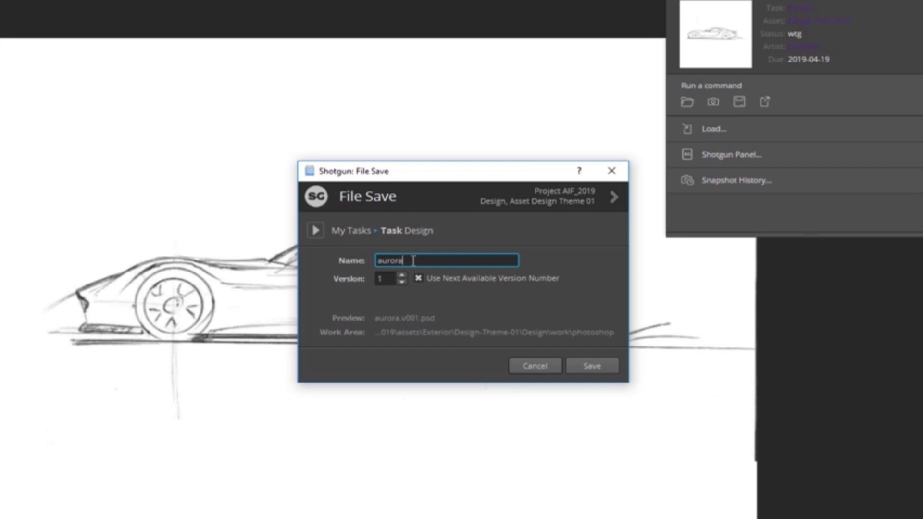
mouse_move(386, 288)
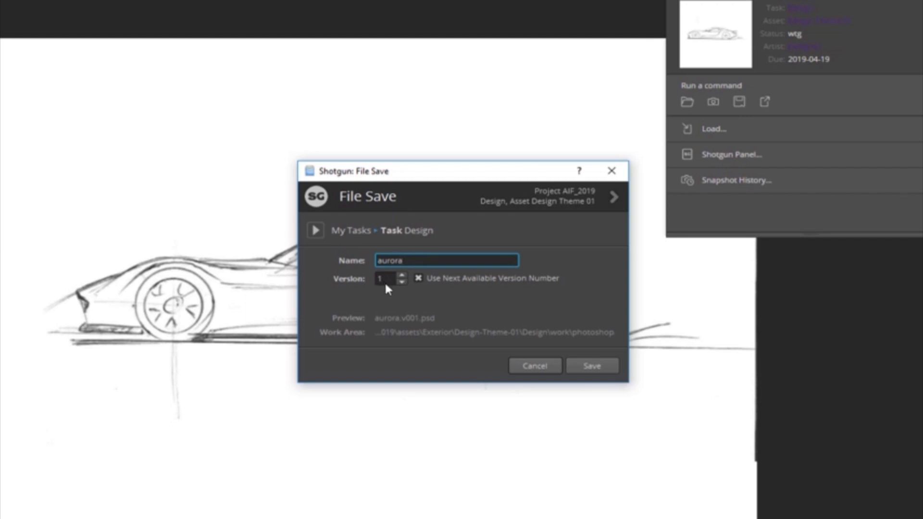
mouse_move(407, 324)
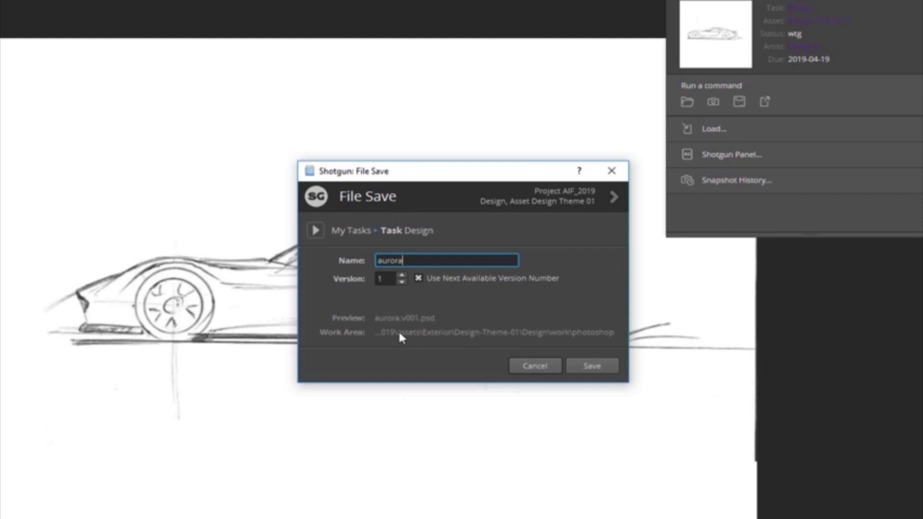
mouse_move(612, 341)
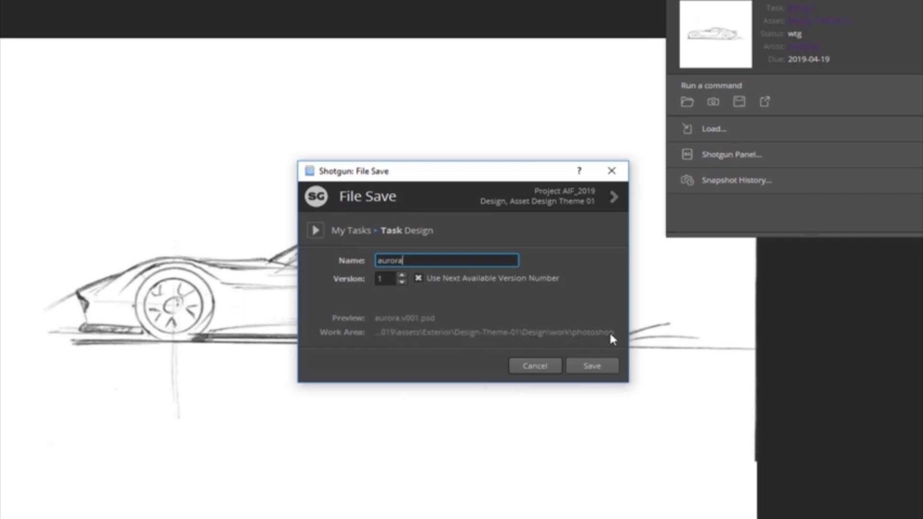
mouse_move(393, 335)
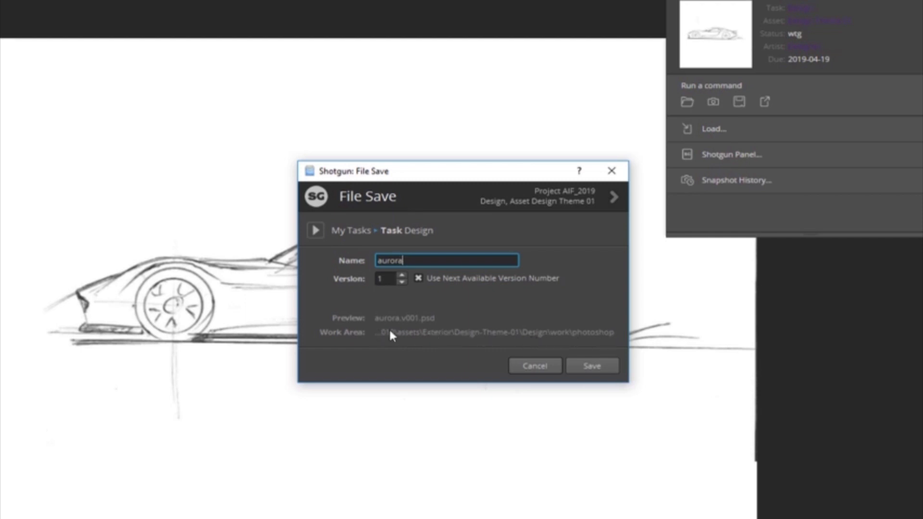
mouse_move(394, 338)
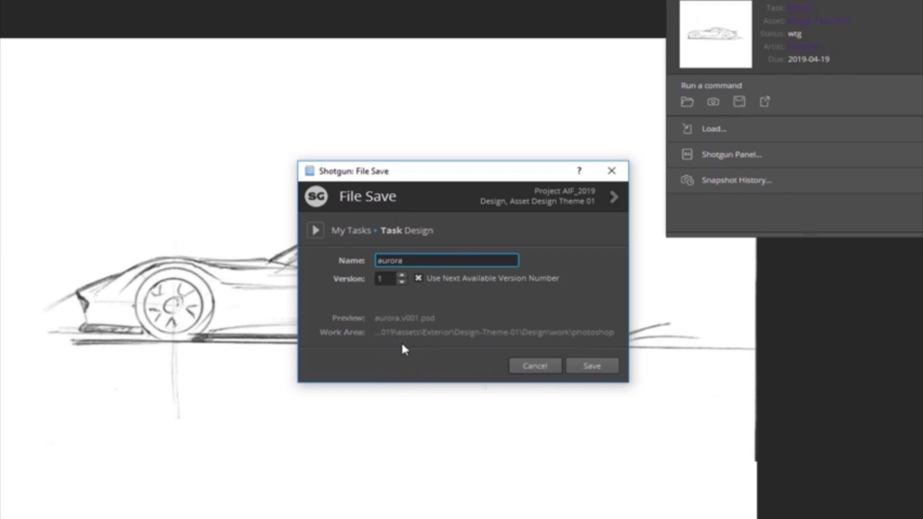
mouse_move(592, 365)
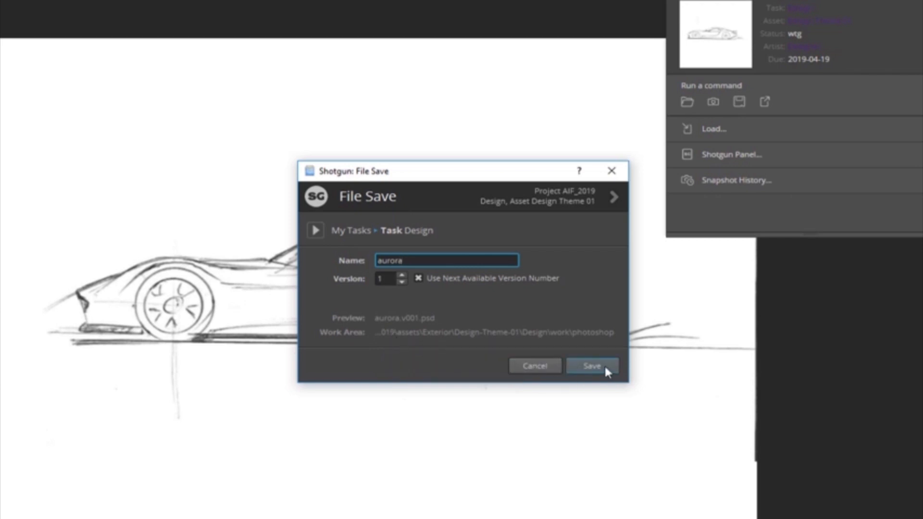
Save the sketch as aurora.v001.psd and publish it to Shotgun for review
click(592, 365)
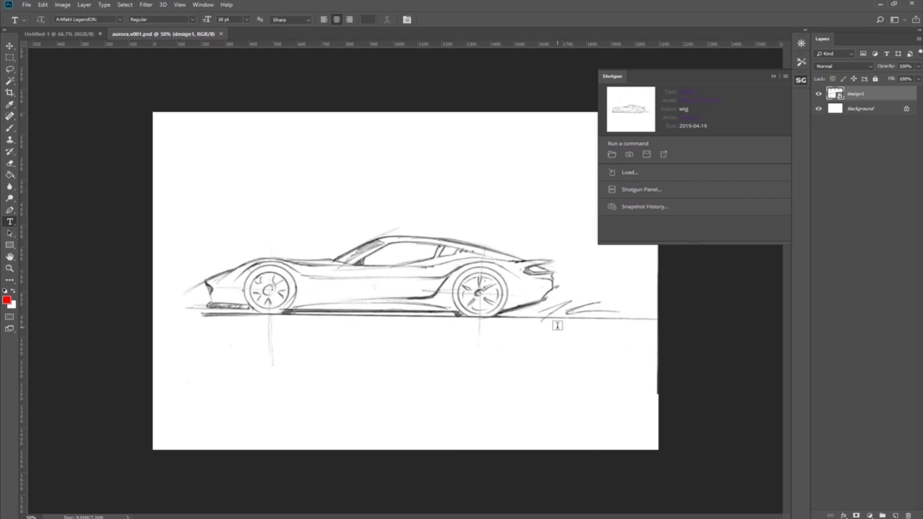
mouse_move(663, 155)
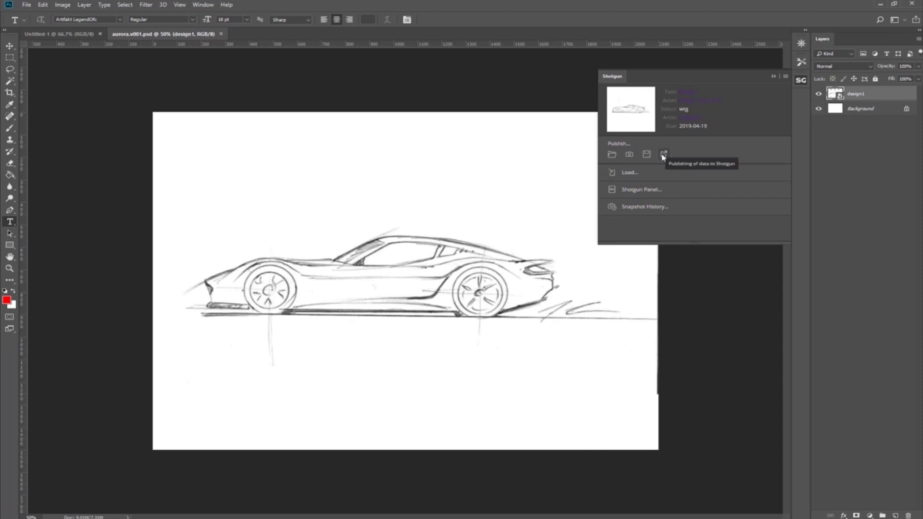
click(663, 154)
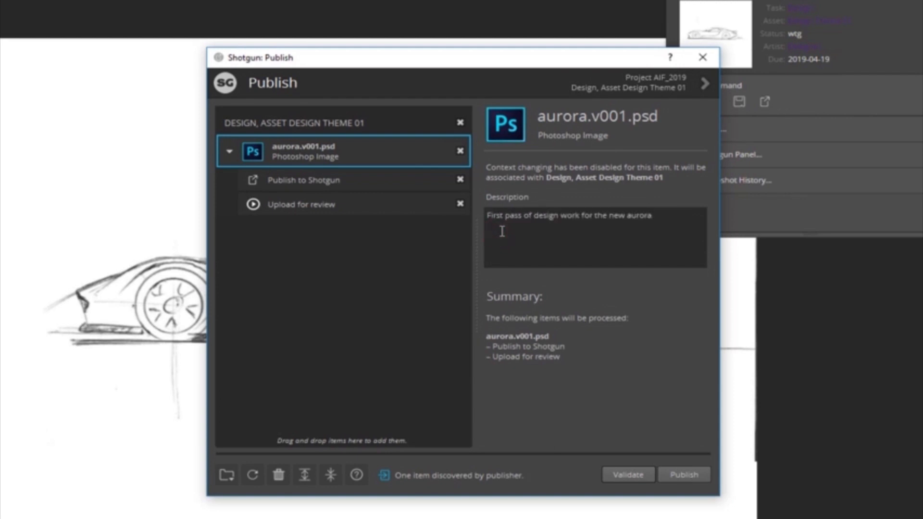
click(683, 475)
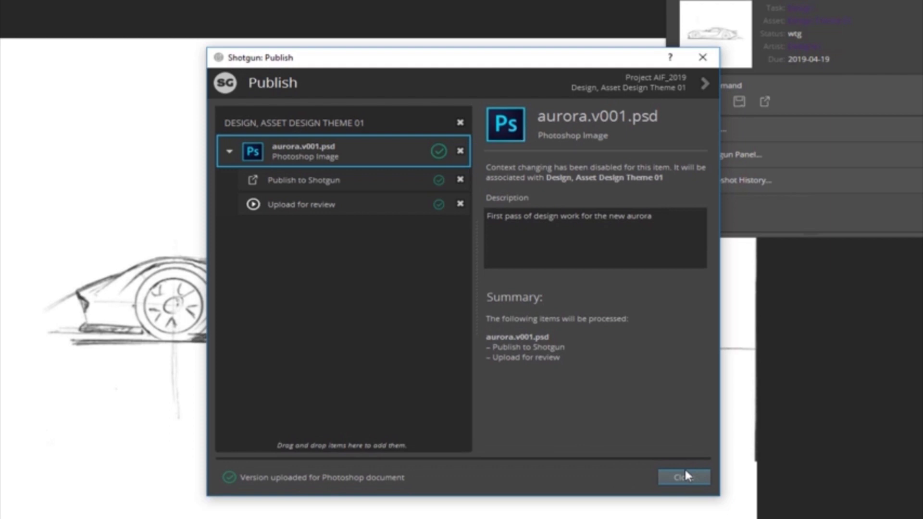
click(683, 477)
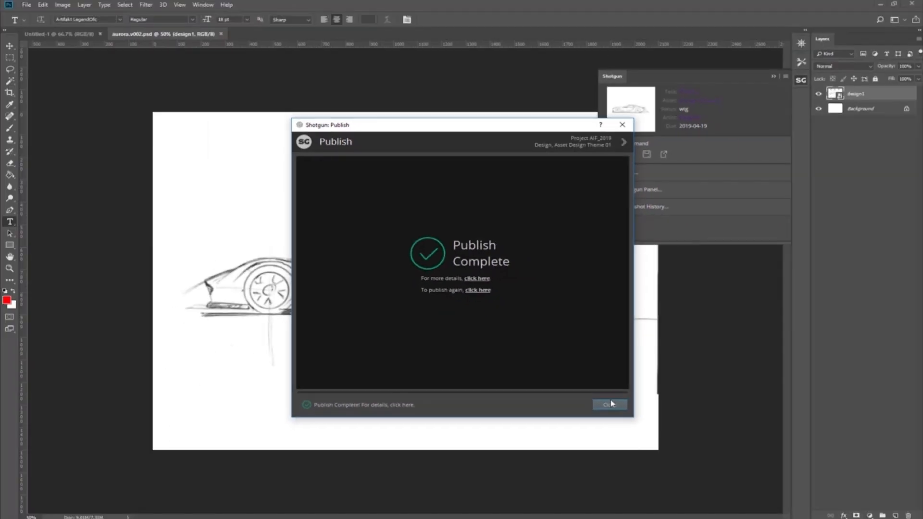
click(609, 405)
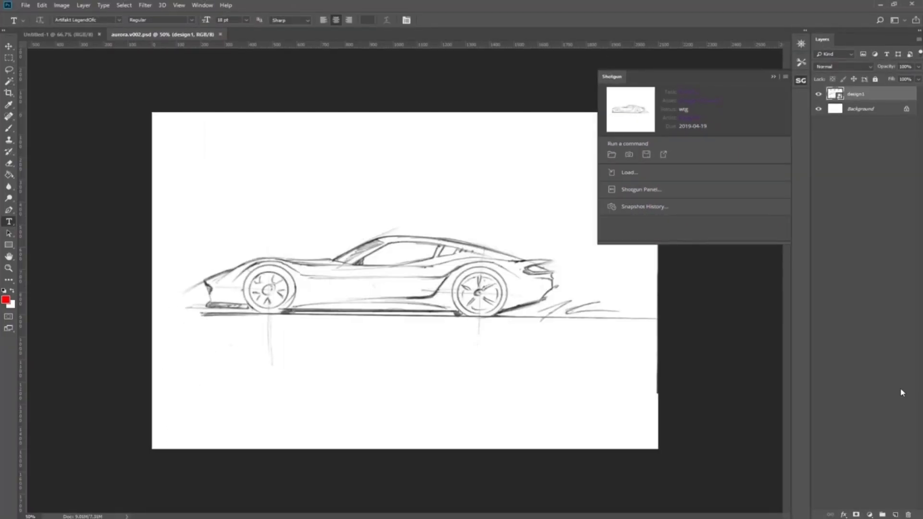
Create and save the aurora2 and aurora3 sketches in the Design task, publishing aurora3
click(612, 154)
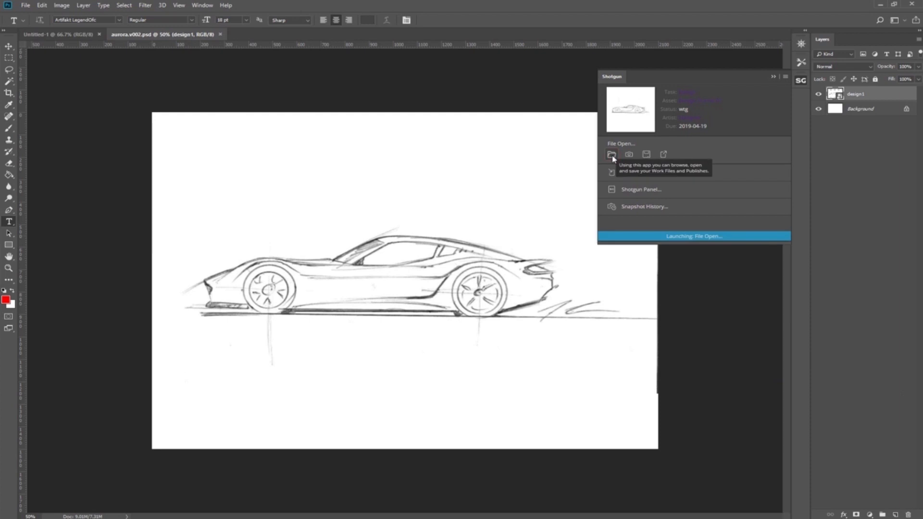
click(611, 155)
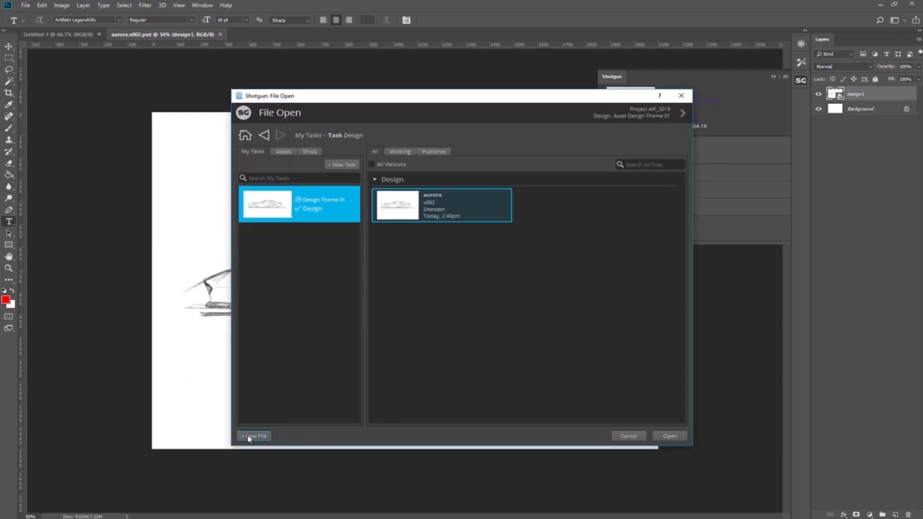
click(253, 436)
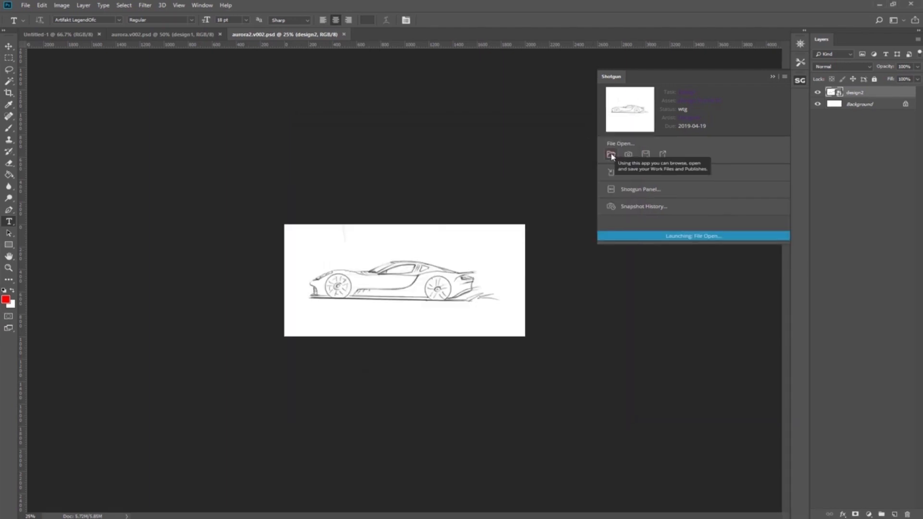
click(611, 154)
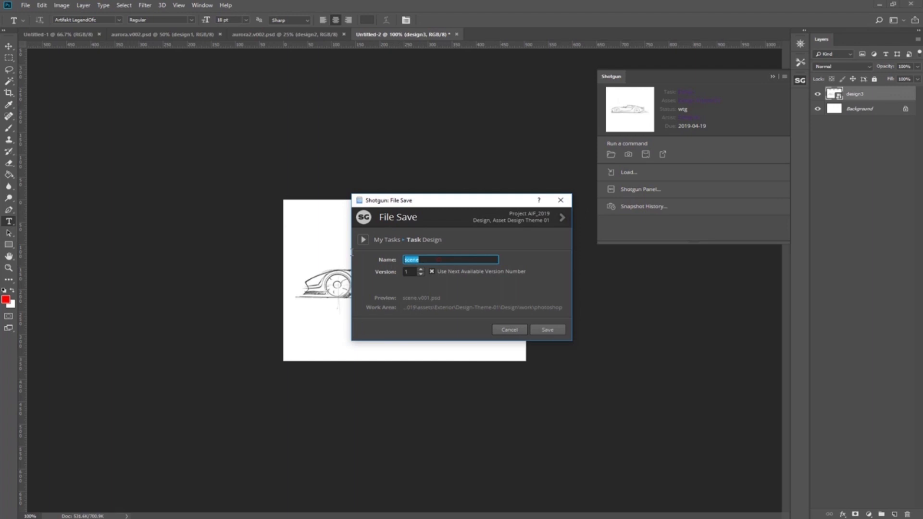
click(546, 329)
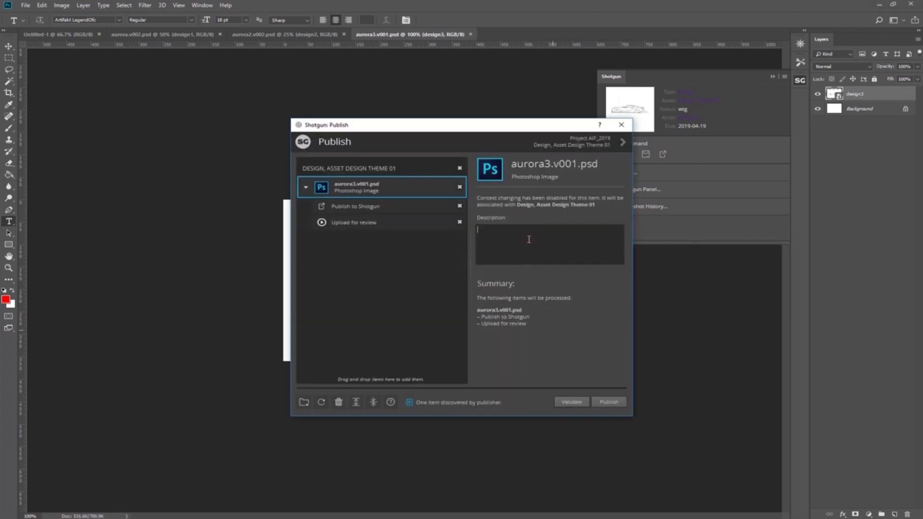
click(609, 402)
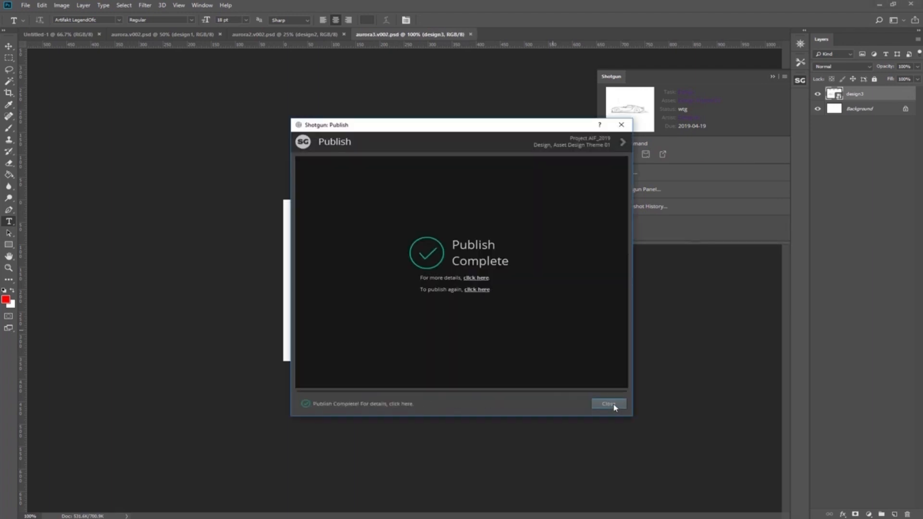
click(476, 278)
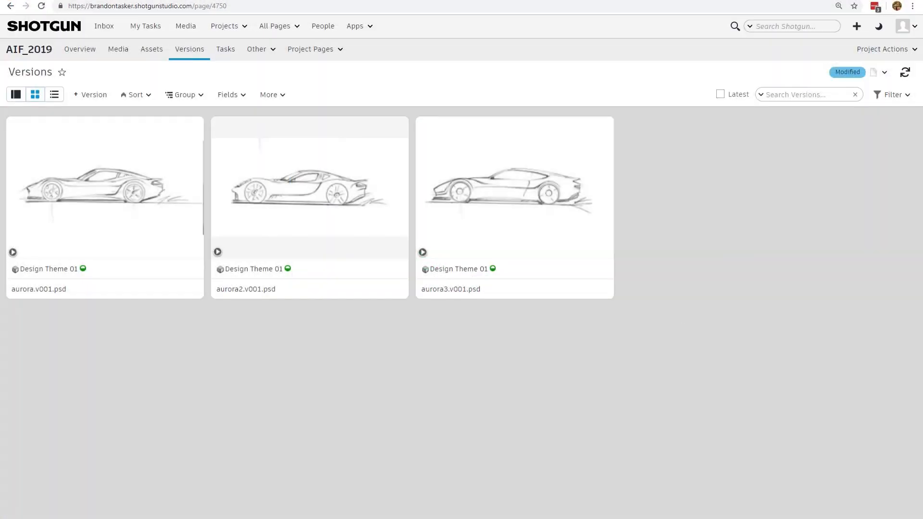
mouse_move(685, 318)
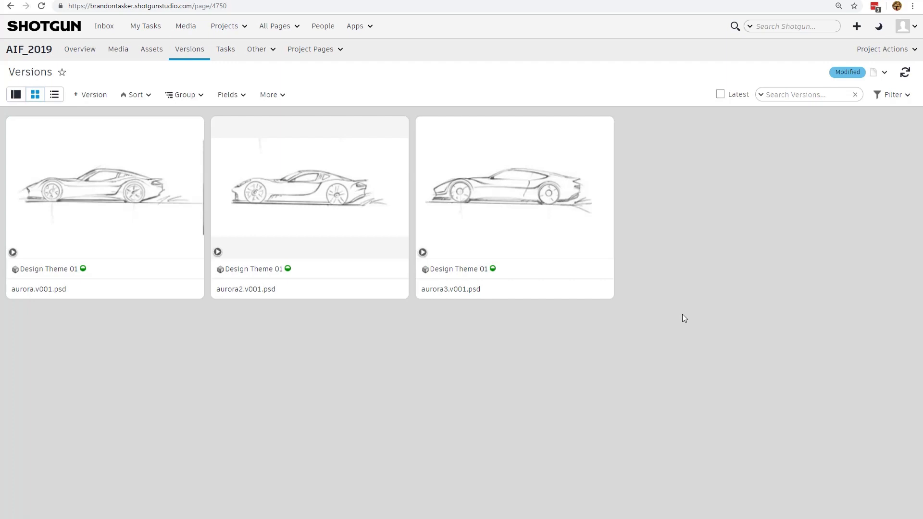
mouse_move(170, 224)
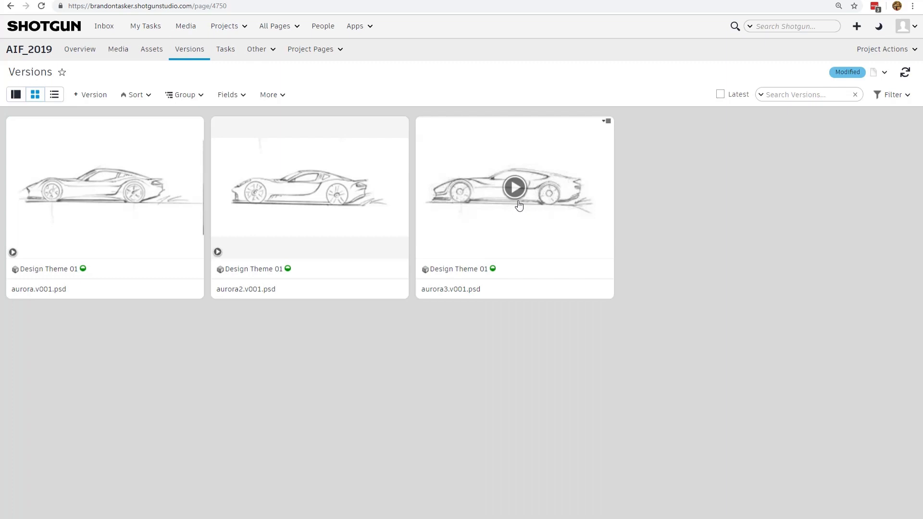
mouse_move(327, 144)
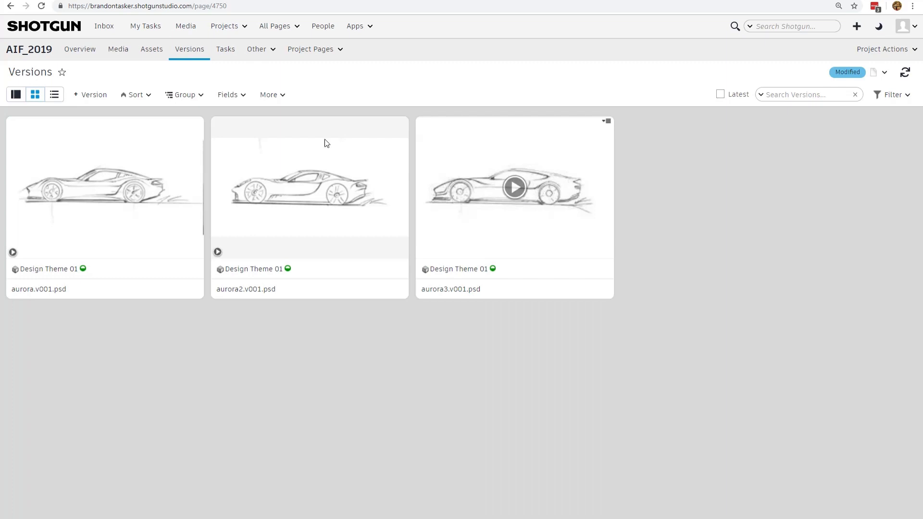
Open the AIF_2019 Media playlists area in Shotgun
click(118, 49)
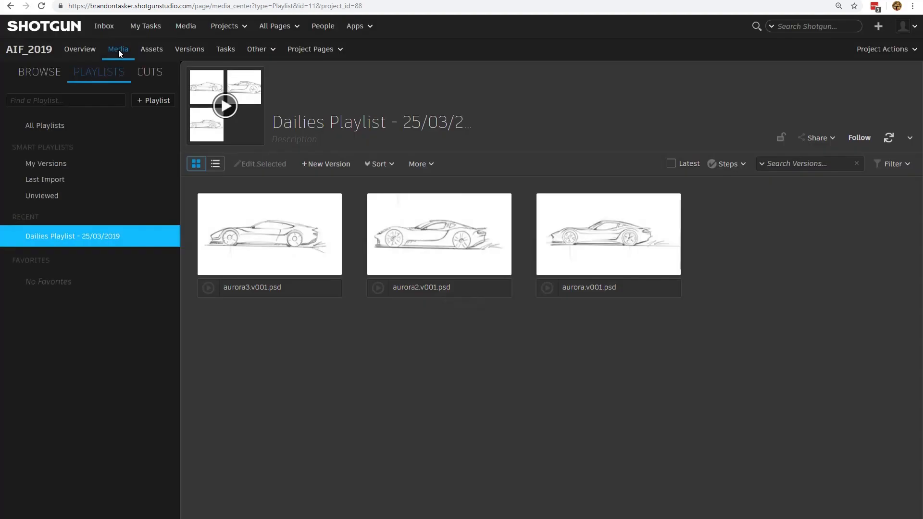
mouse_move(111, 241)
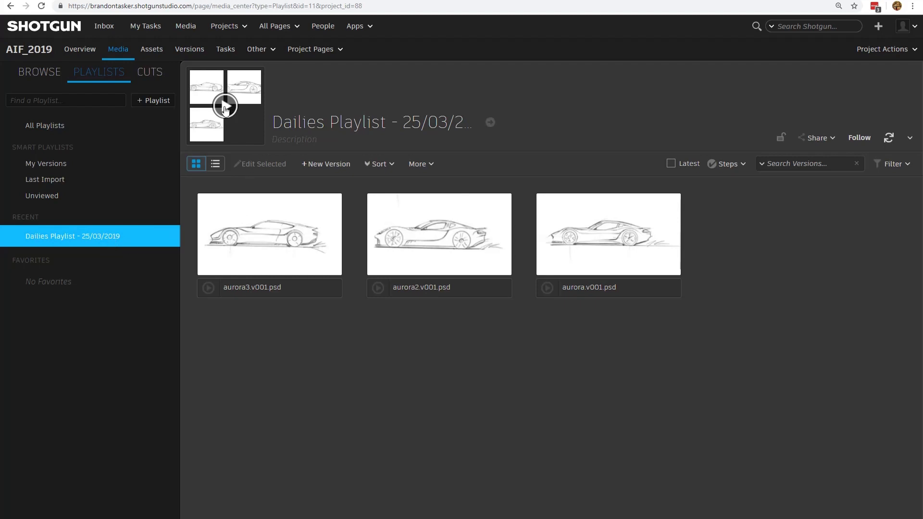
Play the Dailies Playlist and step through the aurora2 and aurora sketches with their notes
click(225, 107)
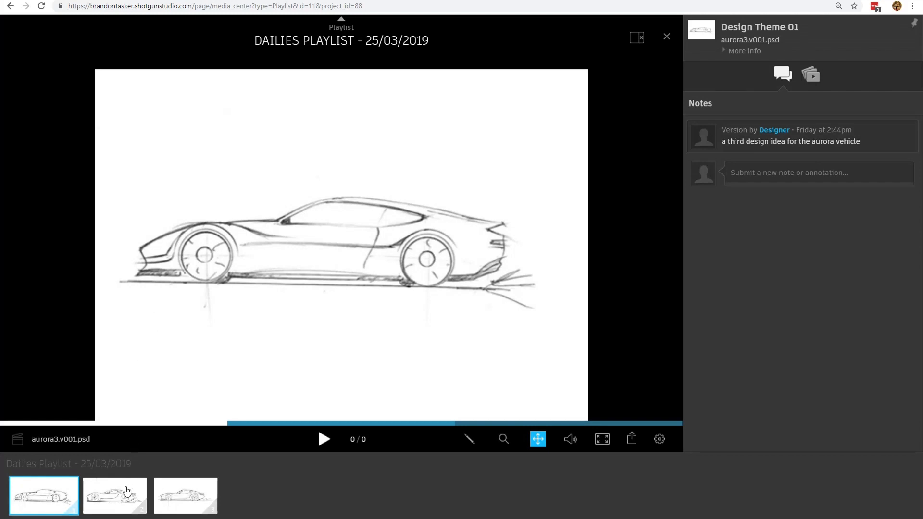
click(115, 495)
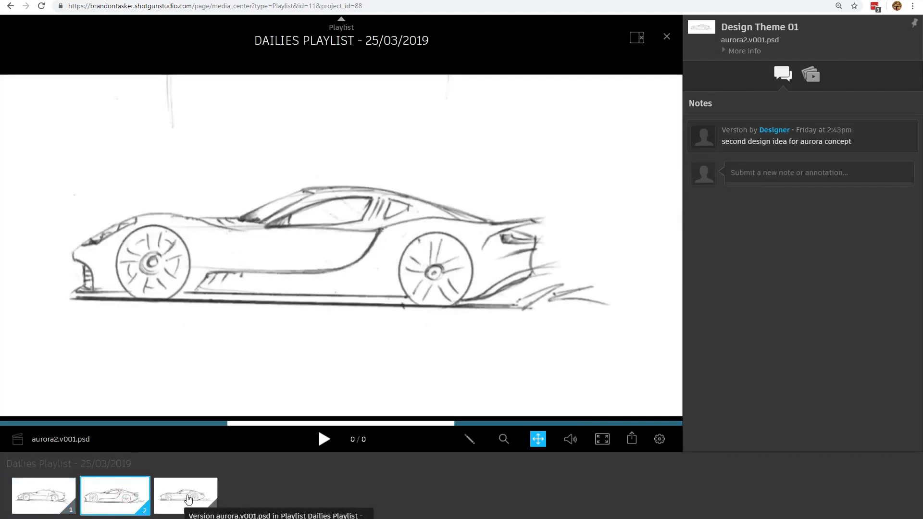
click(115, 495)
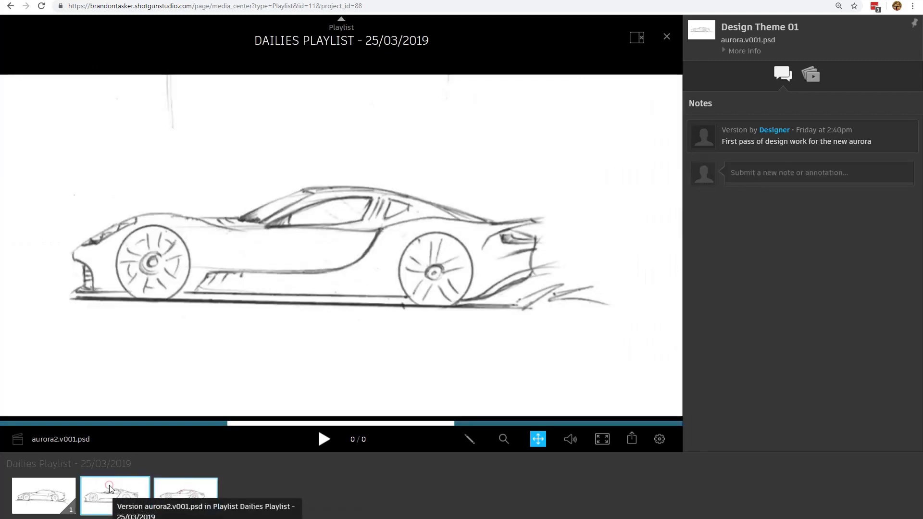
click(43, 495)
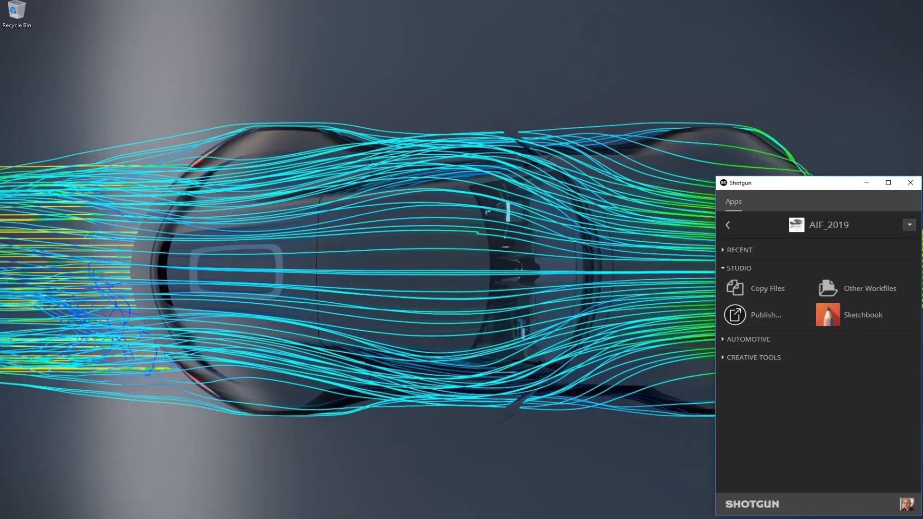
mouse_move(860, 315)
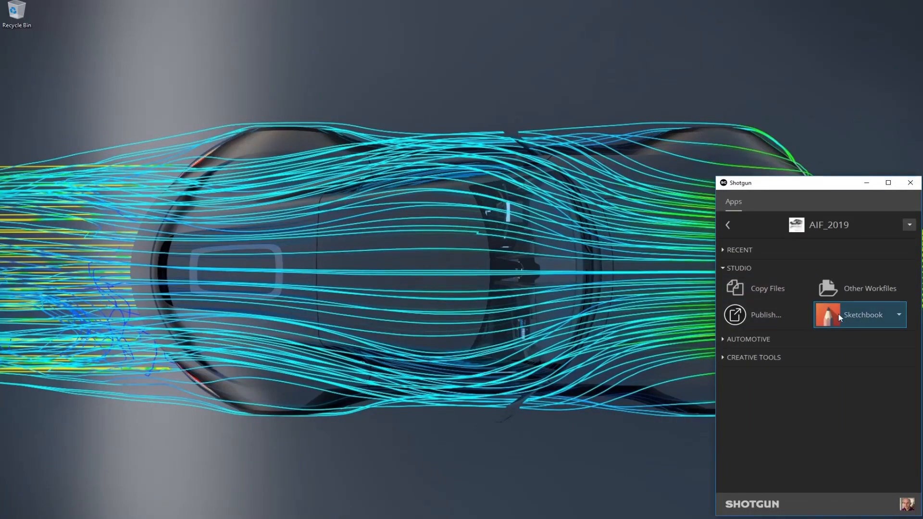
mouse_move(853, 314)
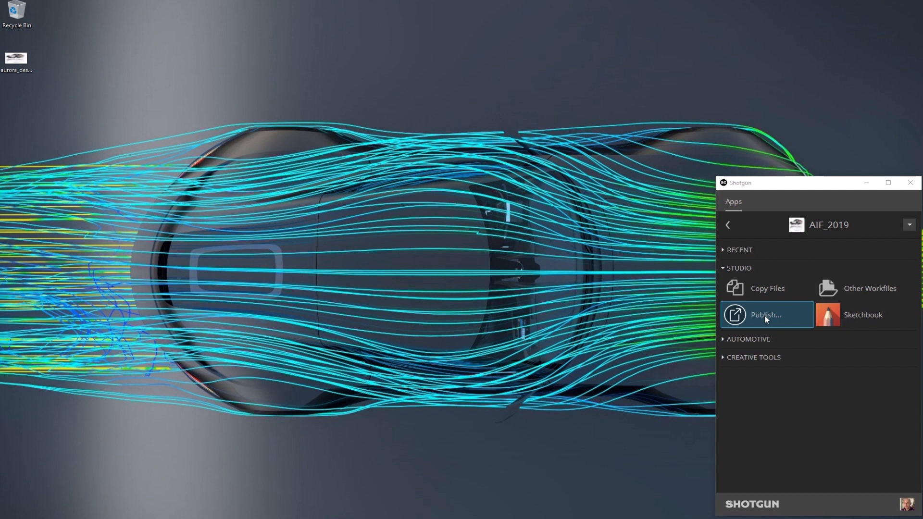
Launch the standalone Publish app from AIF_2019's Studio apps
click(766, 315)
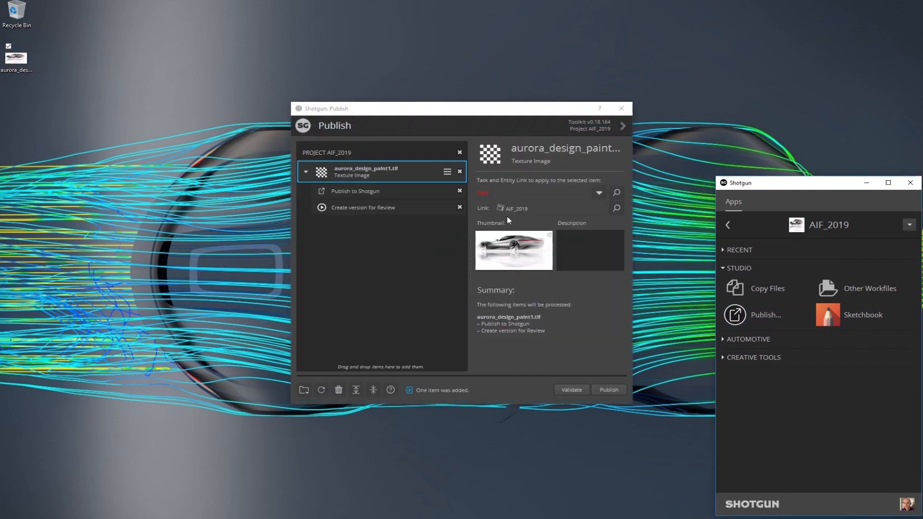
Link aurora_design_paint1.tif to the Design task, describe it 'Quick painting sketch for Aurora concept', and publish
click(598, 194)
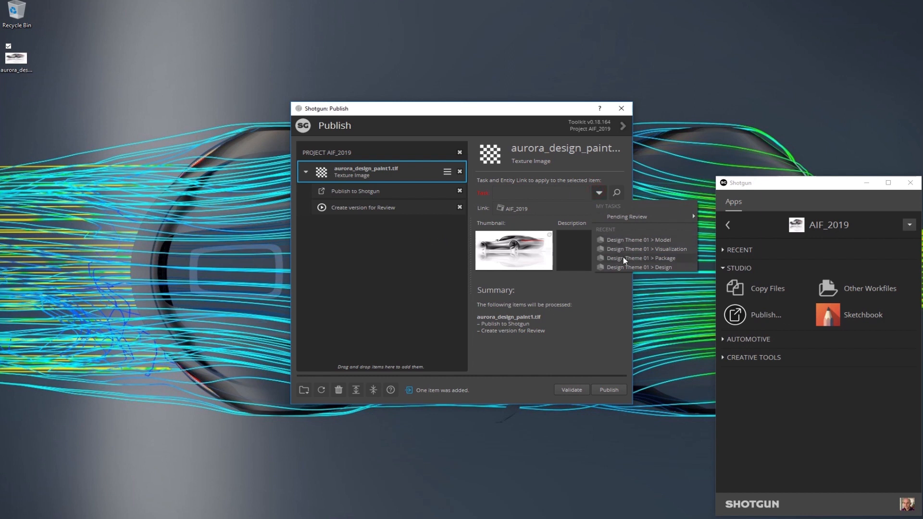
click(640, 267)
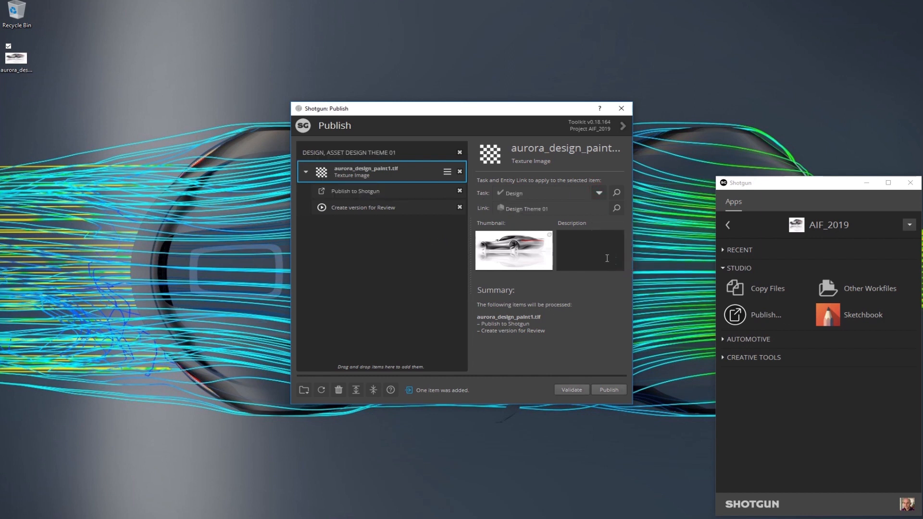
click(586, 250)
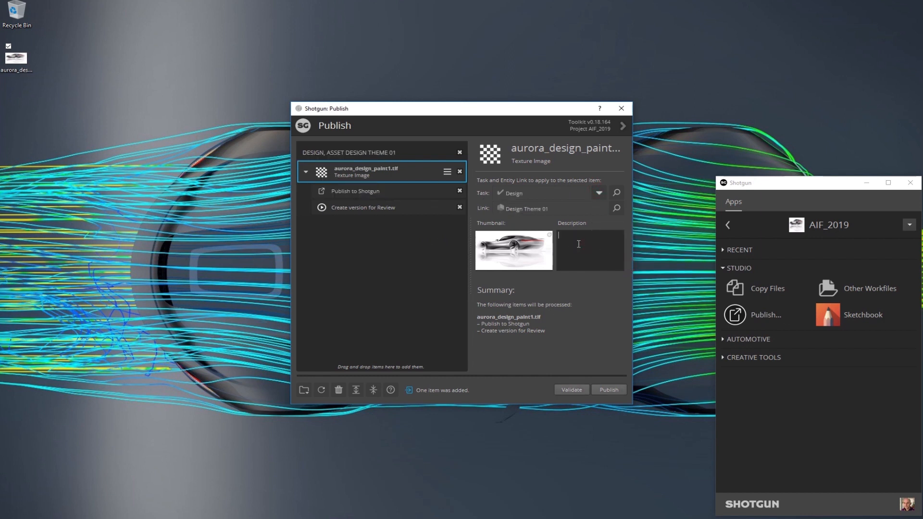
text(a)
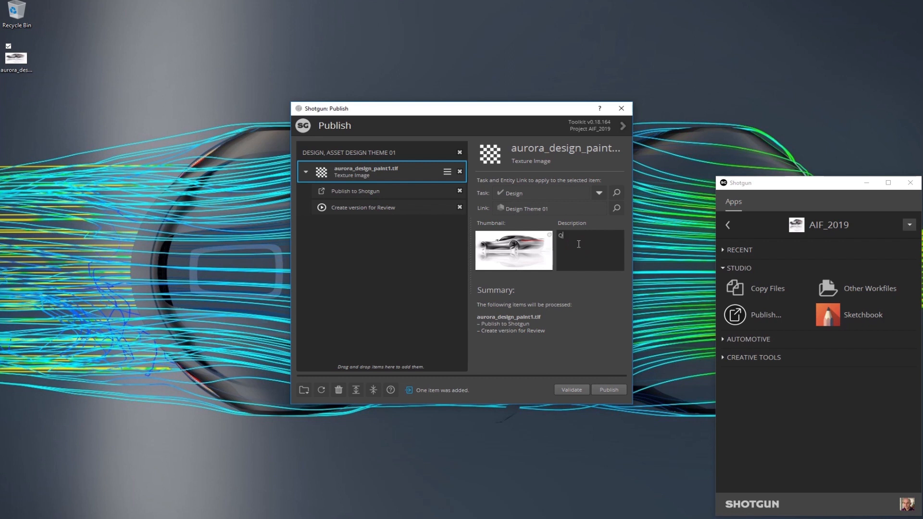
text(Quick painting sketch for Aurora concept)
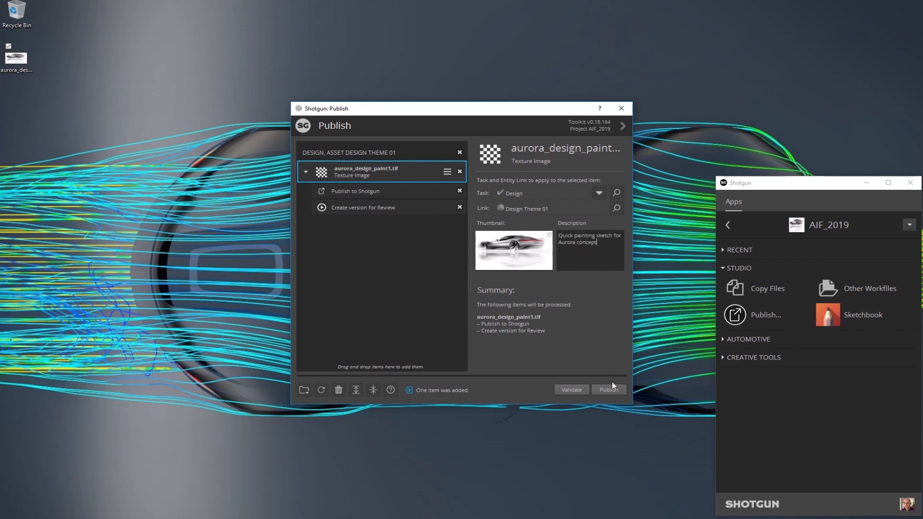
click(608, 390)
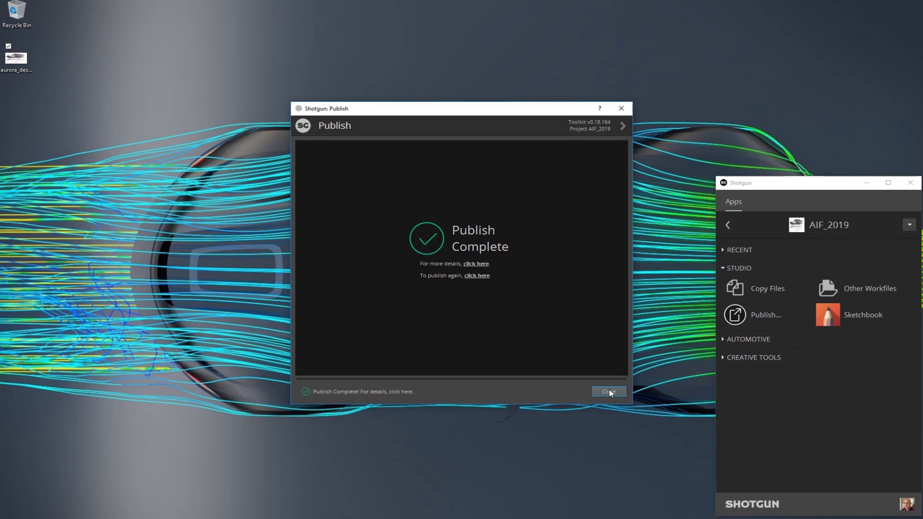
click(609, 391)
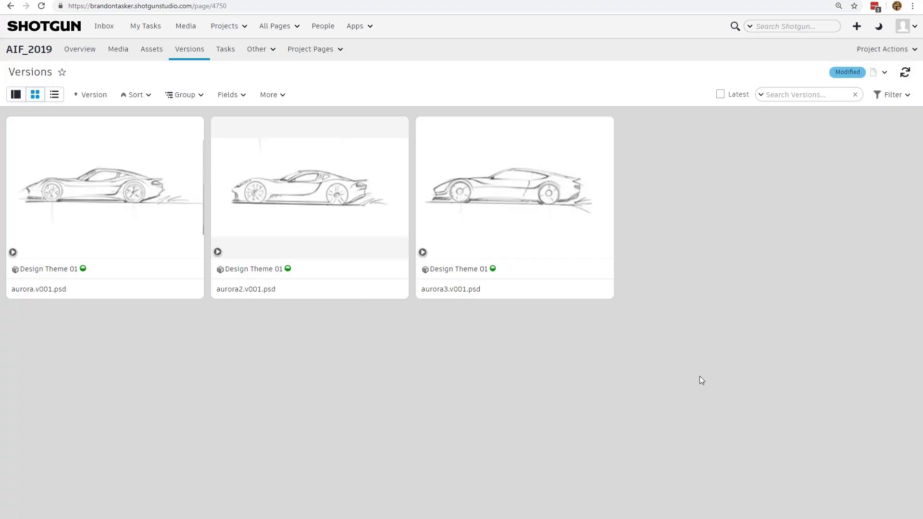
Refresh the Versions page to reveal the new auroradesignpaint.v001 version
click(905, 71)
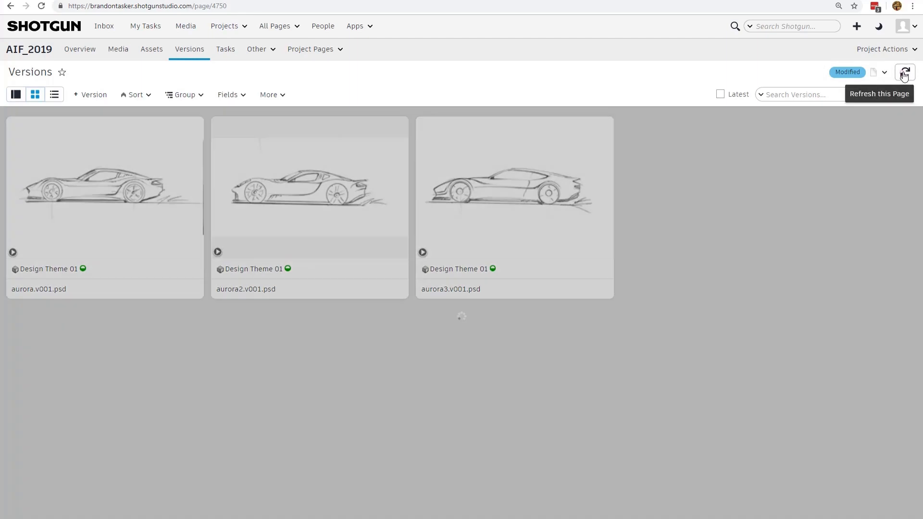
click(905, 72)
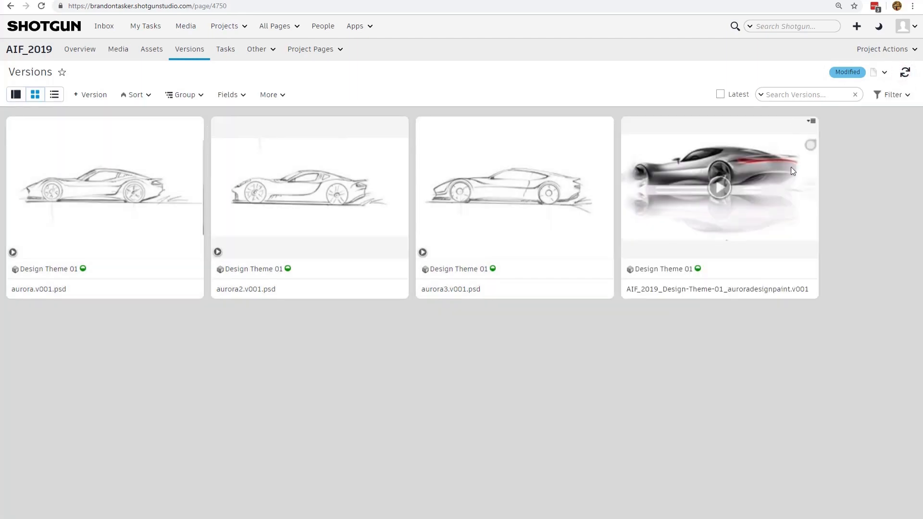
mouse_move(813, 256)
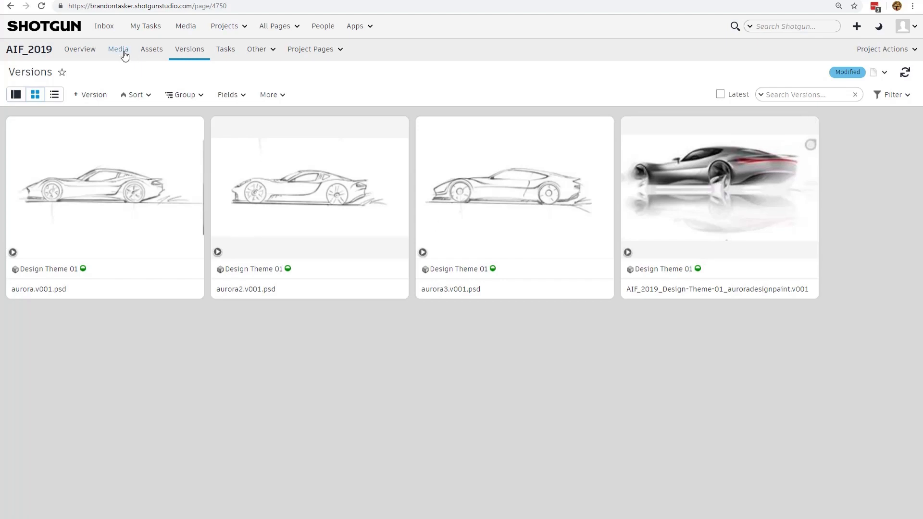
Add the unviewed painting version to Dailies Playlist - 25/03/2019 and play the playlist
click(118, 49)
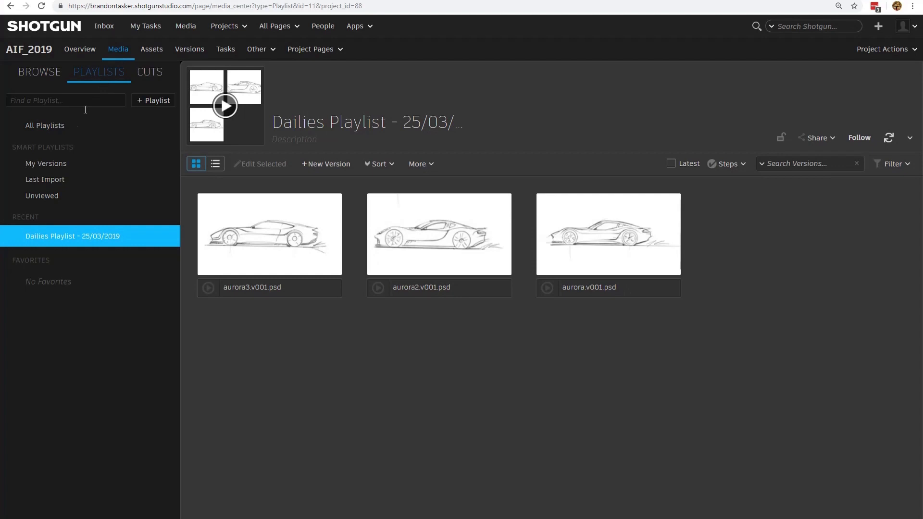
click(41, 196)
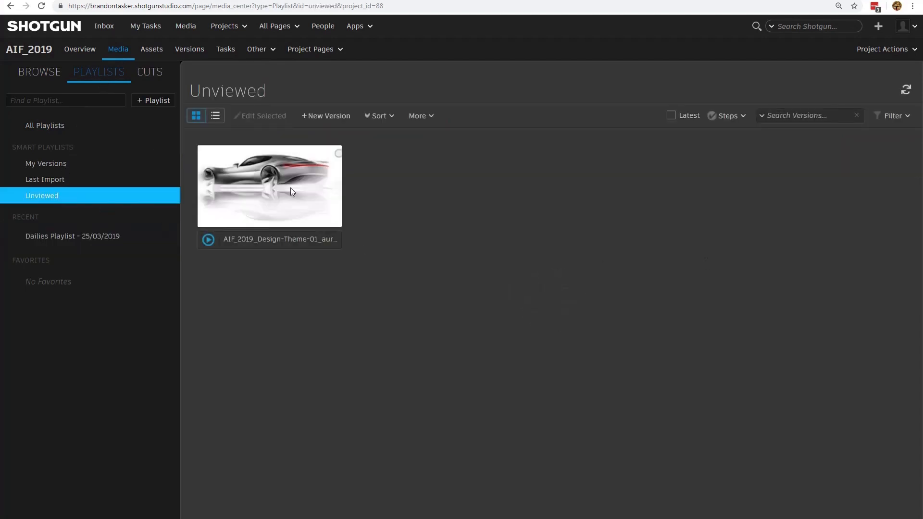
click(270, 185)
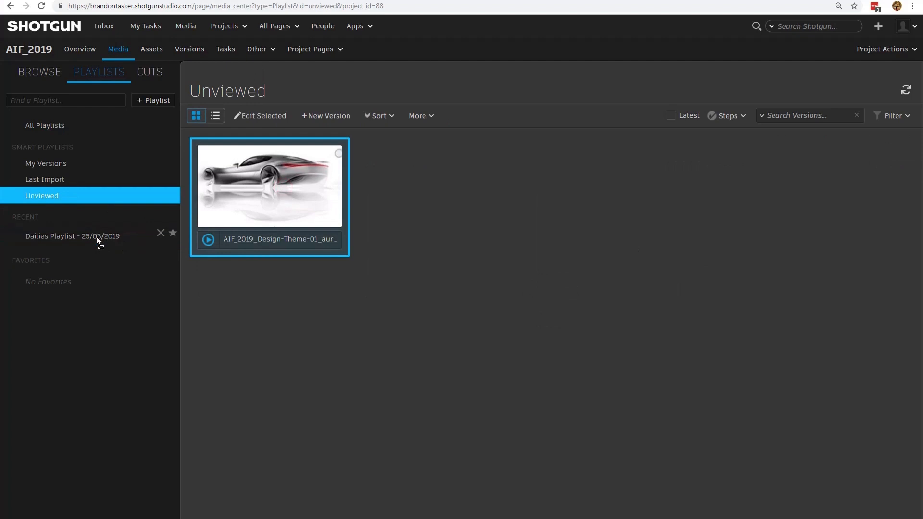
click(73, 236)
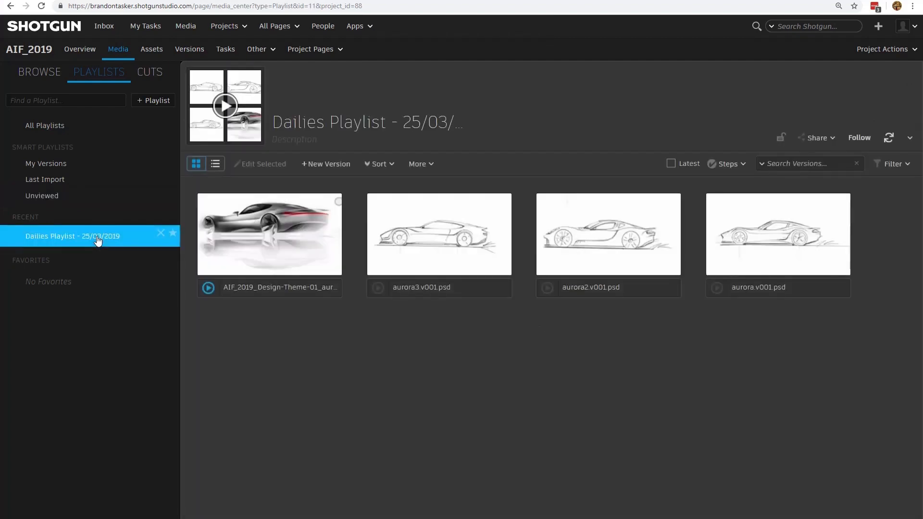
mouse_move(251, 154)
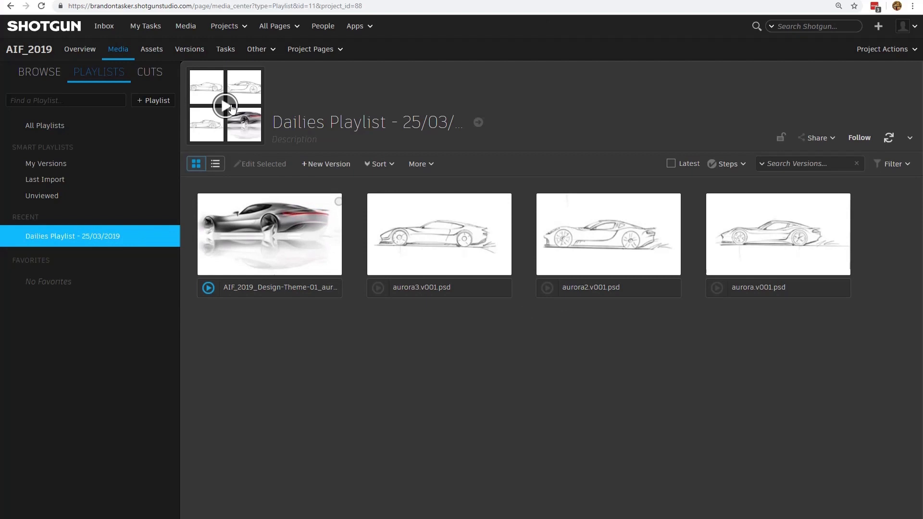
click(225, 106)
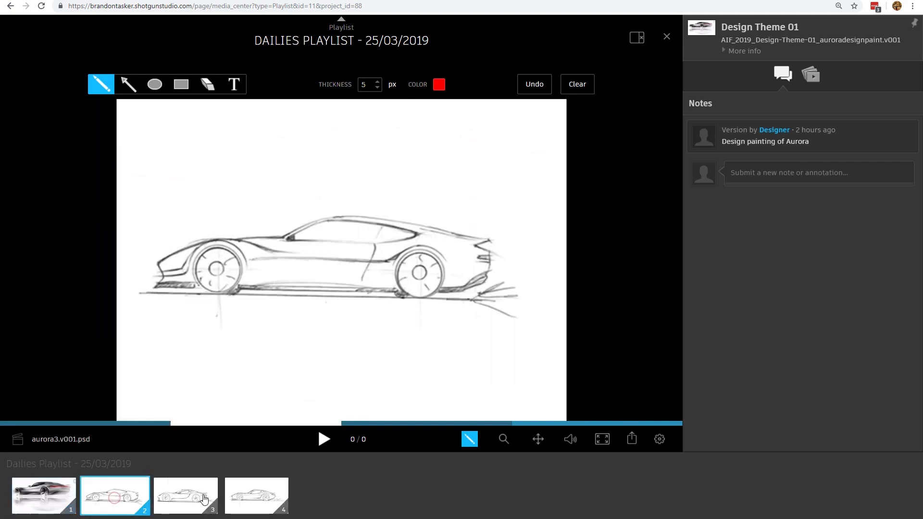
Post an arrow-annotated note 'Like the scoop on the door' on aurora2.v001.psd
click(256, 495)
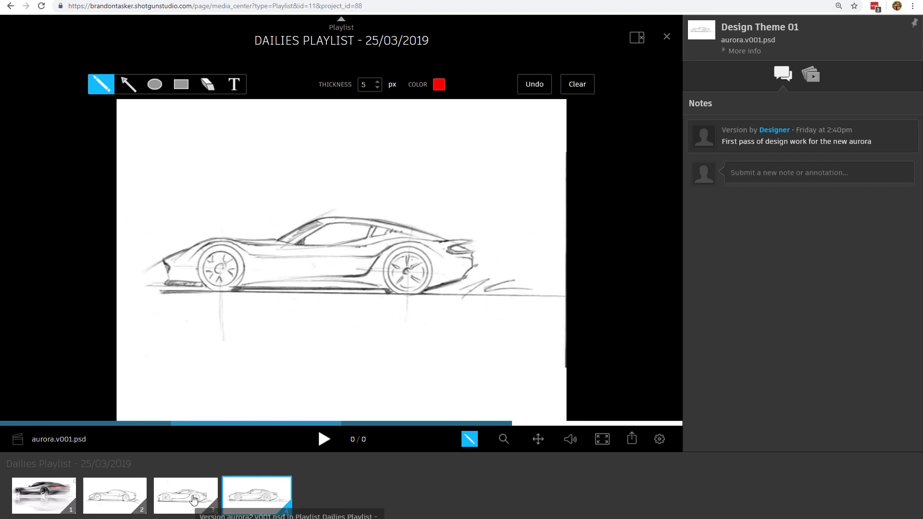
click(186, 495)
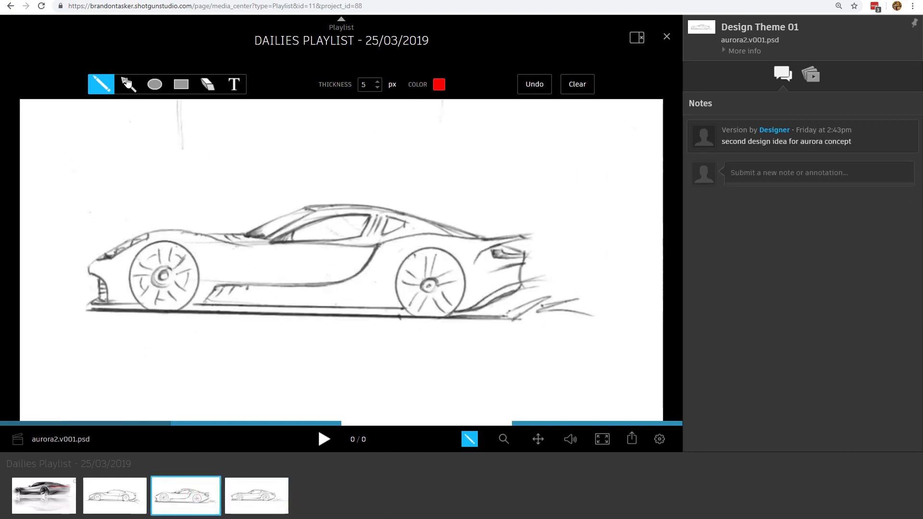
click(128, 84)
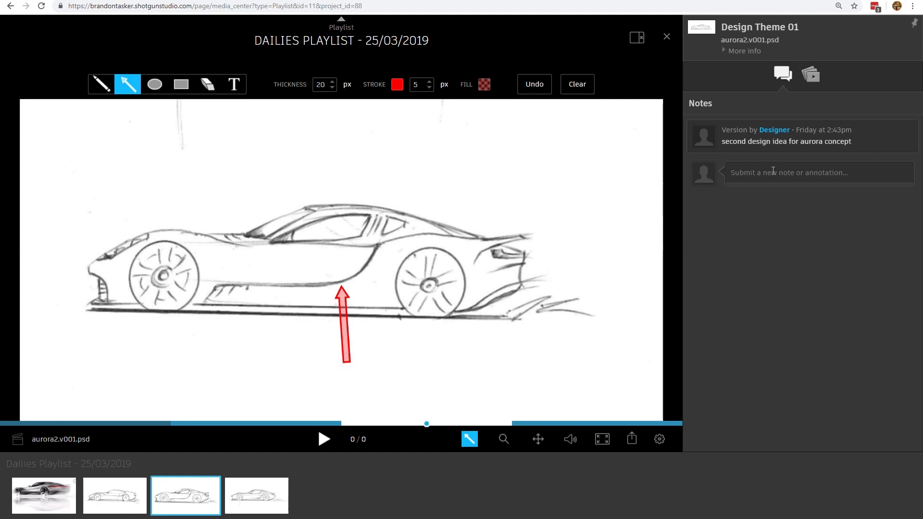
text(Like the scoop on the door)
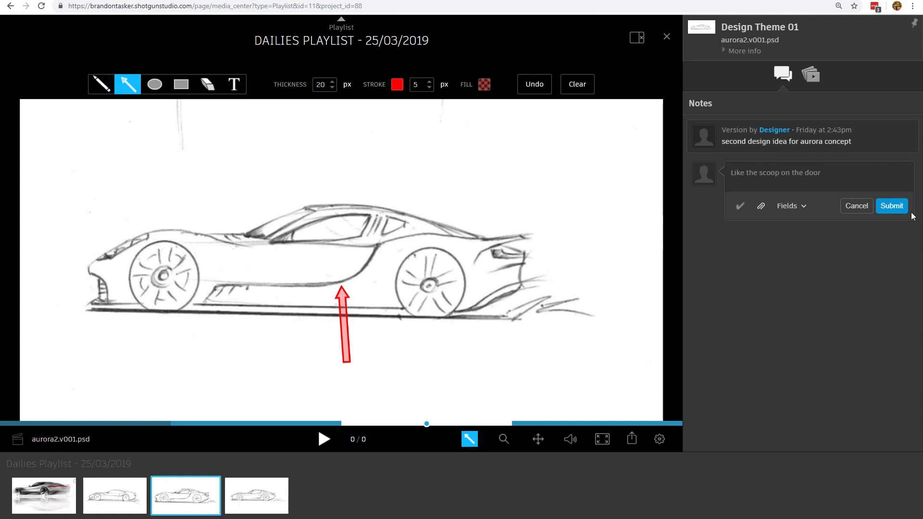
click(892, 206)
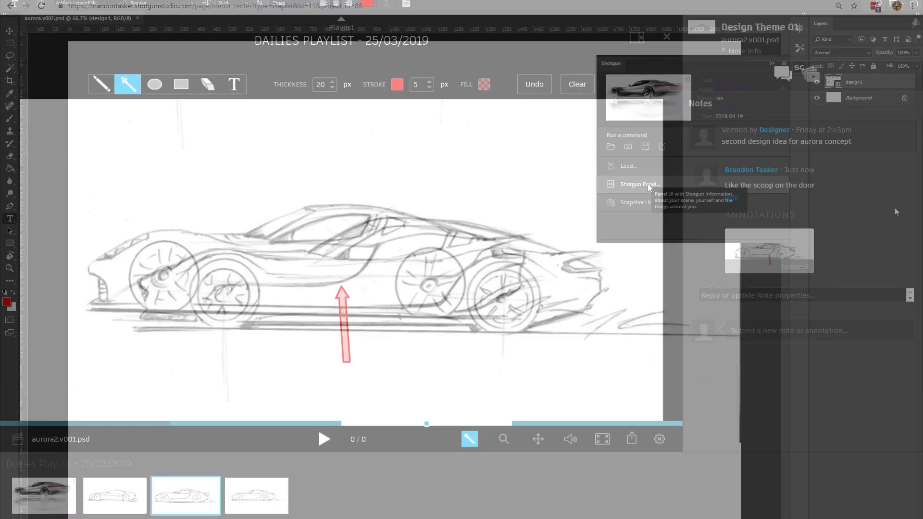
Review the Photoshop Shotgun Panel's activity notes, including the Try this? image
click(666, 37)
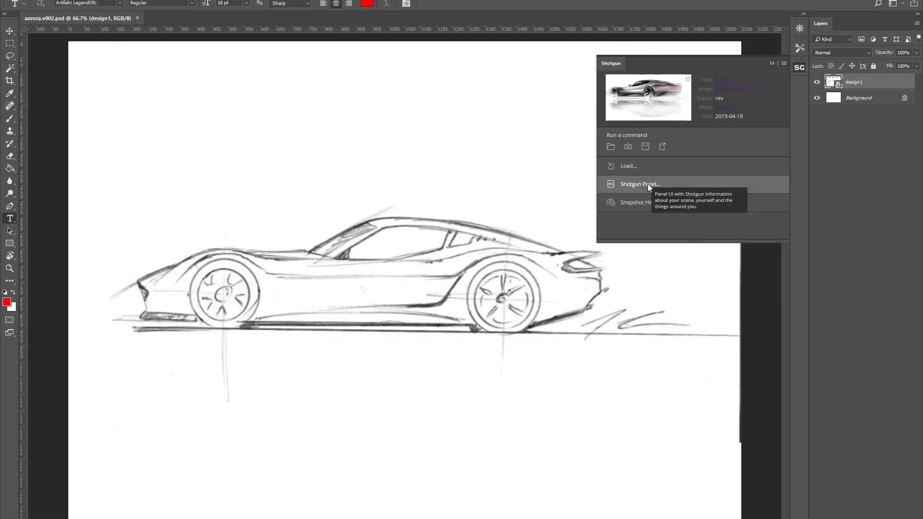
click(640, 184)
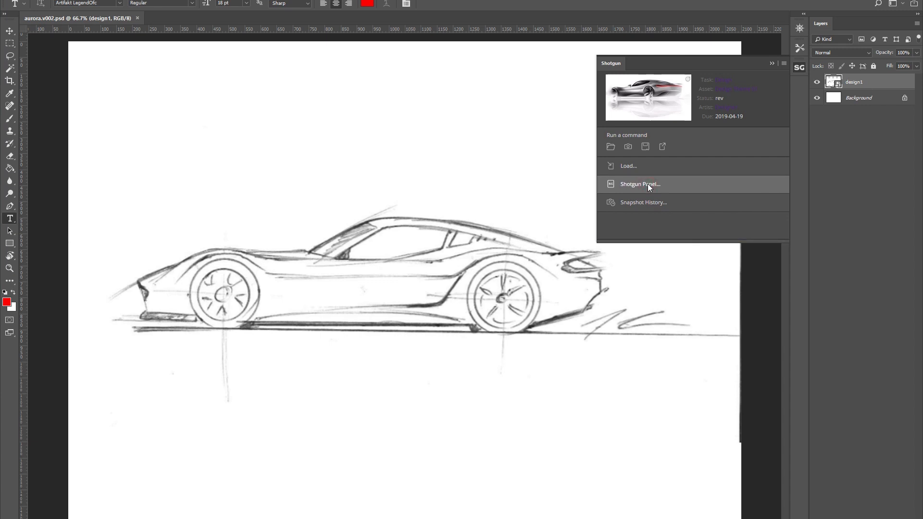
click(641, 183)
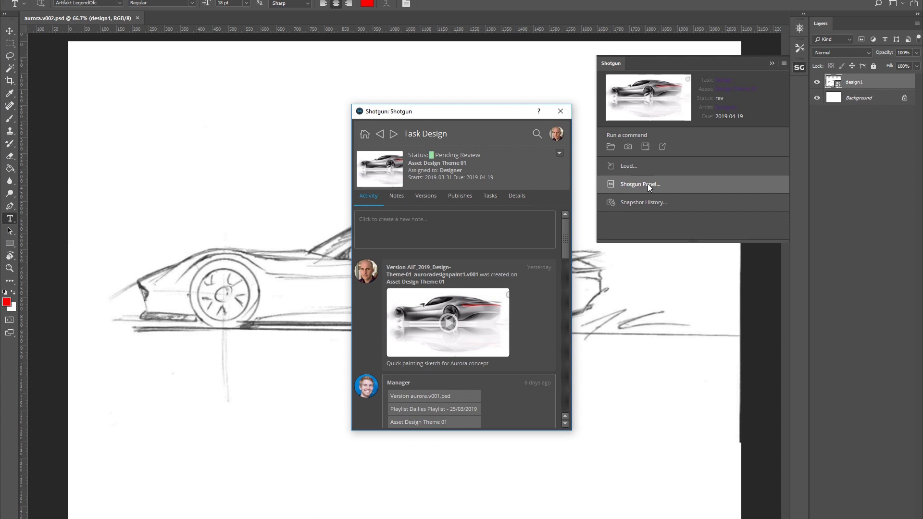
mouse_move(435, 237)
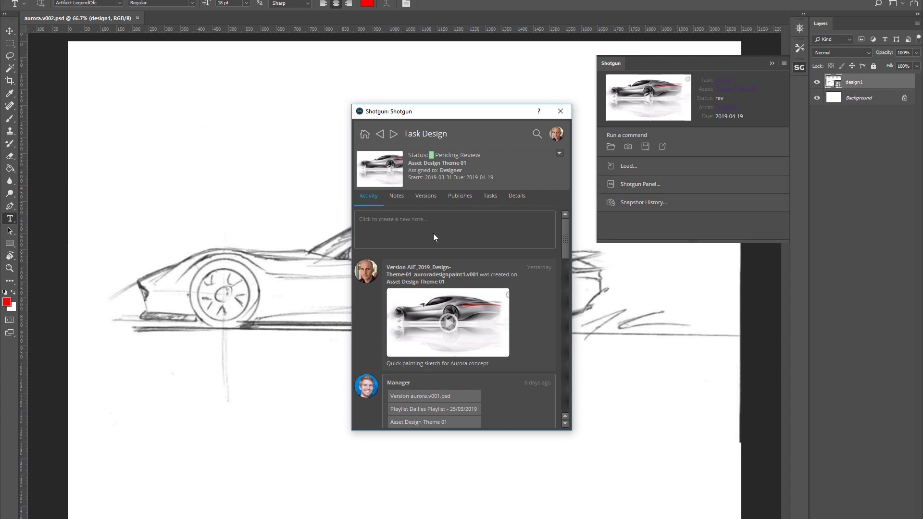
scroll(down, 3)
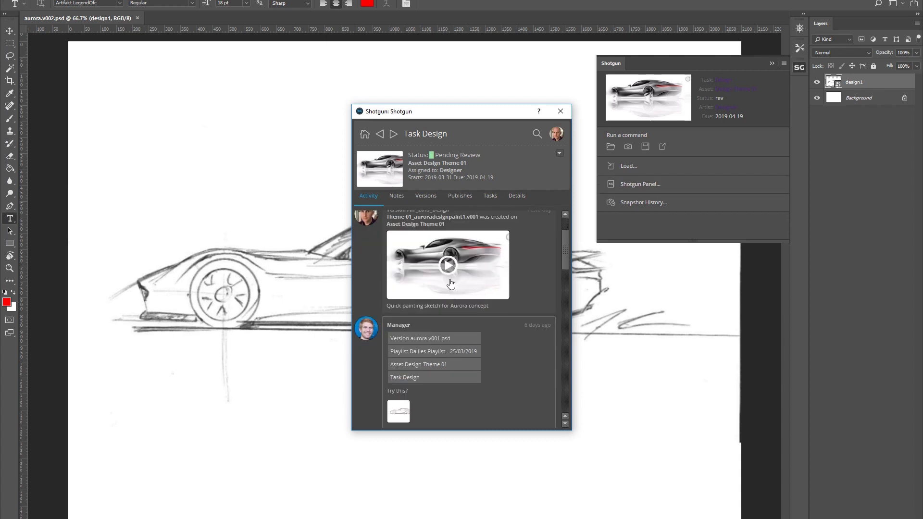
click(398, 411)
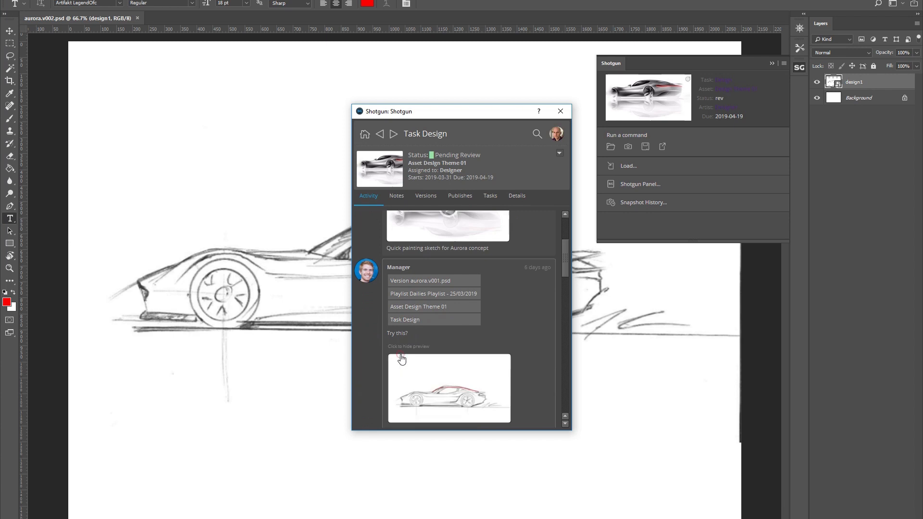
scroll(down, 3)
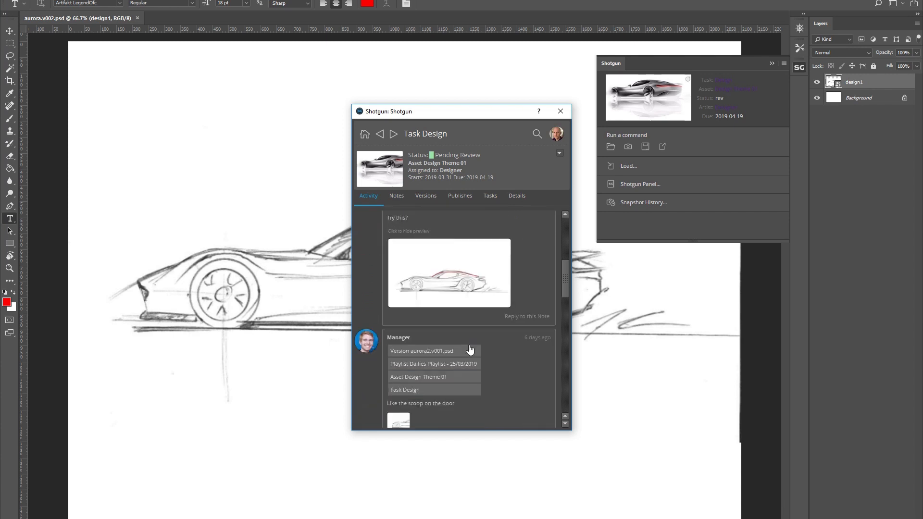
scroll(down, 3)
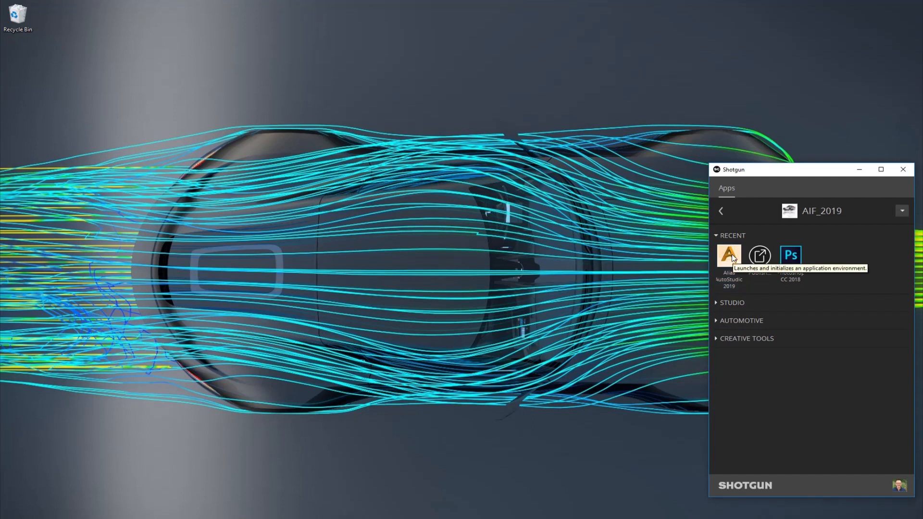
Launch Alias AutoStudio 2019 and start a new file for Design Theme 01's Model task
click(729, 257)
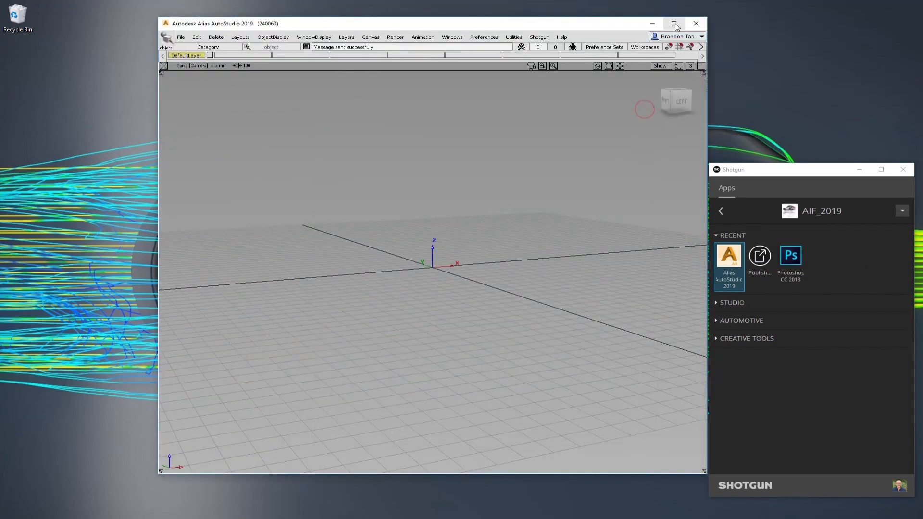
click(676, 24)
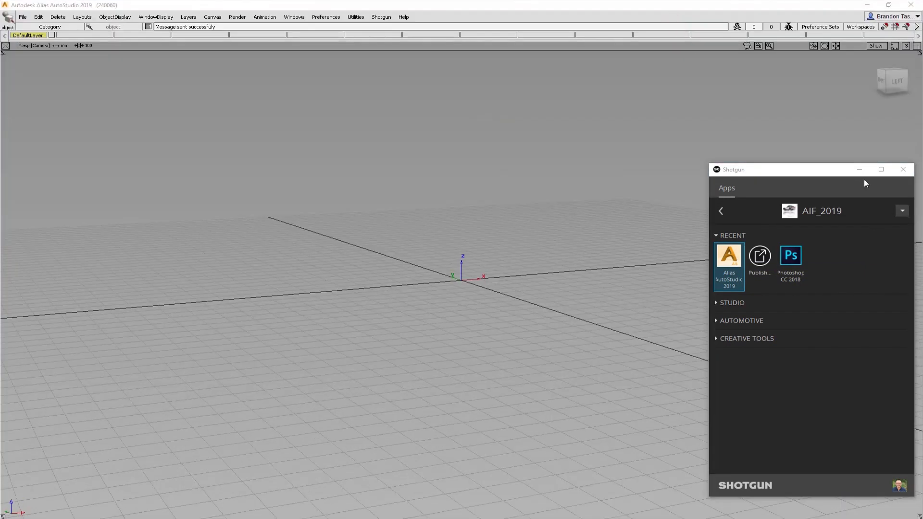
click(381, 16)
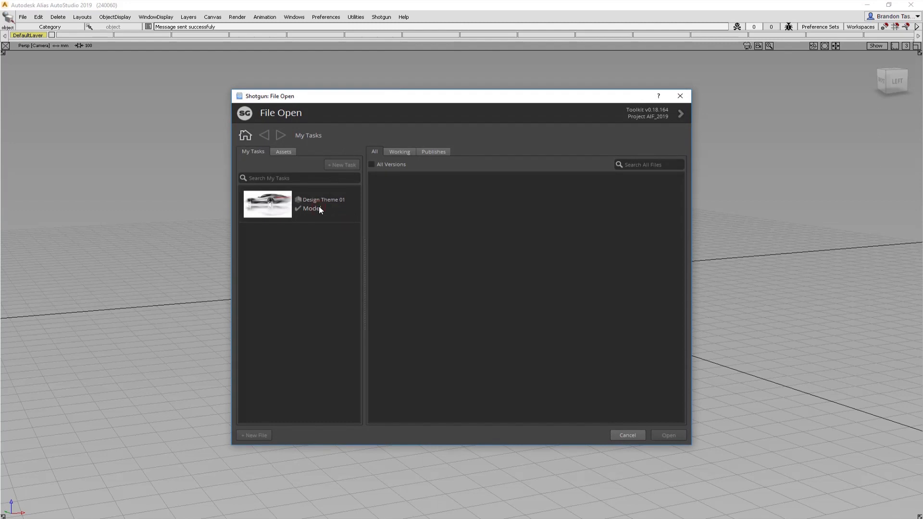
click(312, 204)
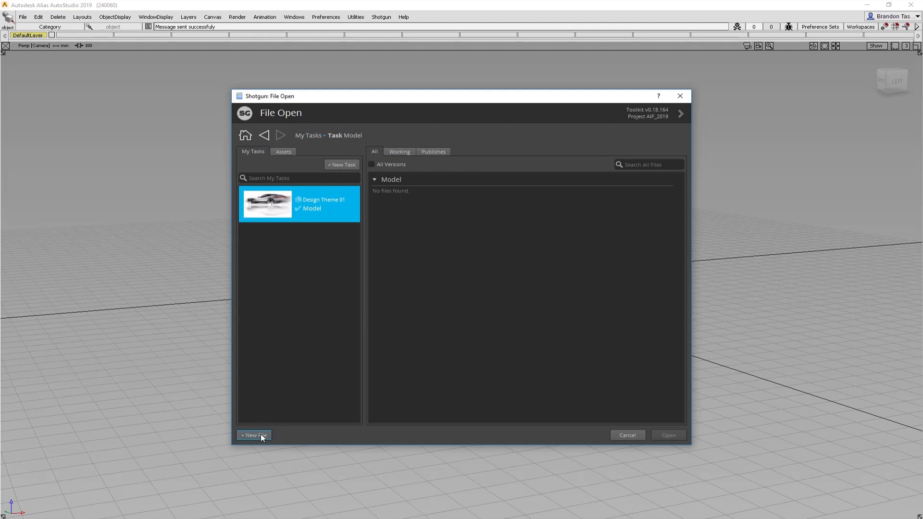
click(254, 435)
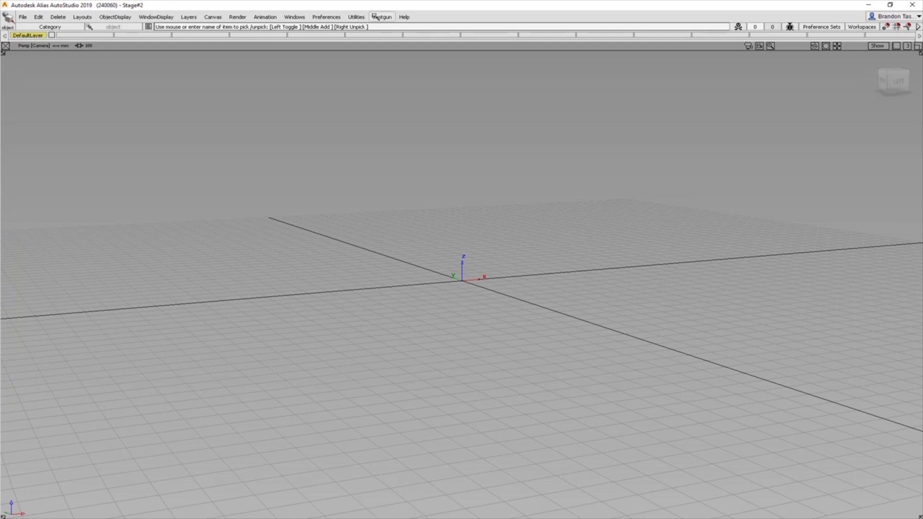
Import the aurora.psd sketch through the Shotgun Loader, then close the Loader
click(381, 16)
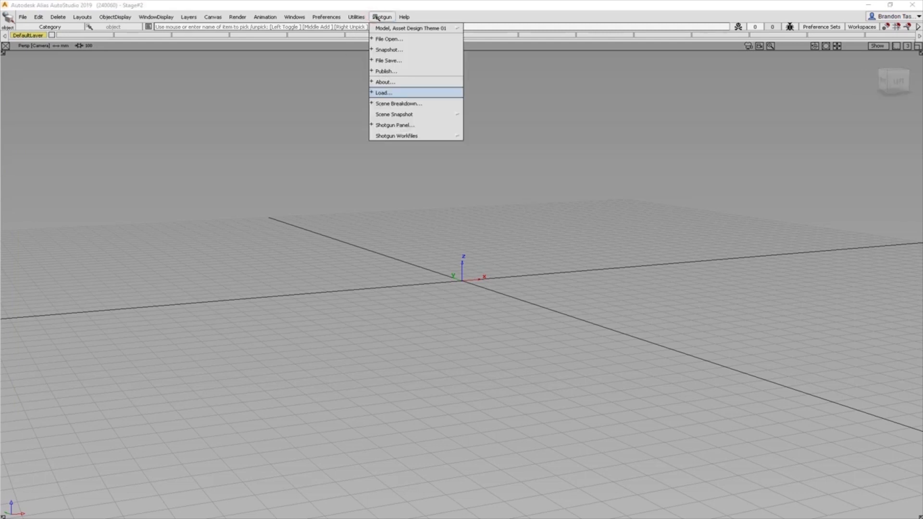
click(384, 92)
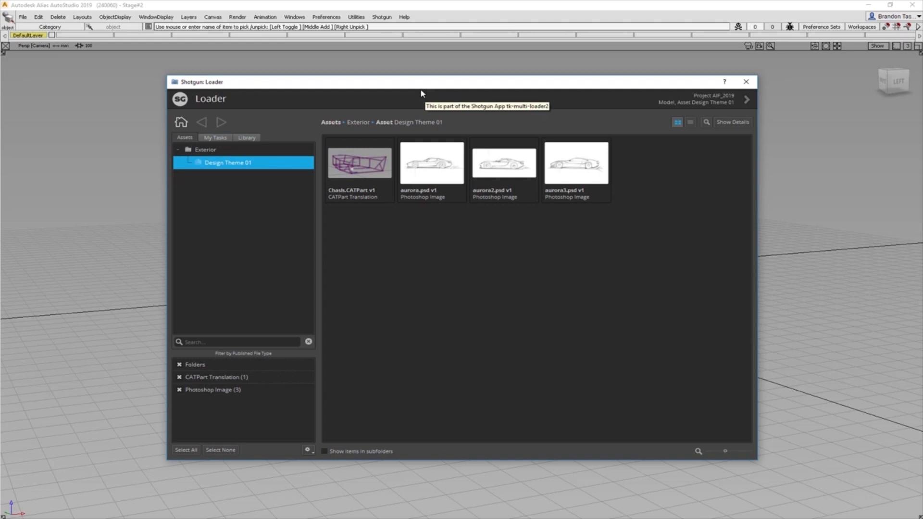
mouse_move(582, 164)
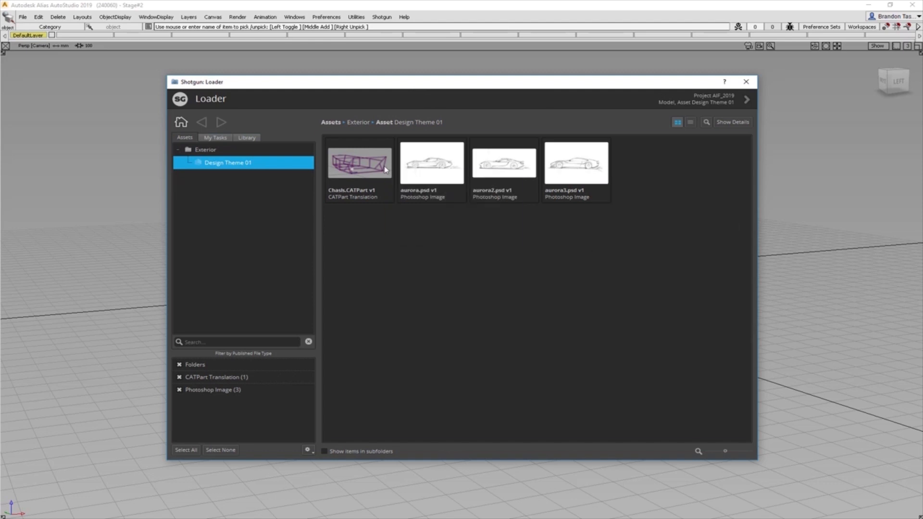
click(359, 163)
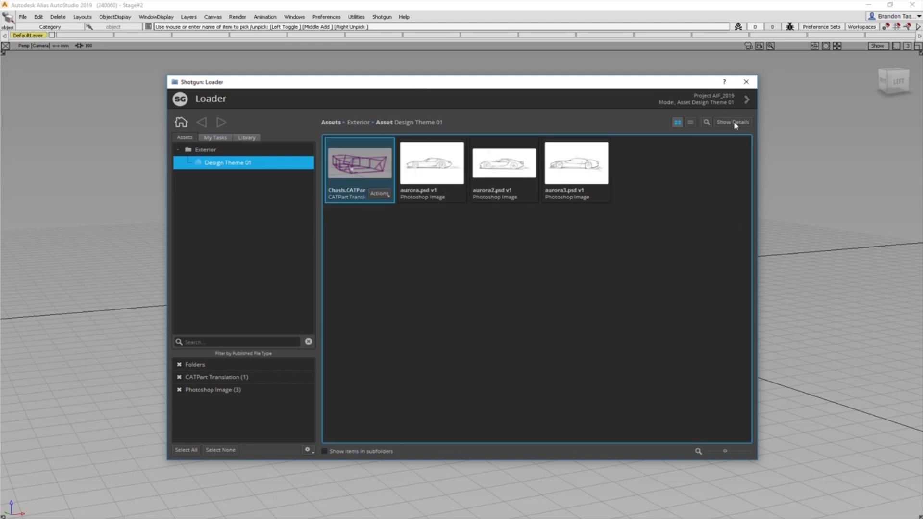
click(733, 122)
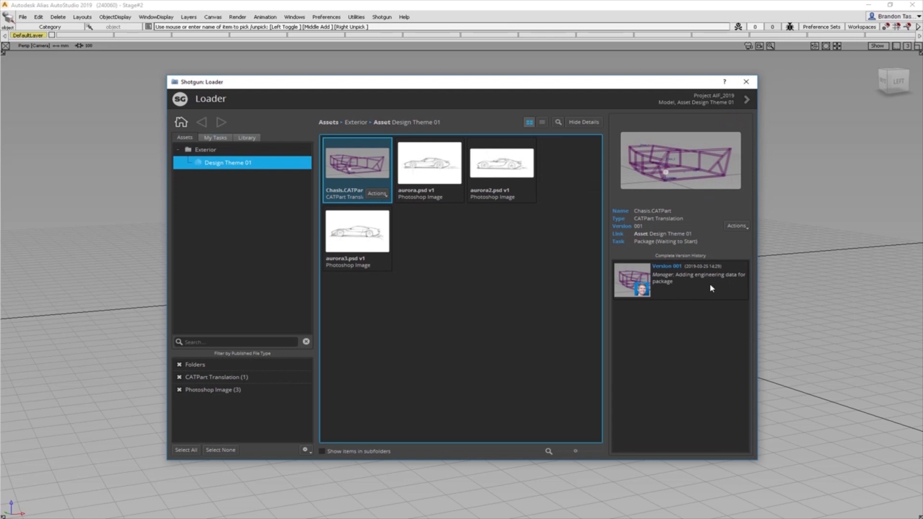
mouse_move(737, 276)
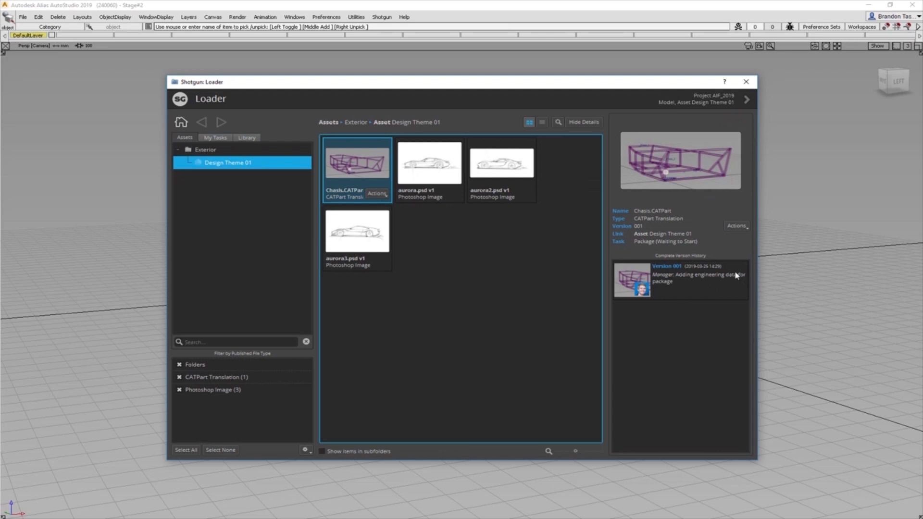
mouse_move(735, 274)
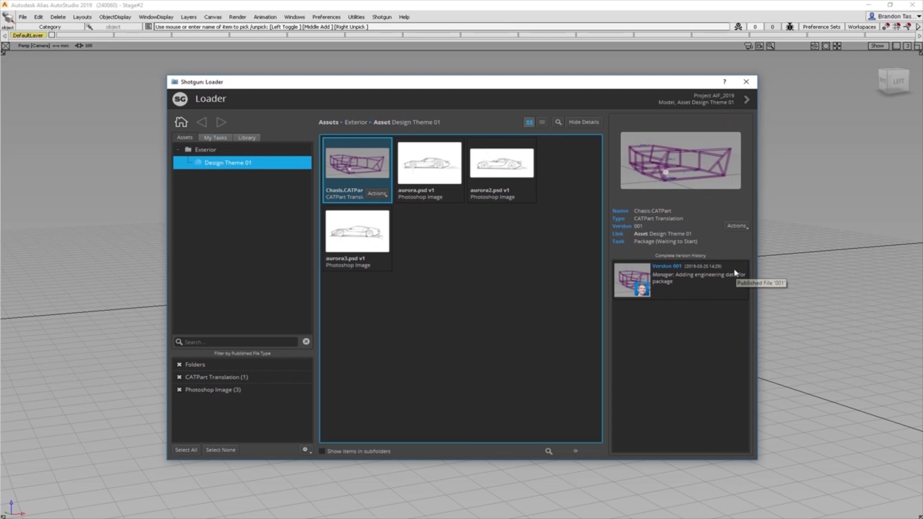
mouse_move(671, 268)
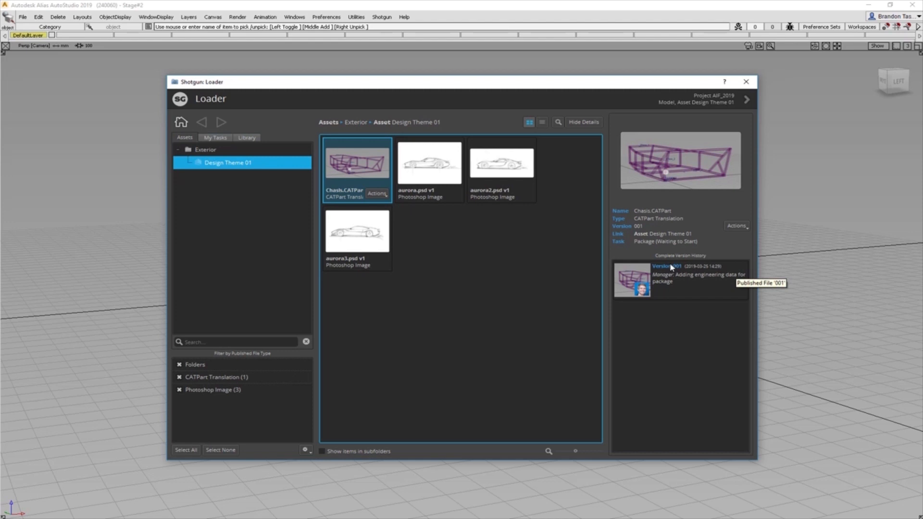
mouse_move(383, 199)
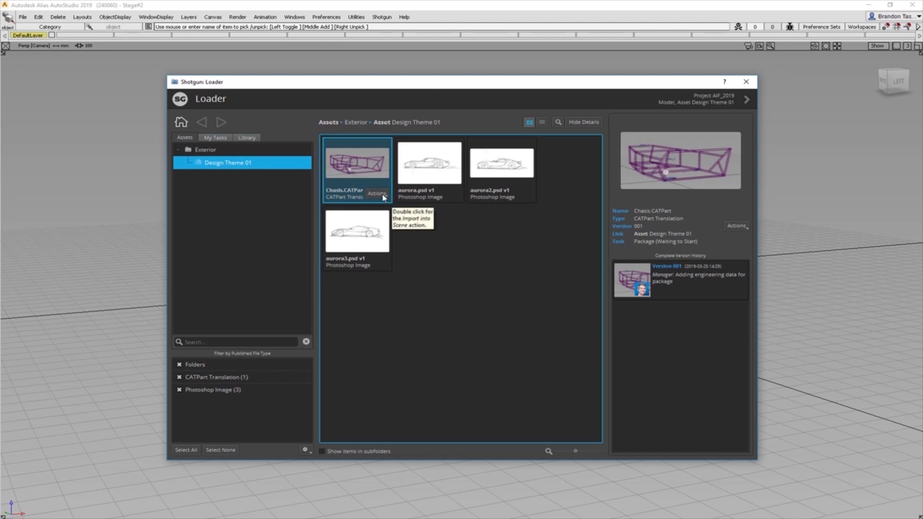
click(377, 194)
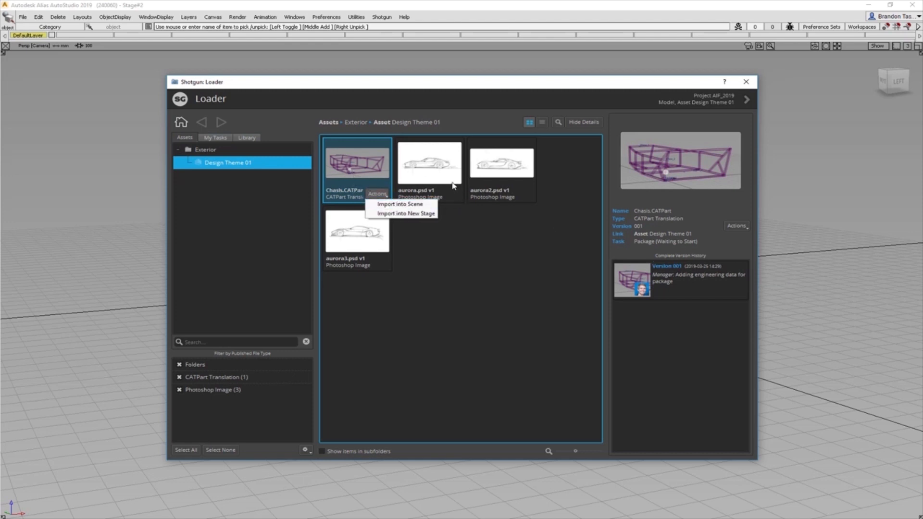
mouse_move(449, 191)
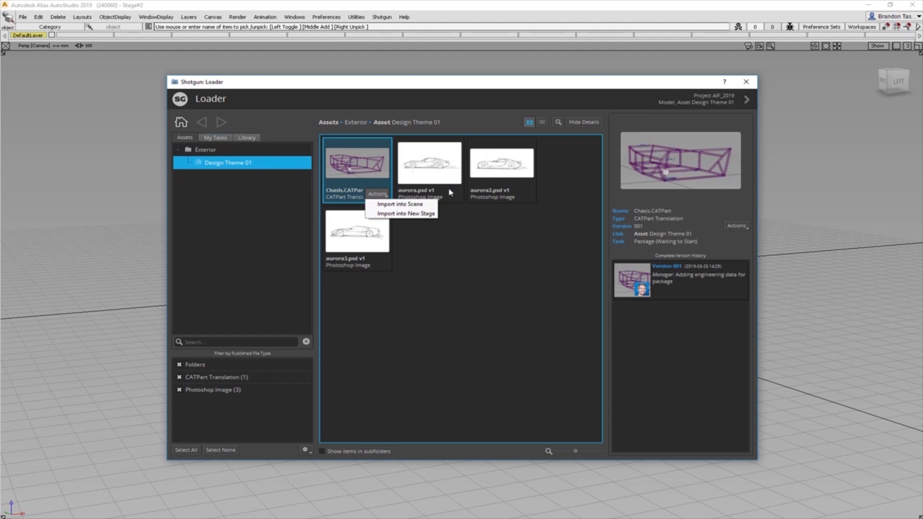
click(430, 163)
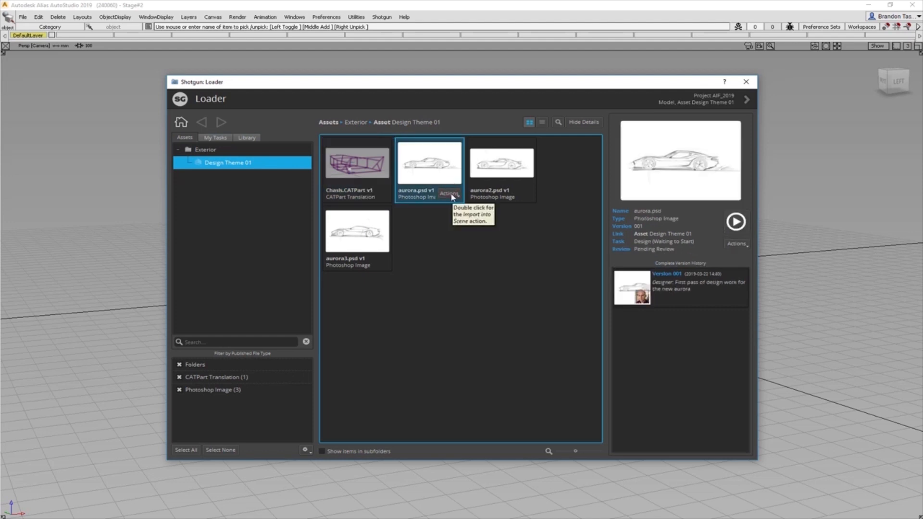
mouse_move(720, 288)
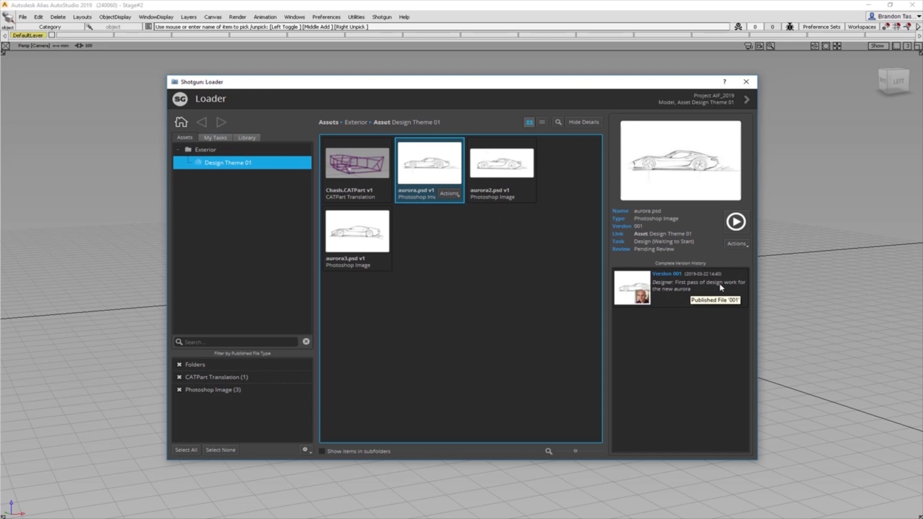
mouse_move(677, 295)
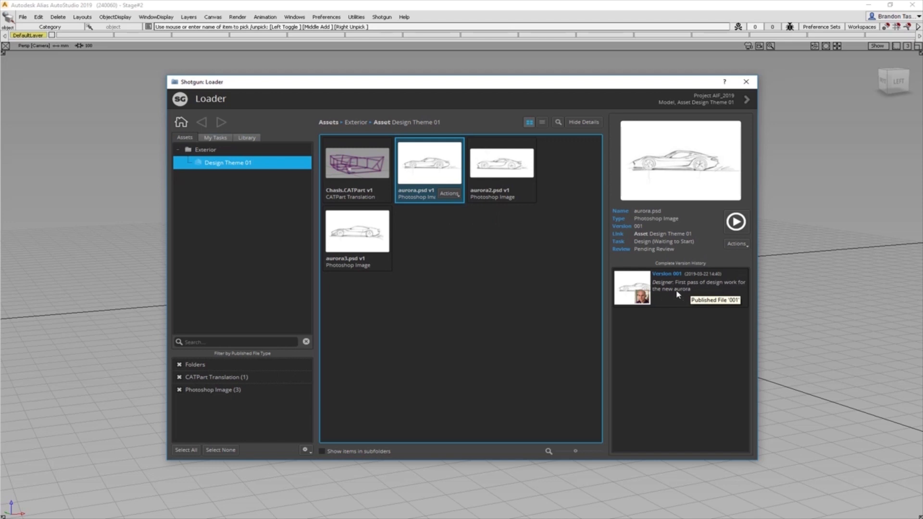
click(449, 193)
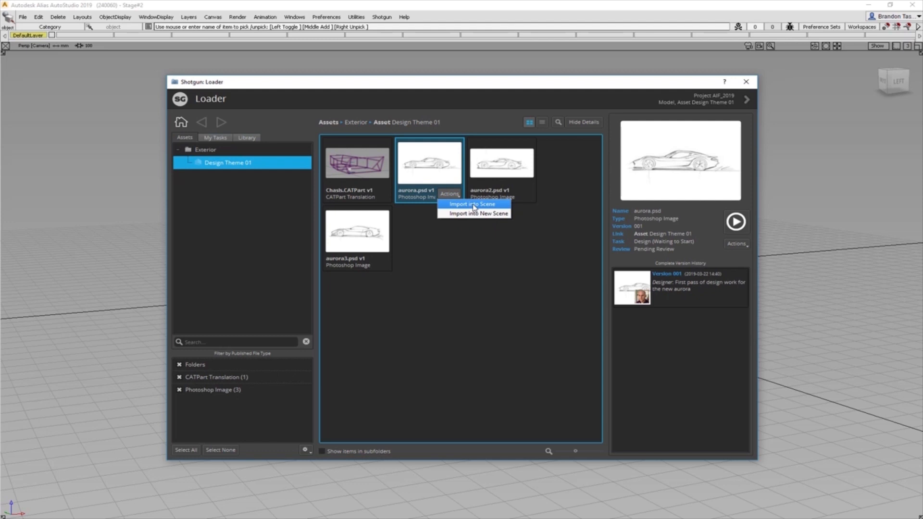
click(473, 204)
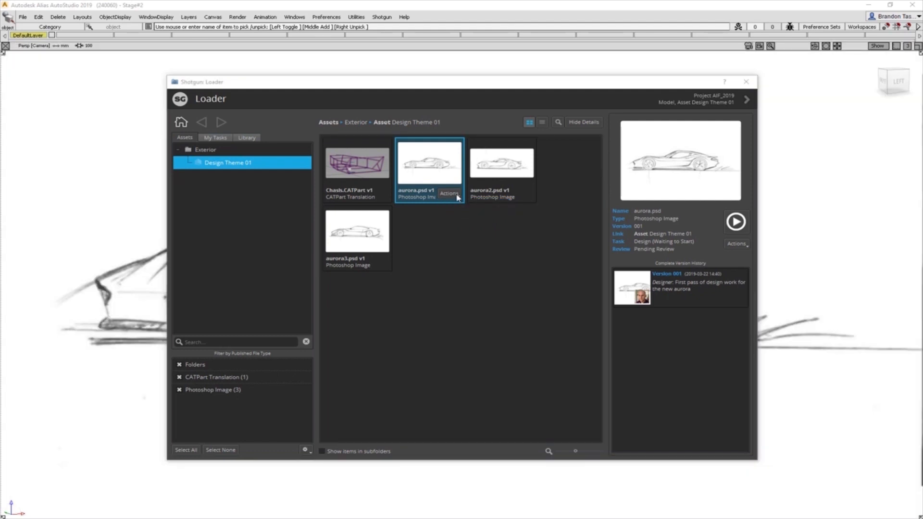
mouse_move(746, 76)
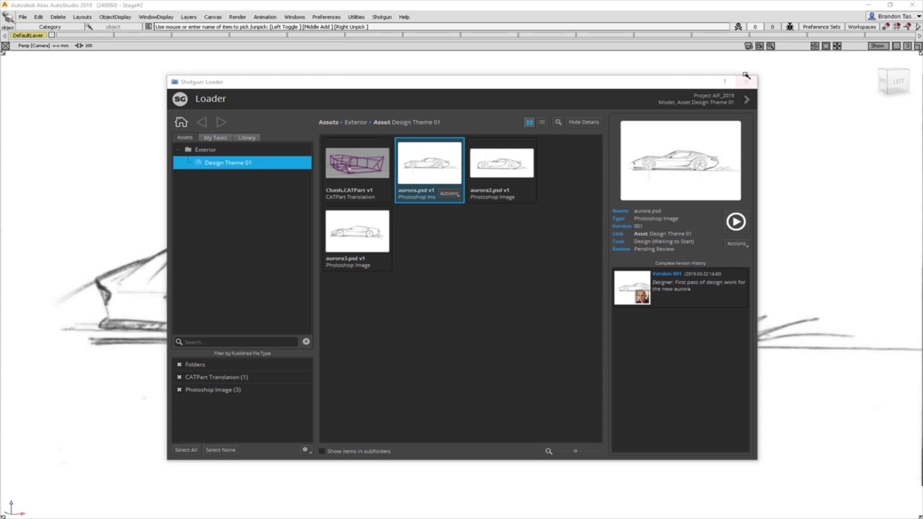
click(746, 82)
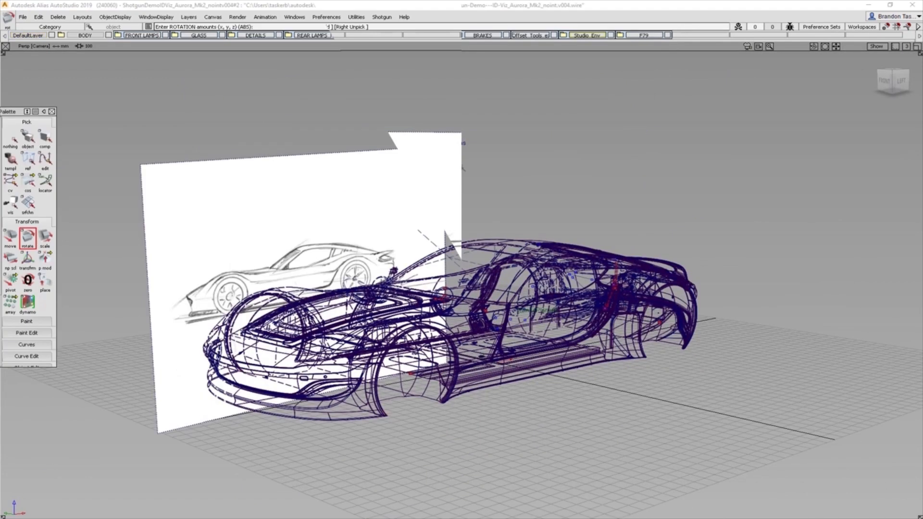
Save the scene as work file AIF_2019_Design-Theme-01_aurora.v001.wire
click(381, 17)
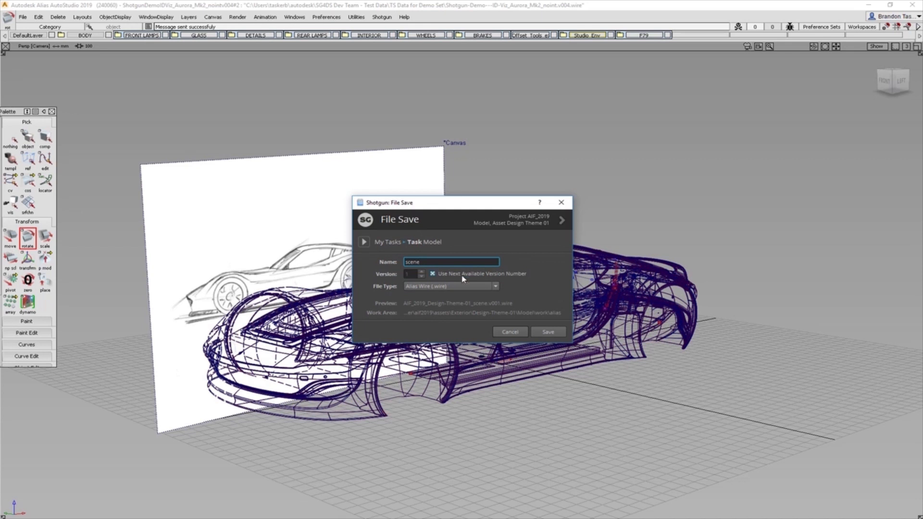
text(aurora)
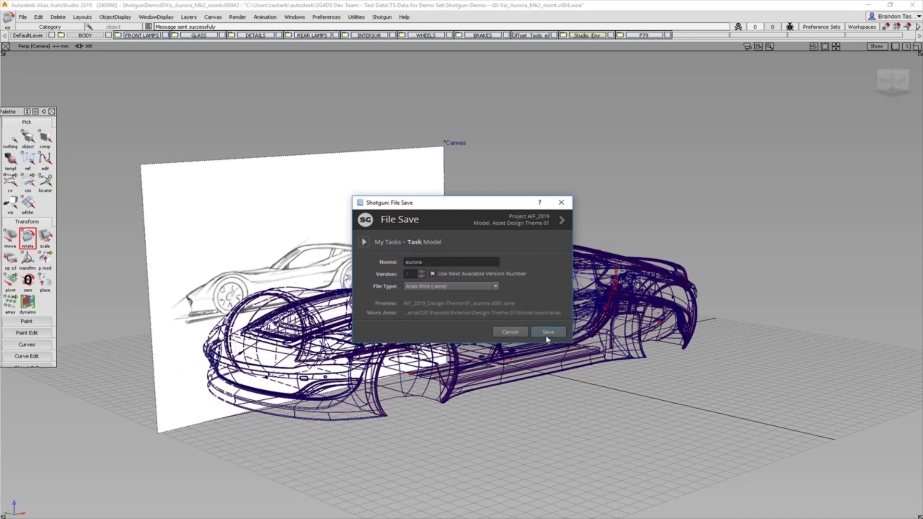
click(547, 331)
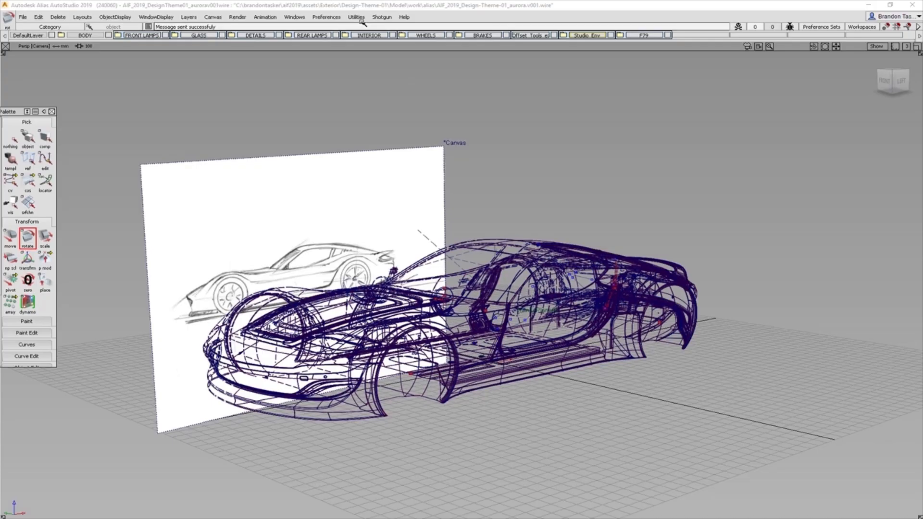
click(381, 16)
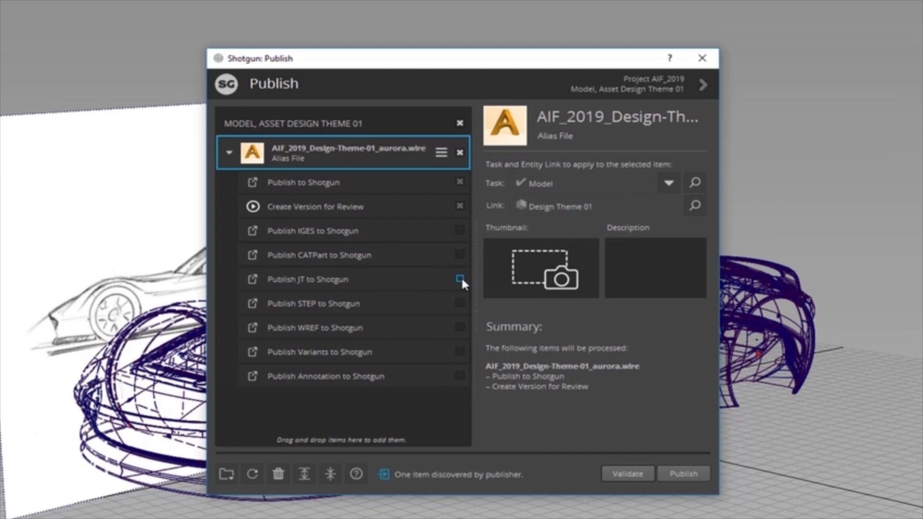
mouse_move(461, 280)
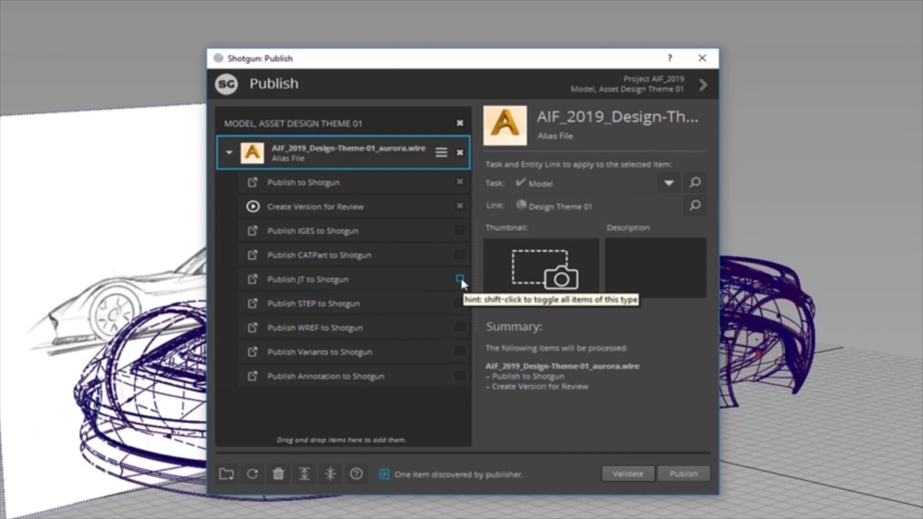
mouse_move(461, 304)
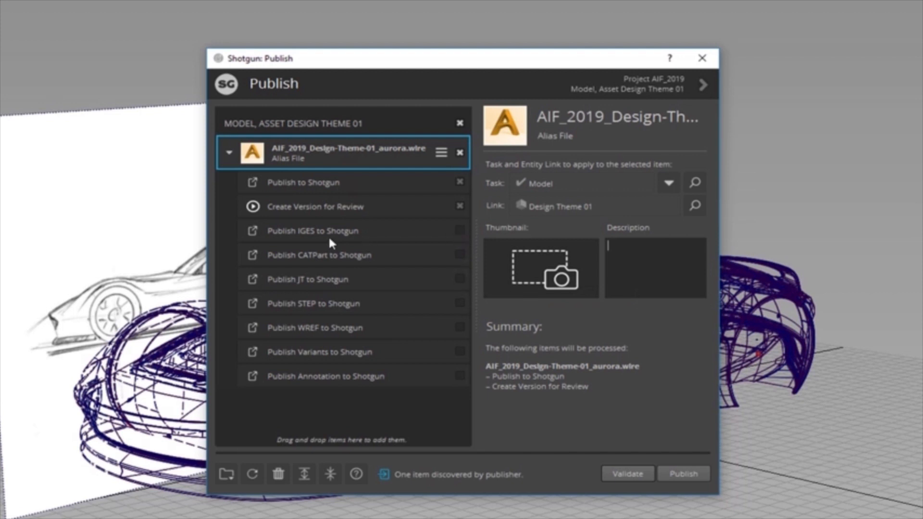
mouse_move(457, 373)
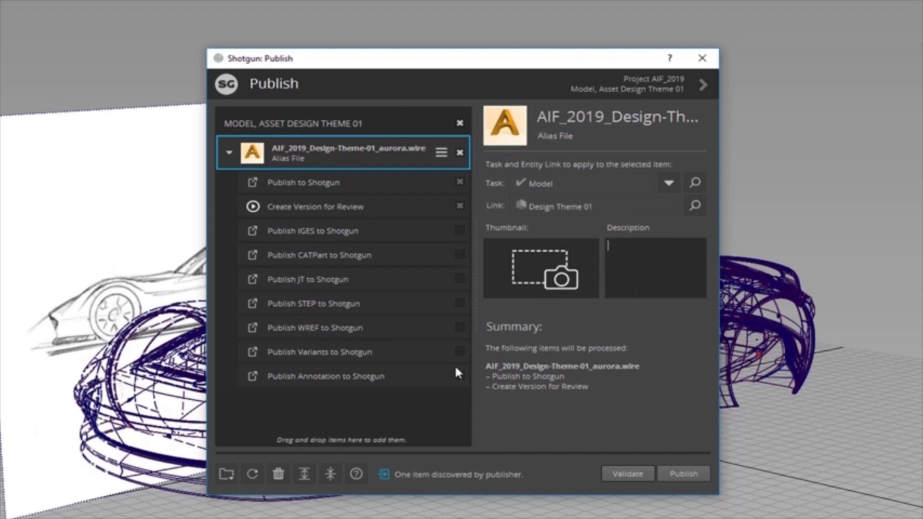
mouse_move(523, 342)
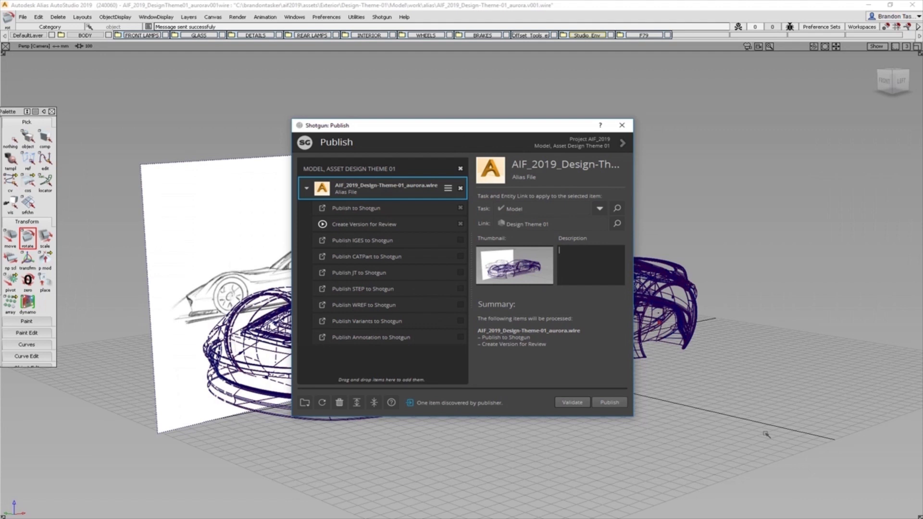
Publish the aurora file with the description 'First modelling pass of aurora'
text(First modelling pass of aurora)
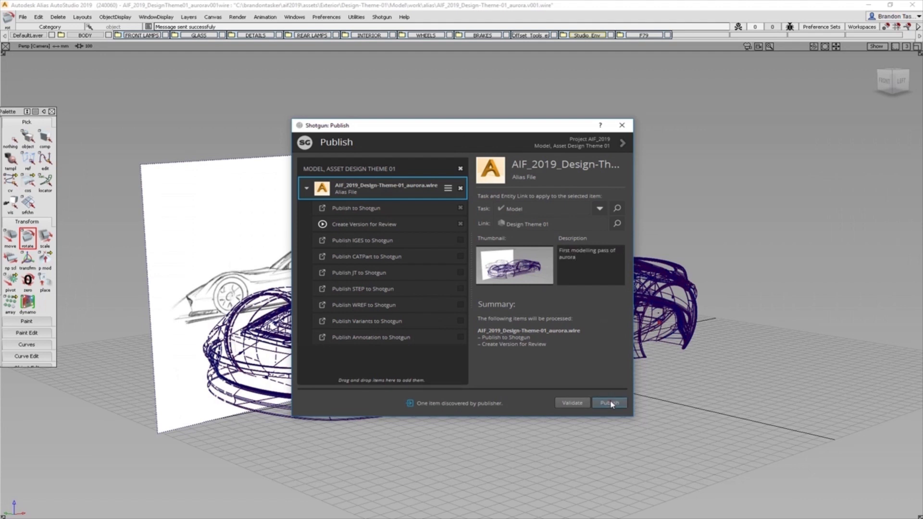
click(610, 403)
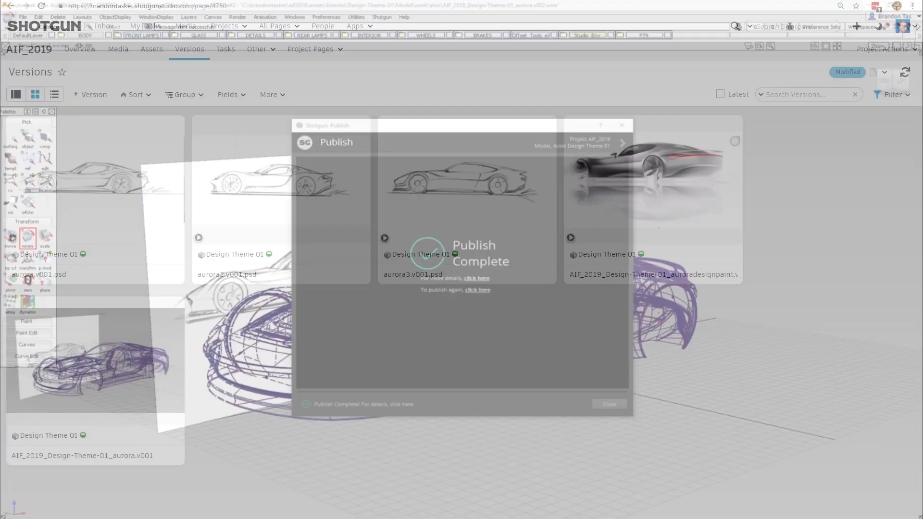
Submit a note on the aurora model that the front wheel wells are too tall, arrow on arch
click(609, 404)
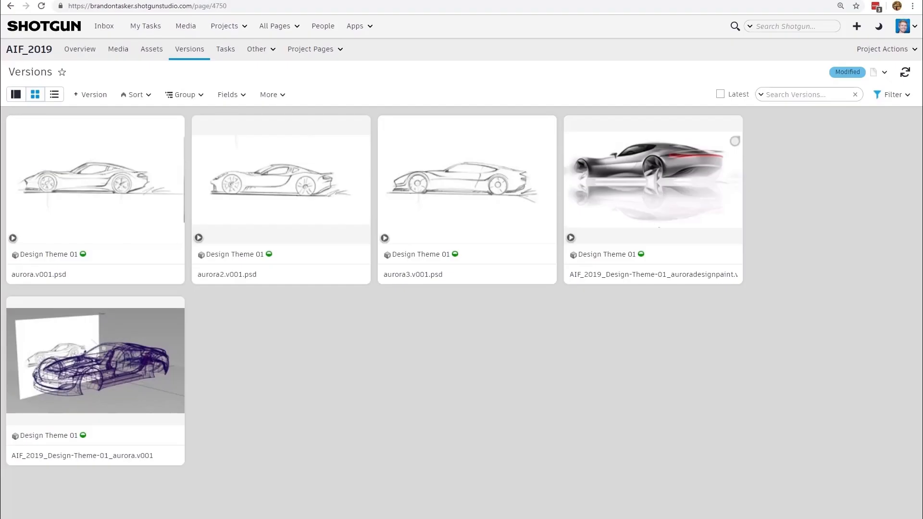
mouse_move(554, 367)
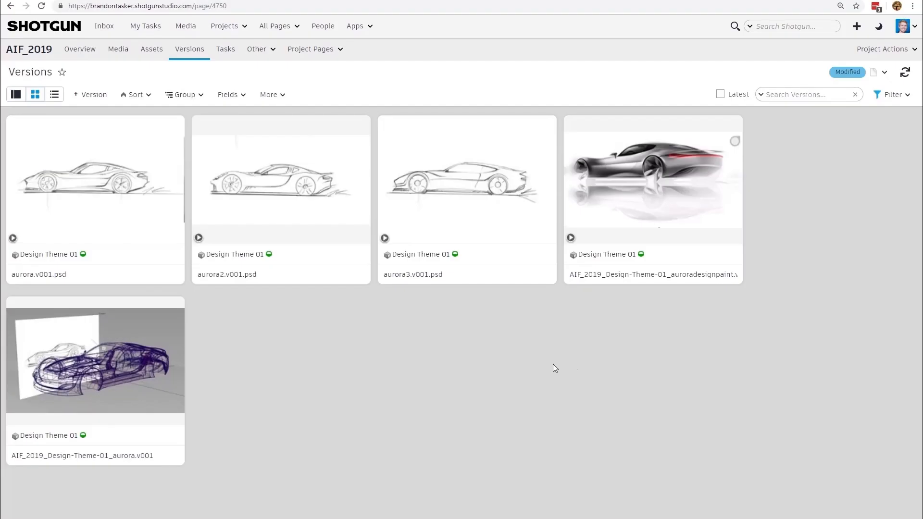
right_click(94, 359)
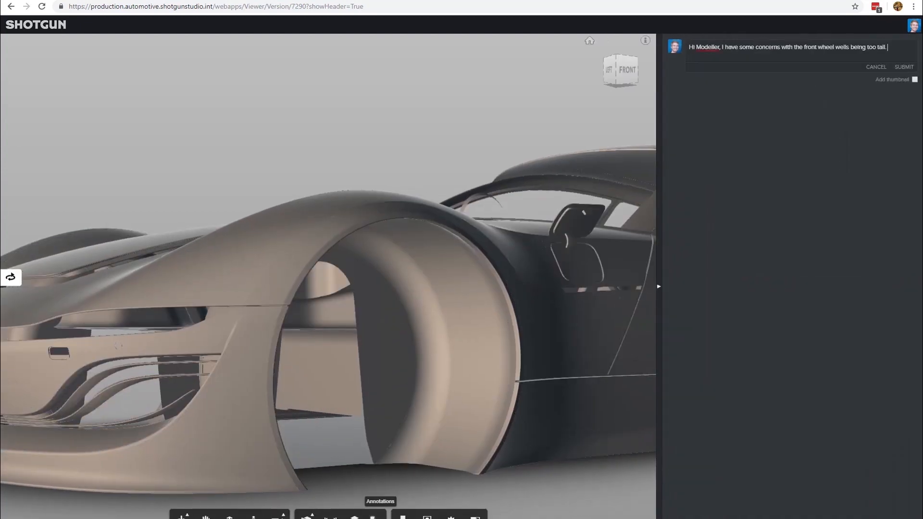
drag(199, 54, 321, 181)
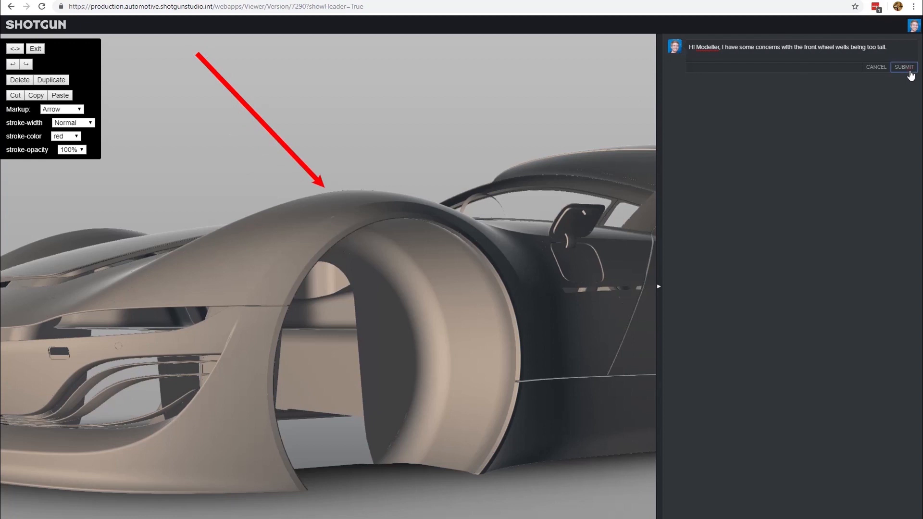
click(904, 66)
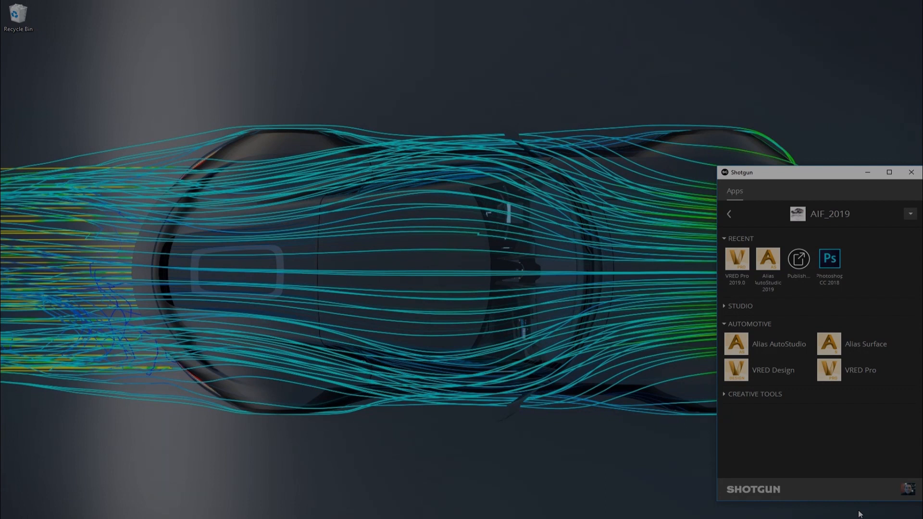
mouse_move(736, 262)
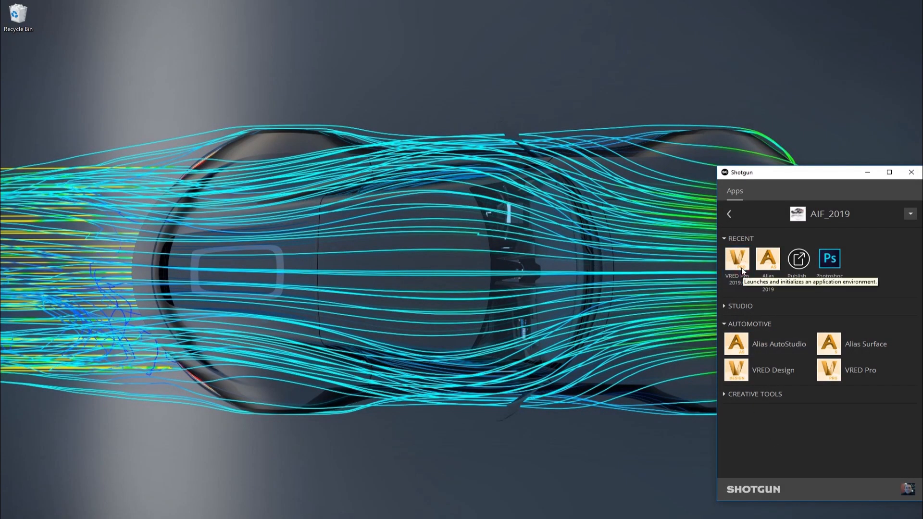
Launch VRED Pro and select the Design Theme 01 Visualization task in Shotgun File Open
click(737, 259)
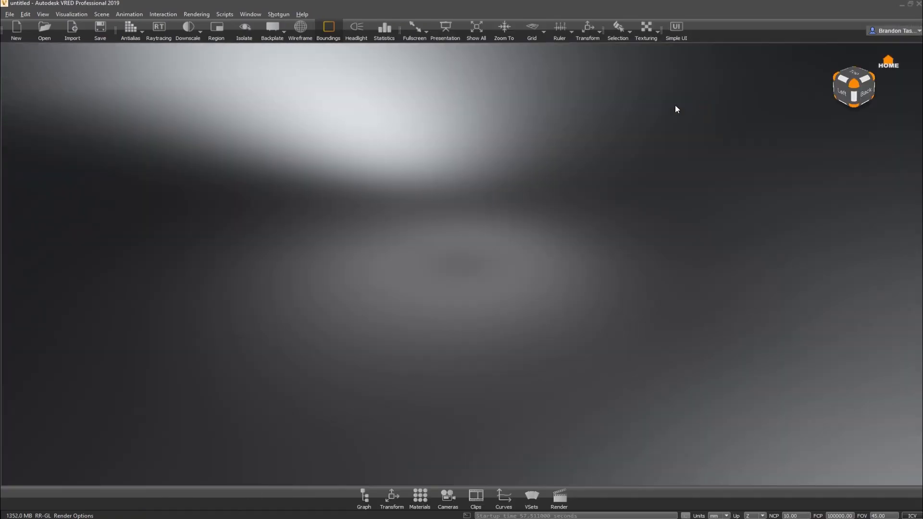
click(278, 14)
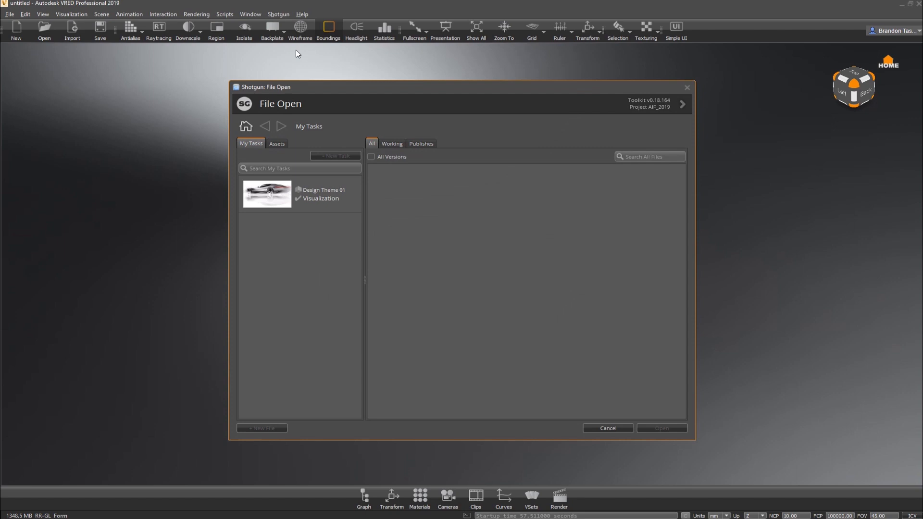
click(300, 194)
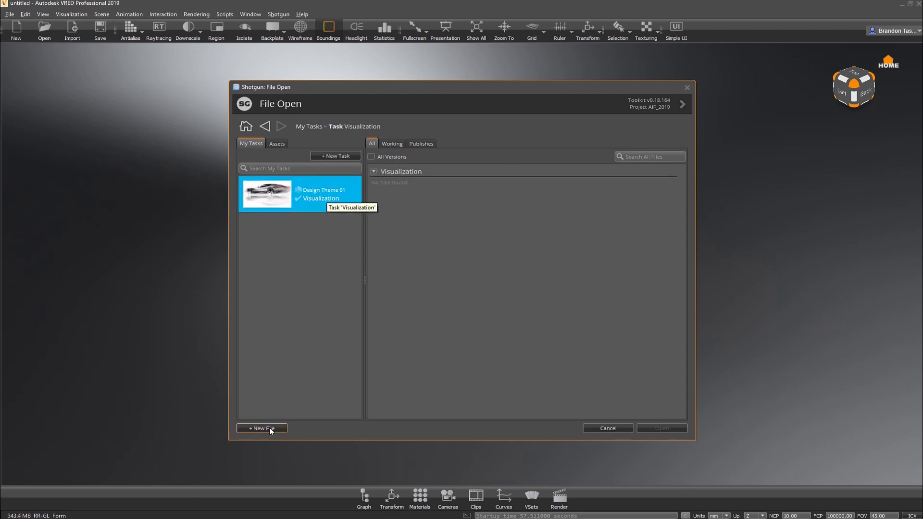
mouse_move(270, 428)
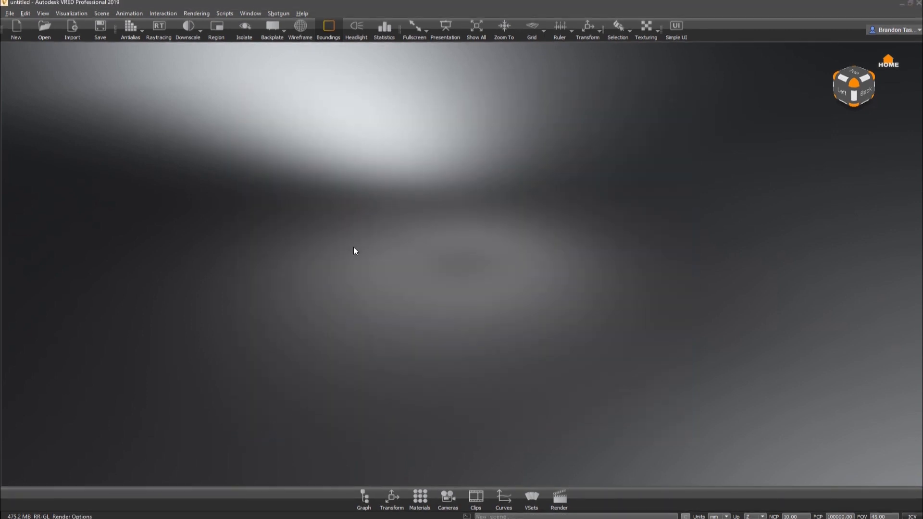
Import the aurora Alias publish from Exterior > Design Theme 01 into the VRED scene
click(279, 13)
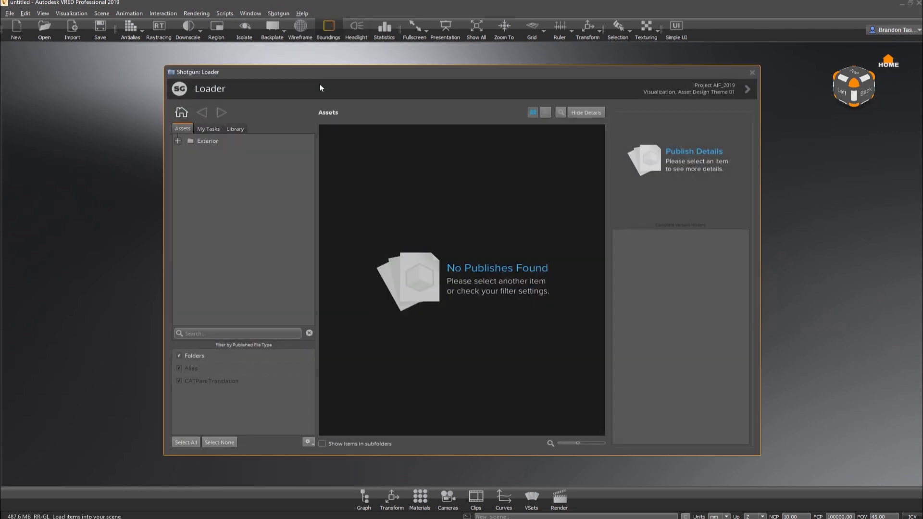
click(207, 141)
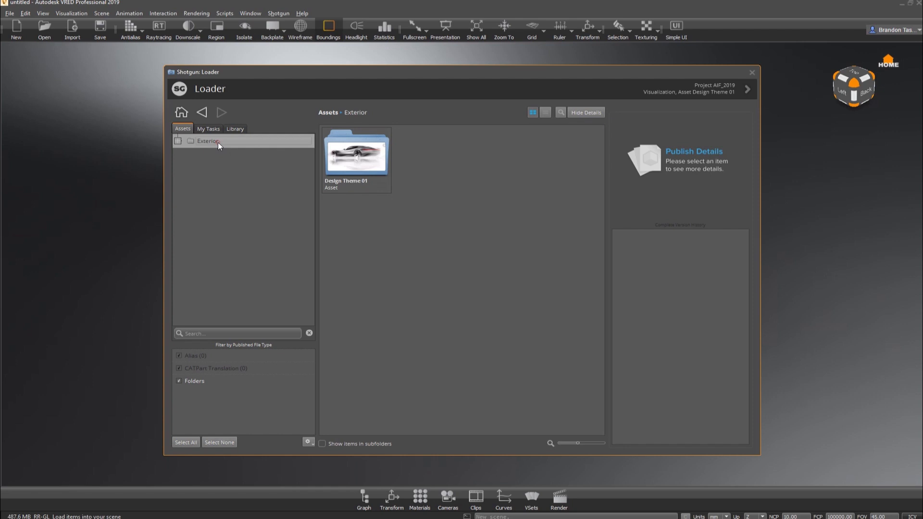
click(178, 141)
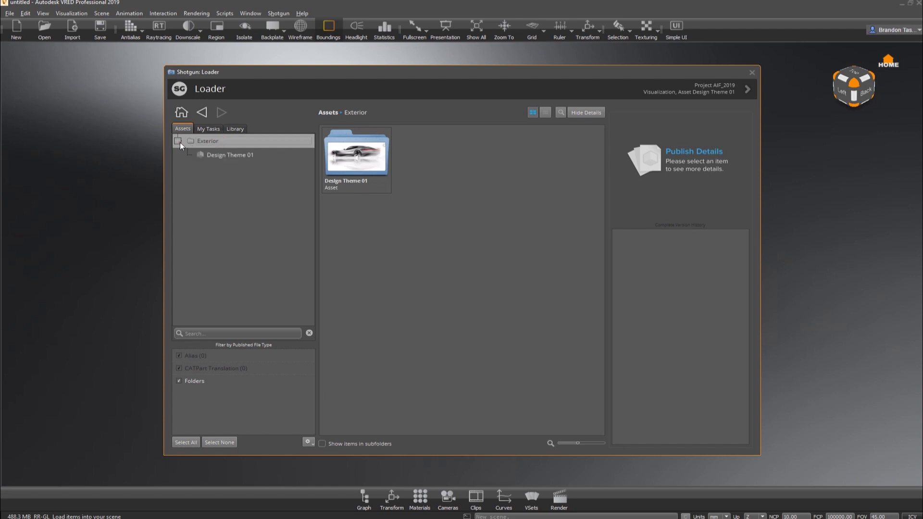
click(230, 155)
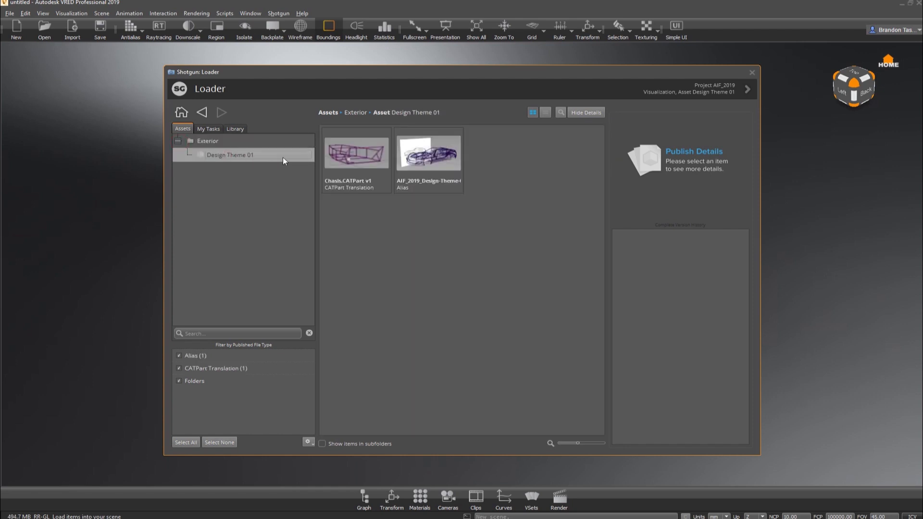
click(428, 152)
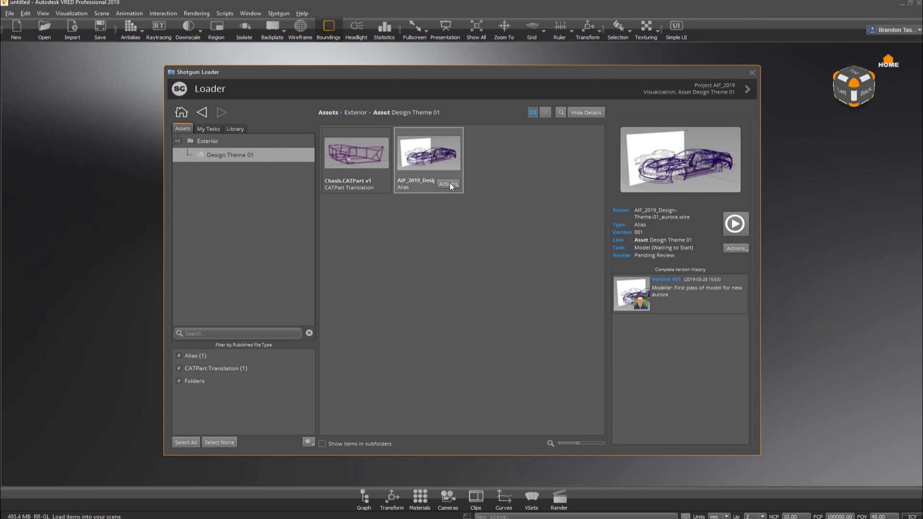
click(448, 184)
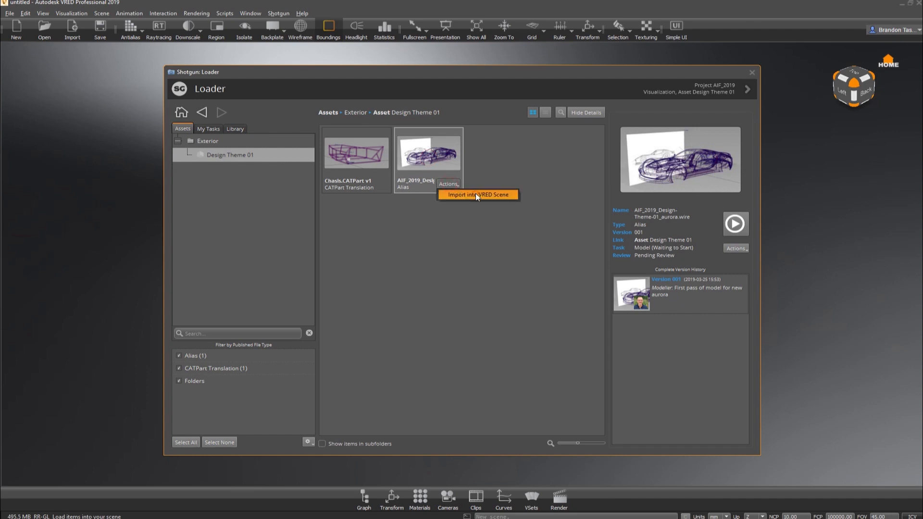
click(478, 194)
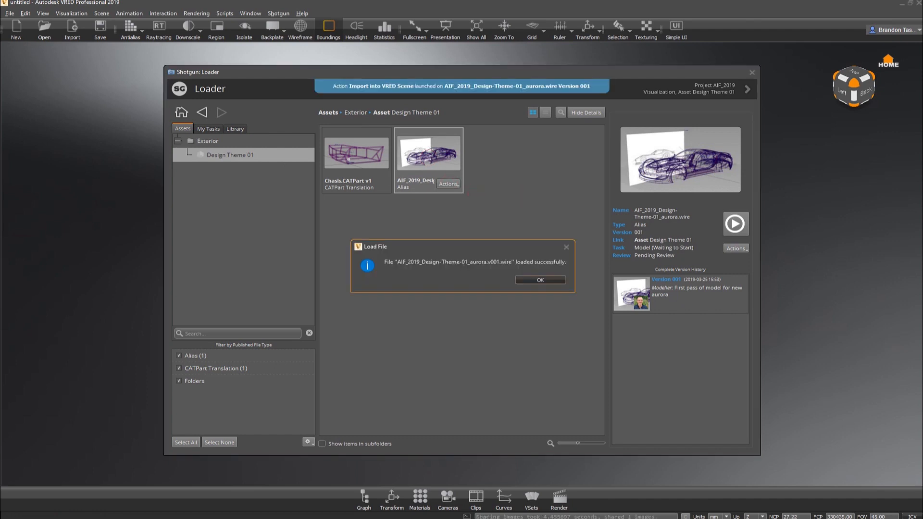
mouse_move(540, 280)
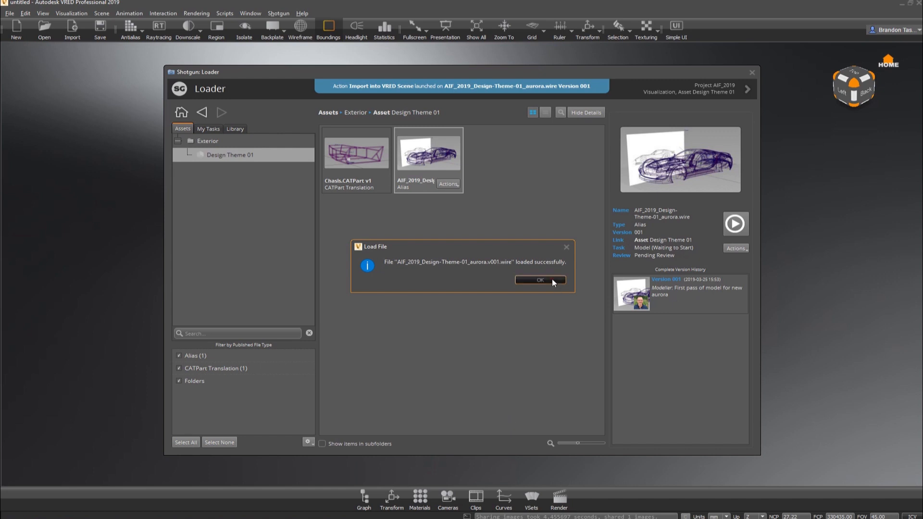
click(539, 280)
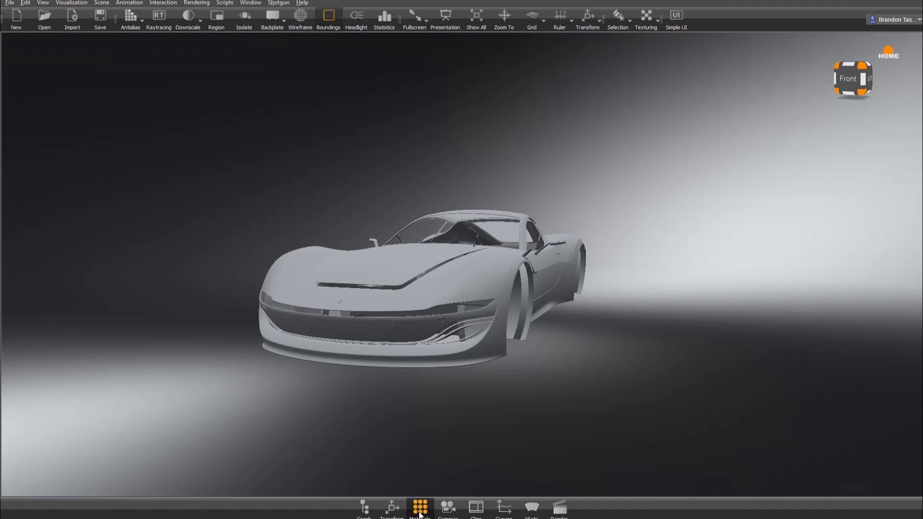
Paint the car body light blue and save a 1280×720 render as AIF_2019_Design-Theme-01_scene.v002.png
click(419, 507)
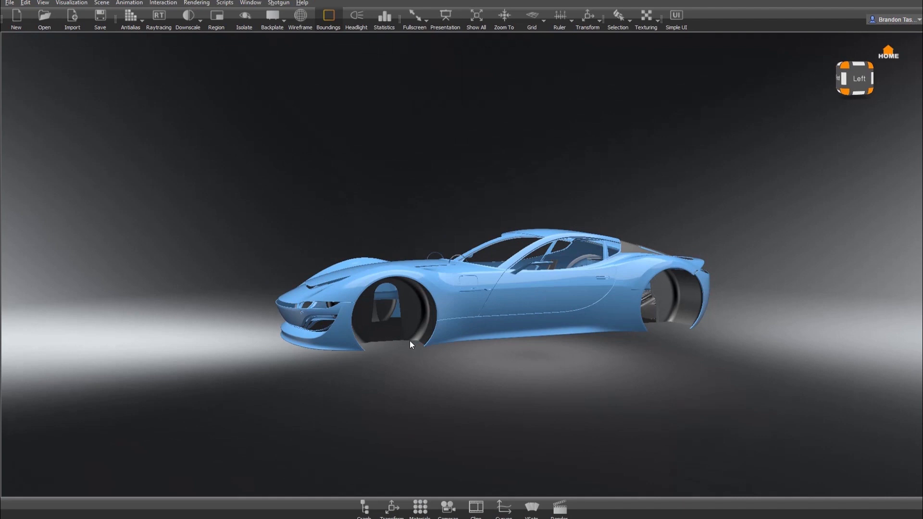
click(558, 506)
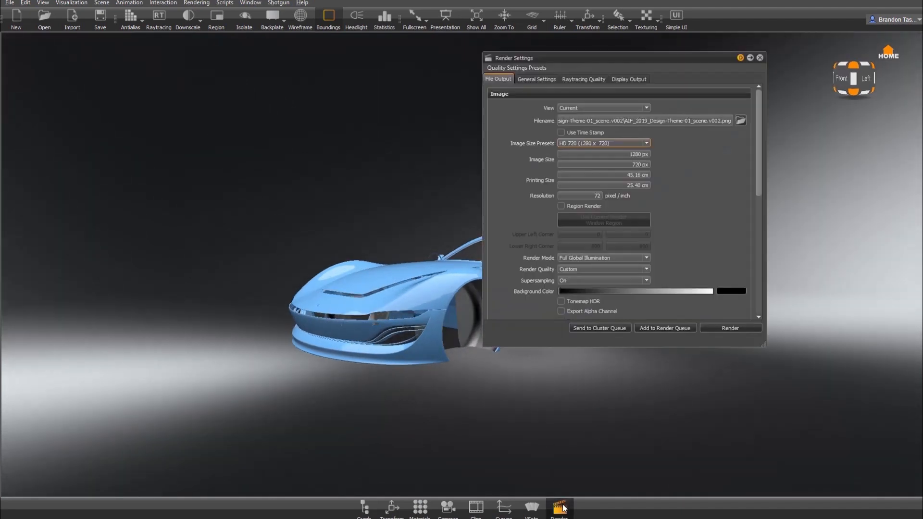
mouse_move(730, 328)
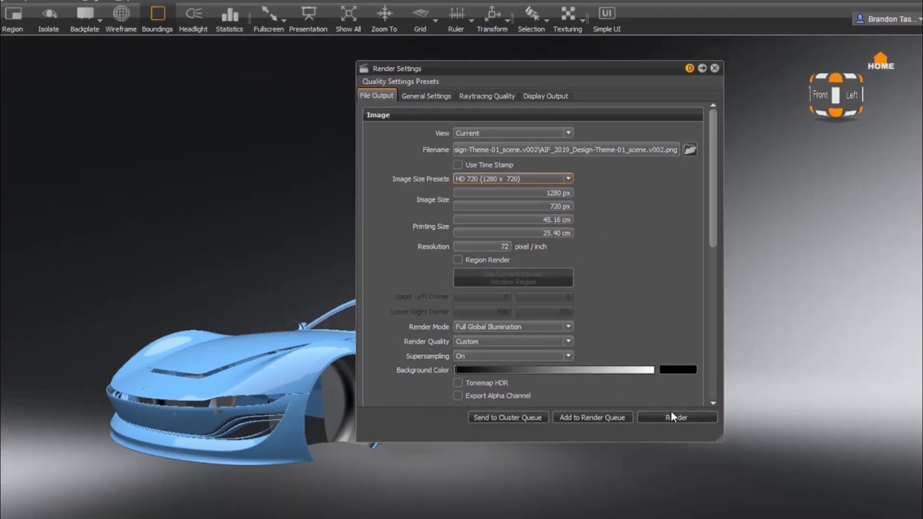
click(690, 149)
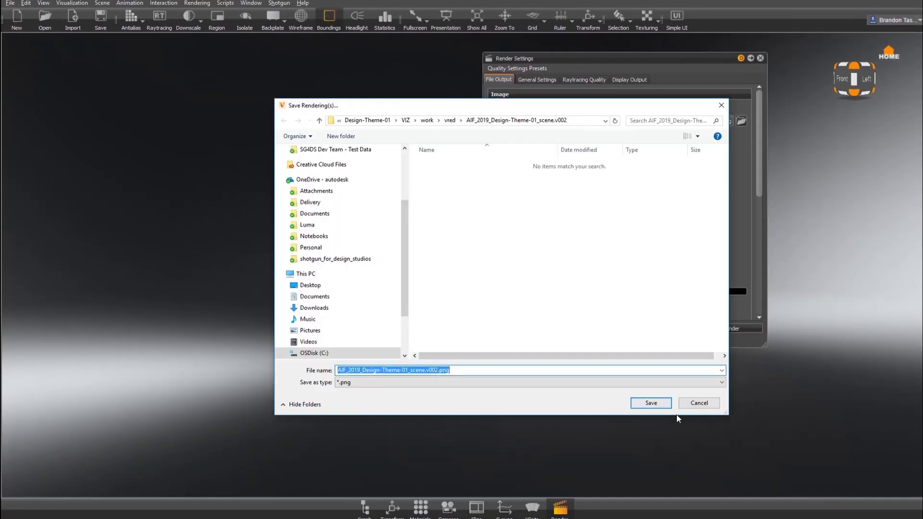
click(650, 403)
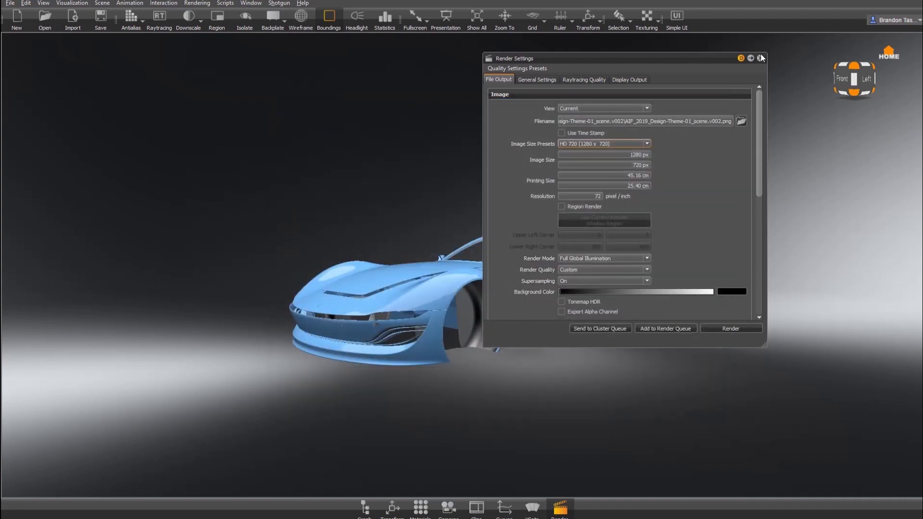
Close the render settings and capture a viewport thumbnail for the Shotgun publish
click(278, 3)
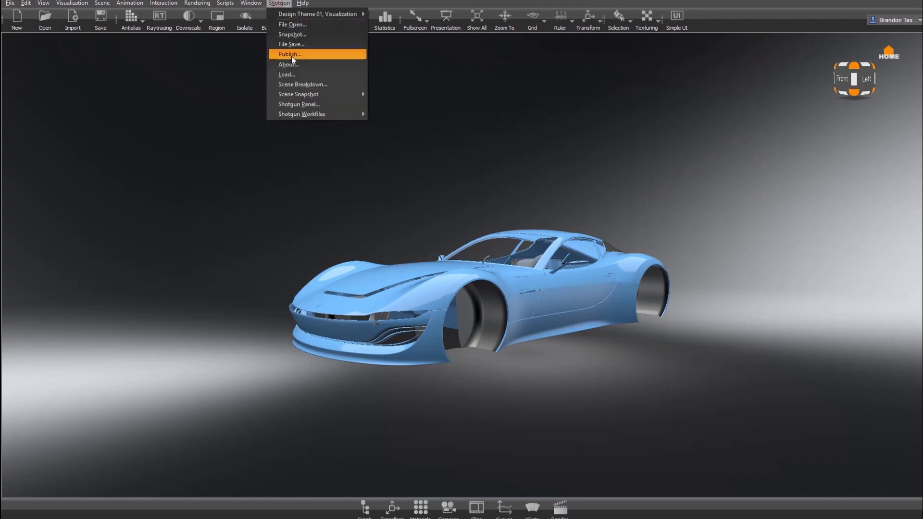
click(288, 55)
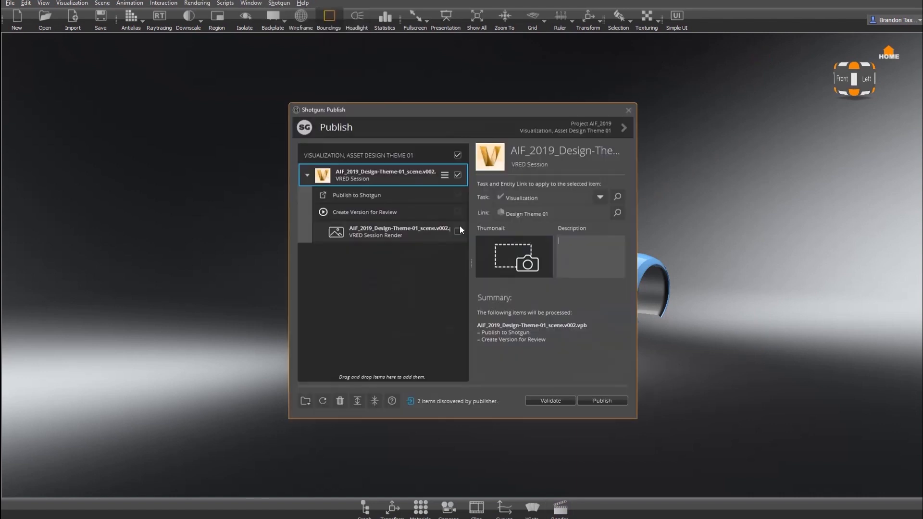
click(627, 110)
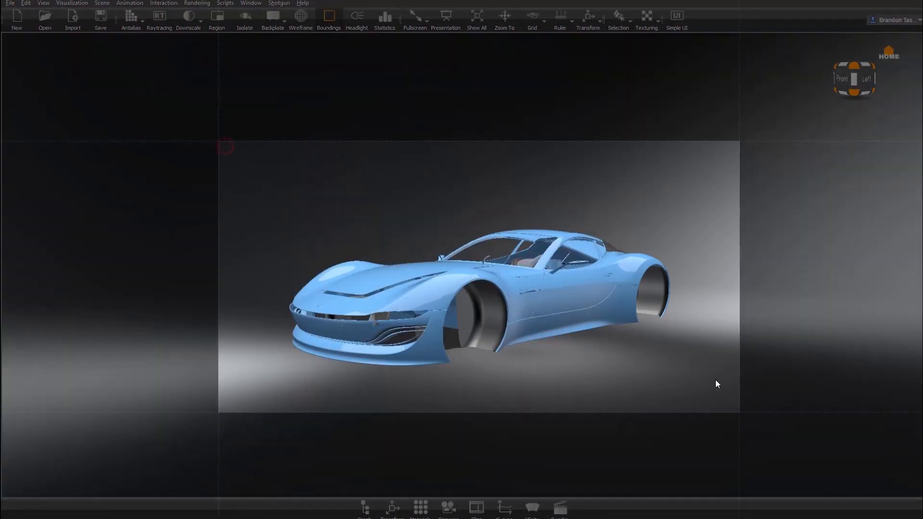
click(279, 3)
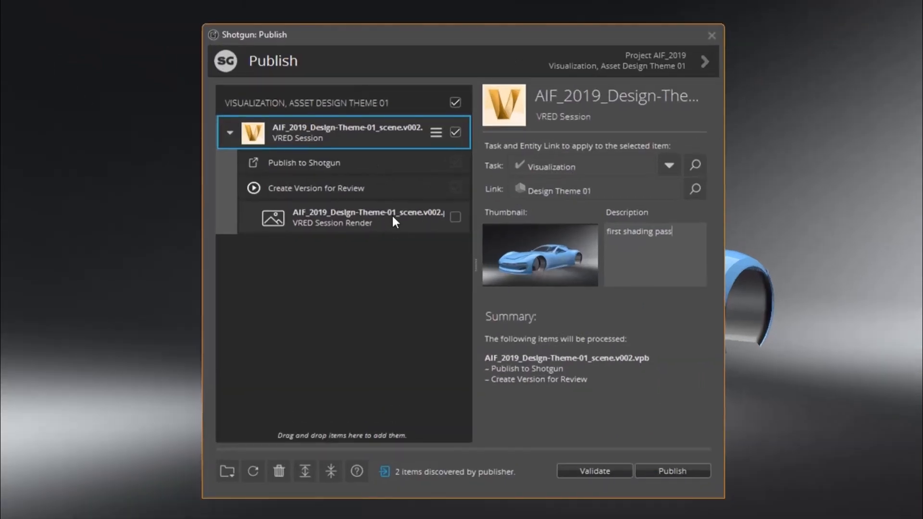
Include the VRED Session Render and publish with the description 'first shading pass'
click(455, 218)
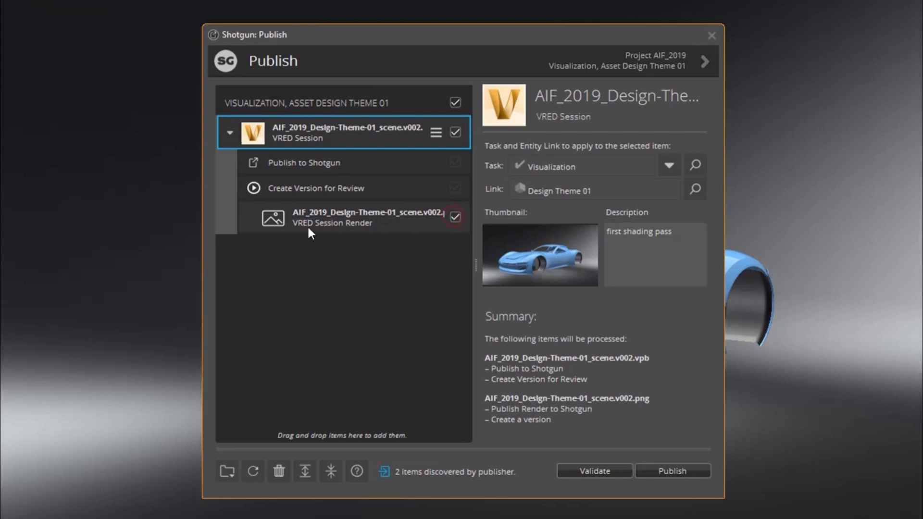
mouse_move(455, 218)
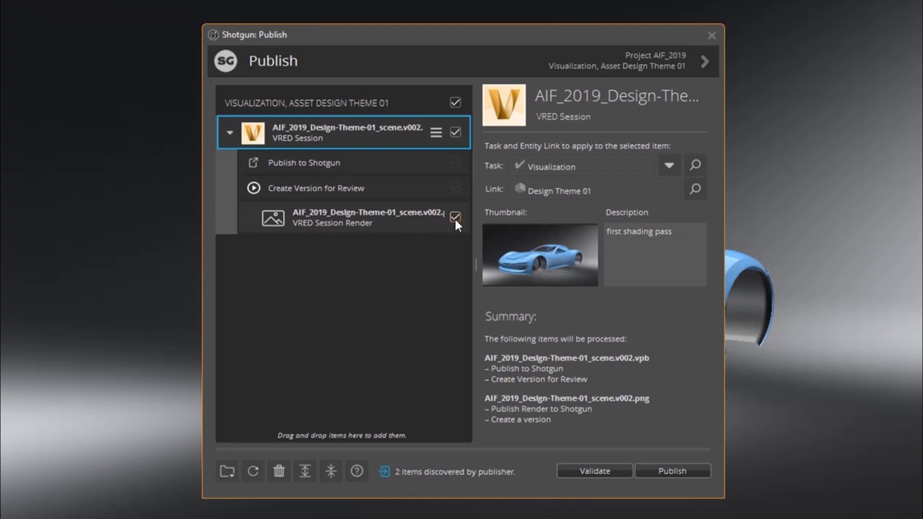
mouse_move(457, 223)
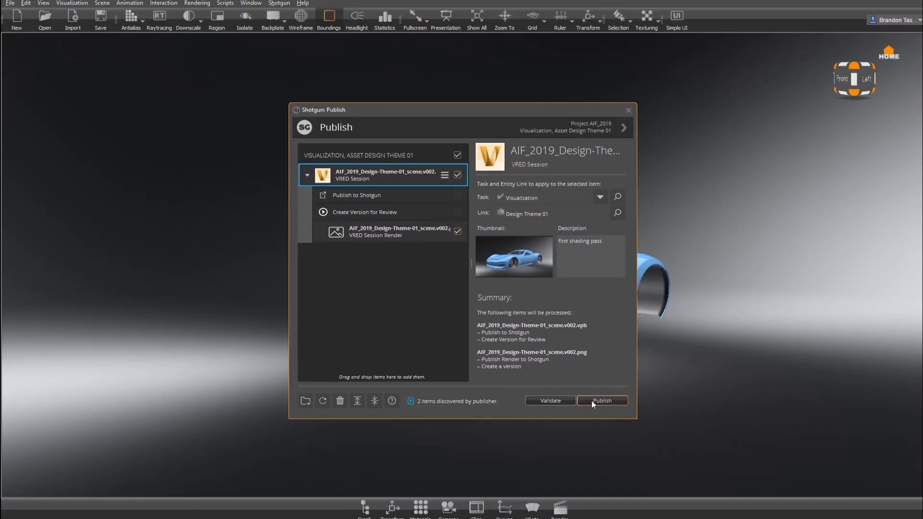
click(602, 401)
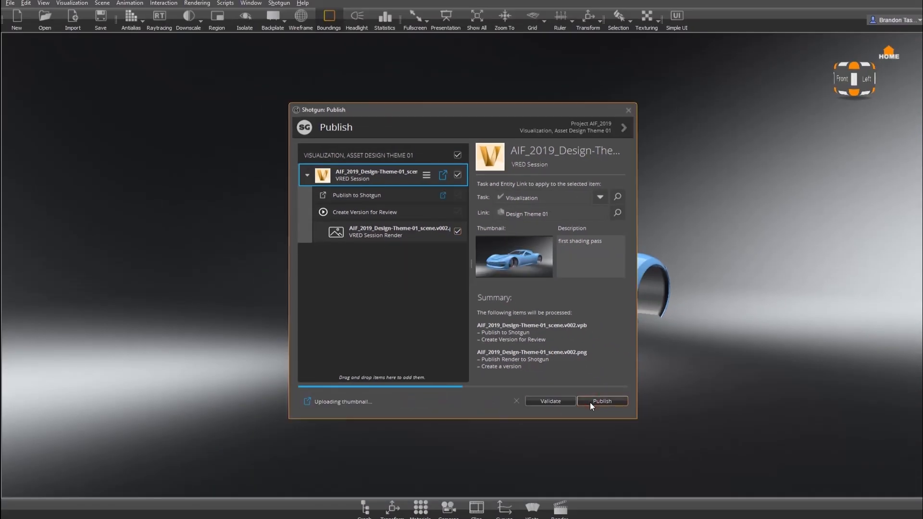
click(602, 401)
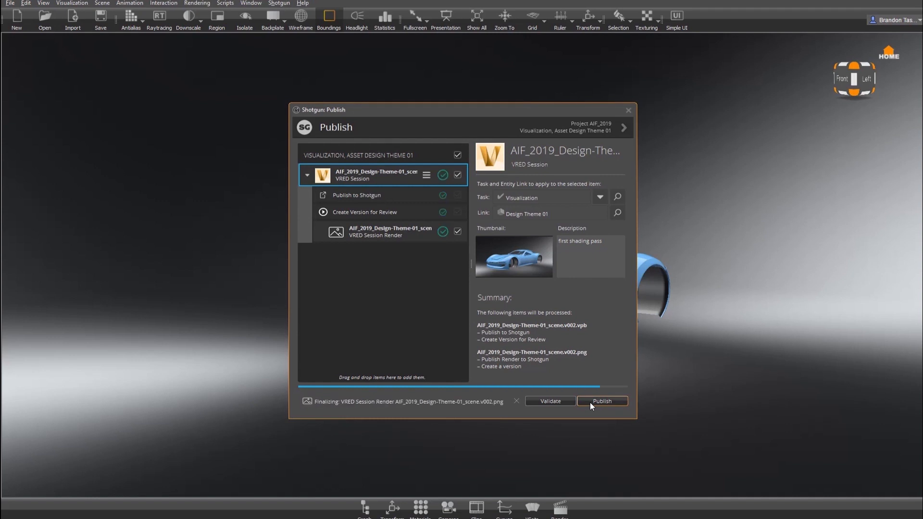
click(601, 401)
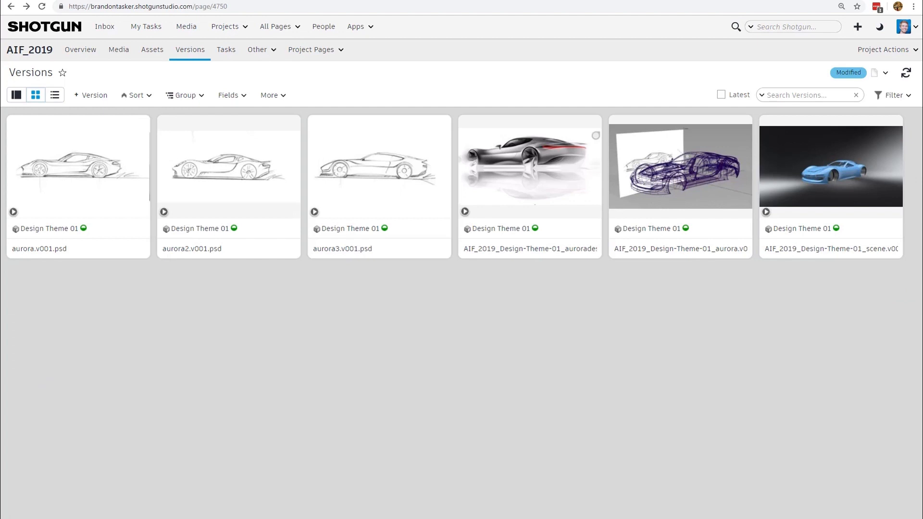
mouse_move(831, 182)
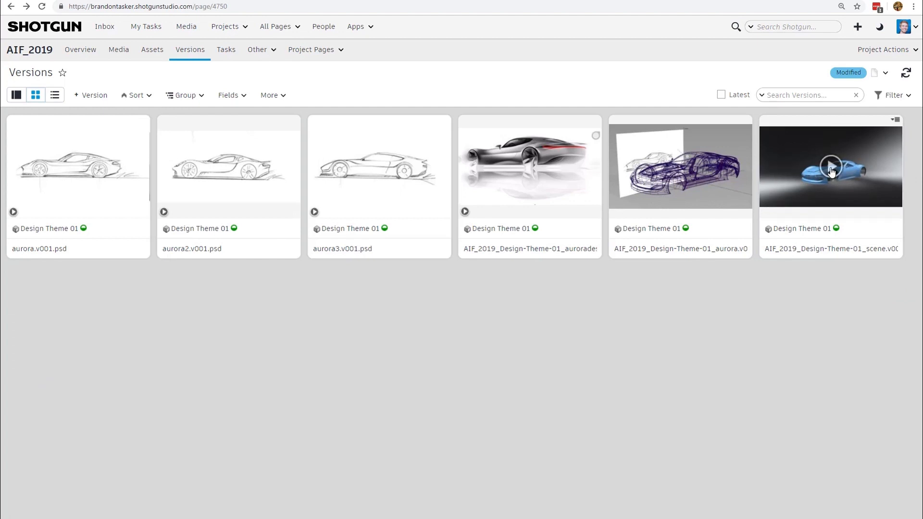
Play the AIF_2019_DESIGN-THEME-01_SCENE.V002 version card in the review player
click(830, 166)
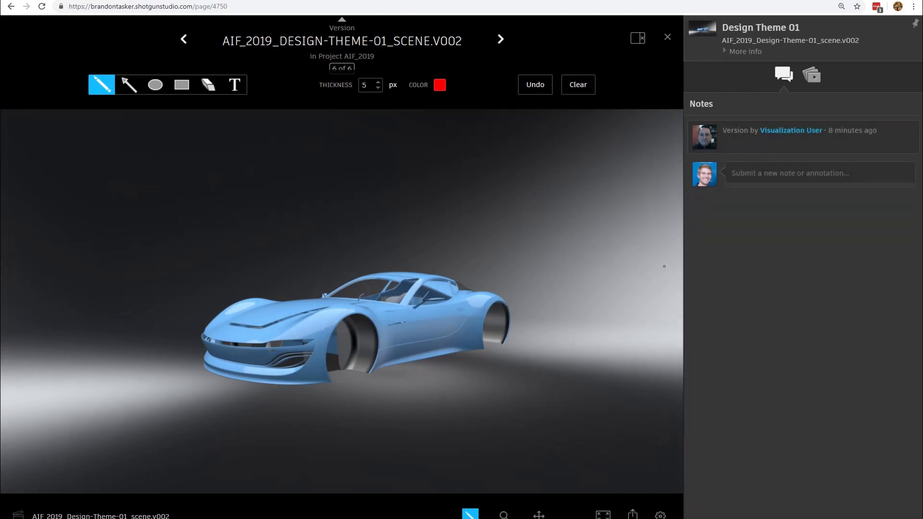
mouse_move(280, 288)
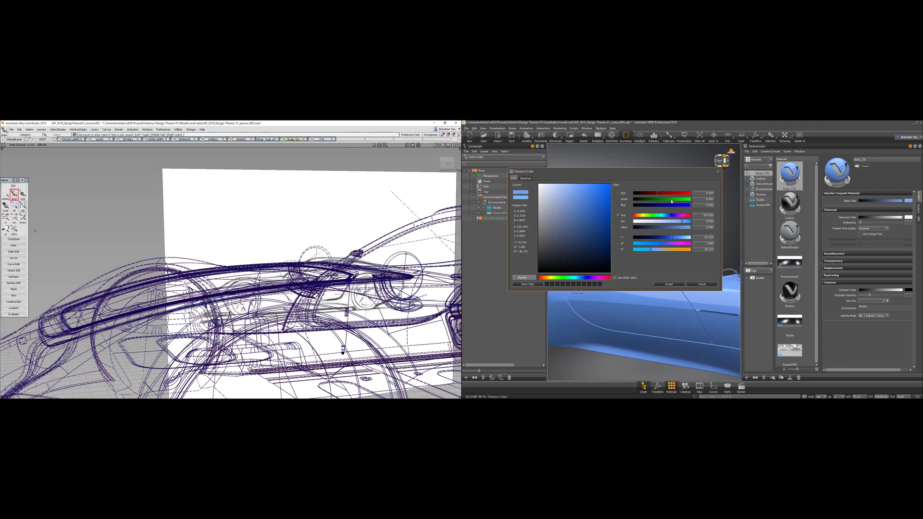
Edit the VRED paint colour with the Alias wireframe car tiled alongside
click(674, 202)
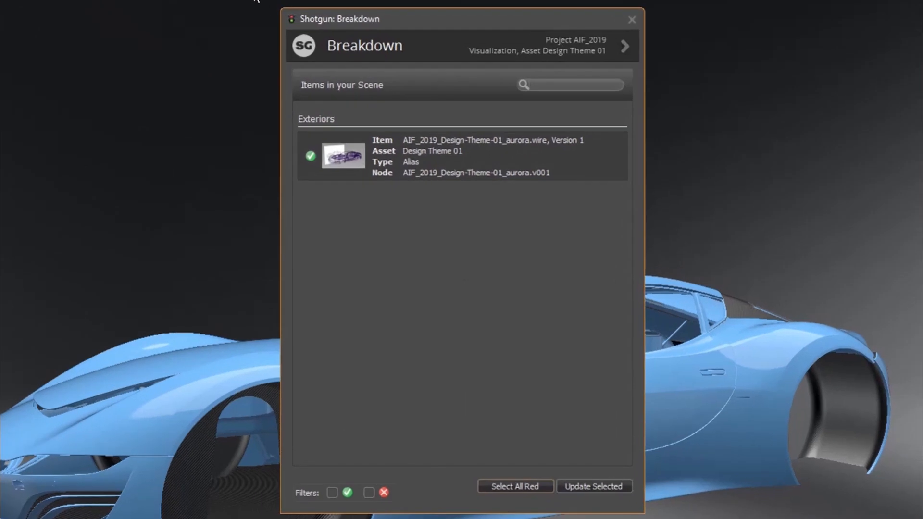
mouse_move(430, 166)
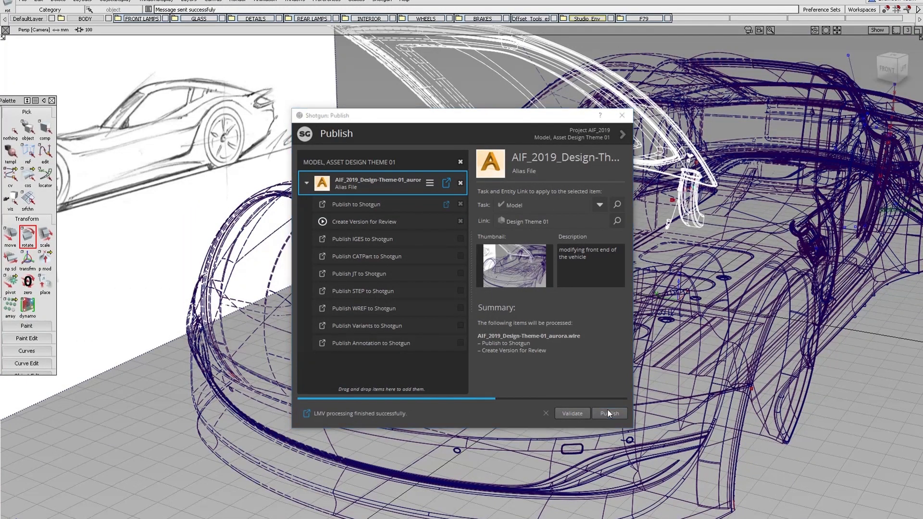
Publish the modified aurora front end and close the completed publish window
click(609, 412)
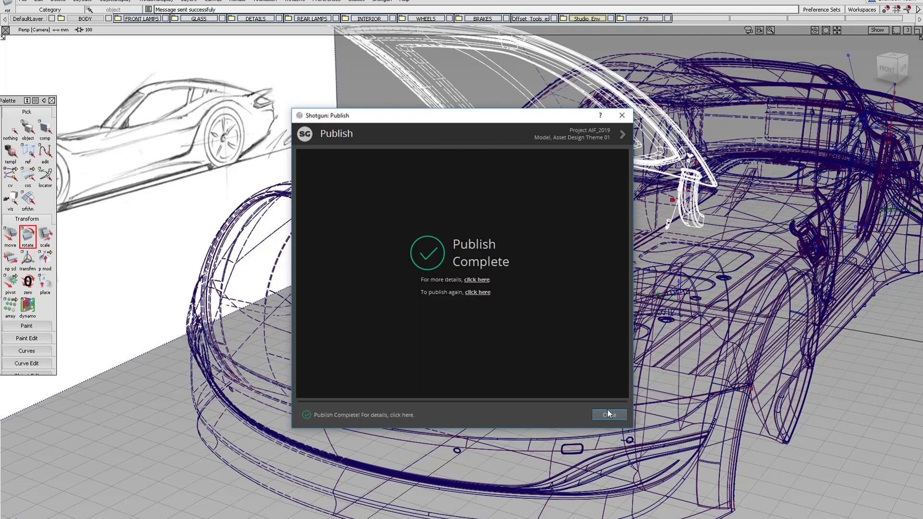
click(609, 415)
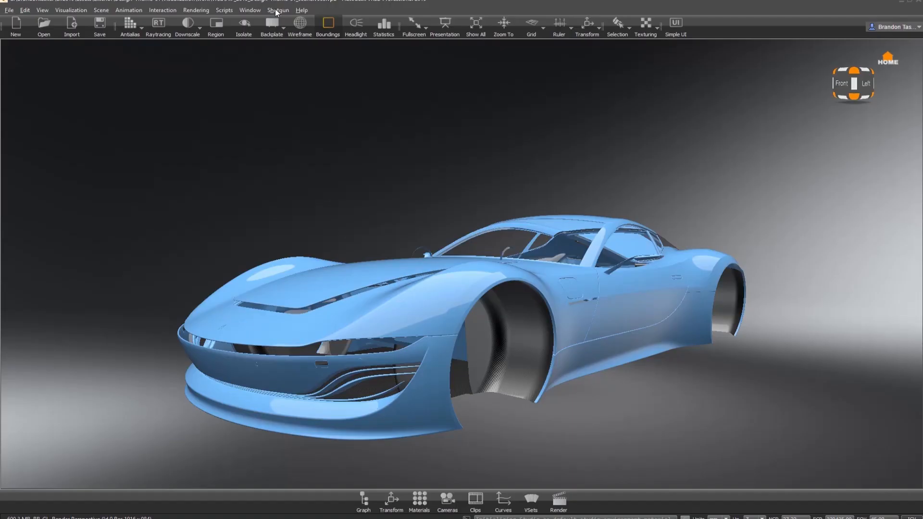
Update the out-of-date aurora.wire item to Version 2 in Scene Breakdown, then close it
click(278, 10)
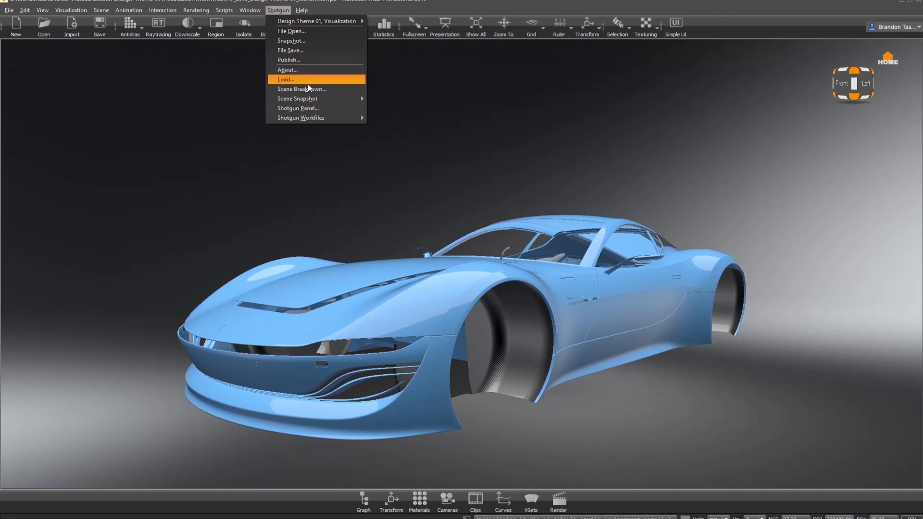
click(301, 89)
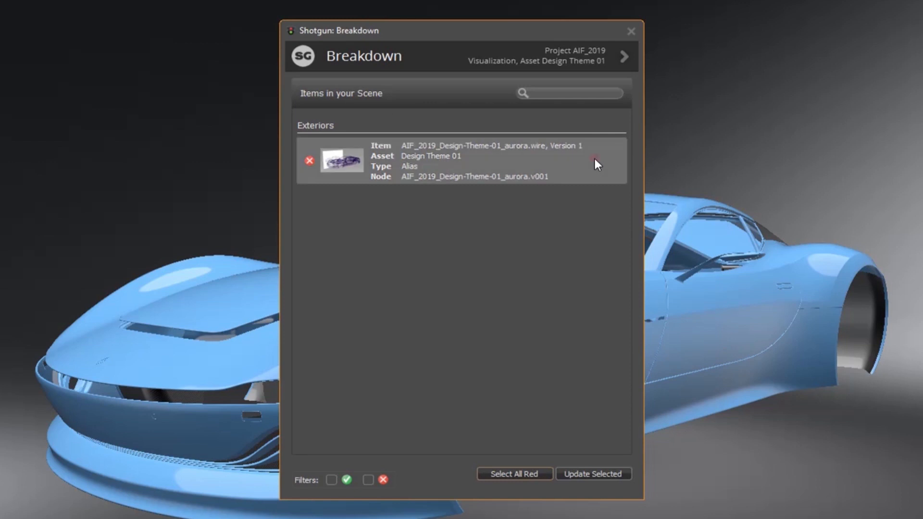
mouse_move(611, 380)
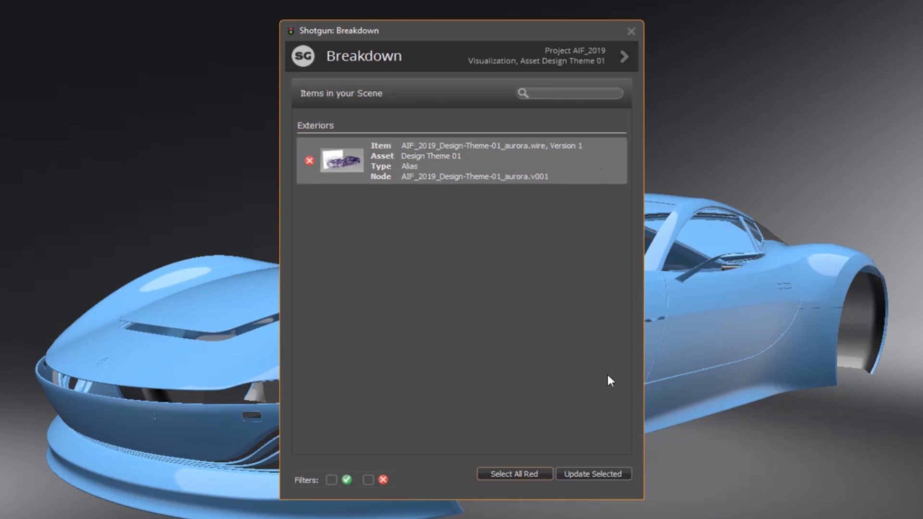
click(593, 474)
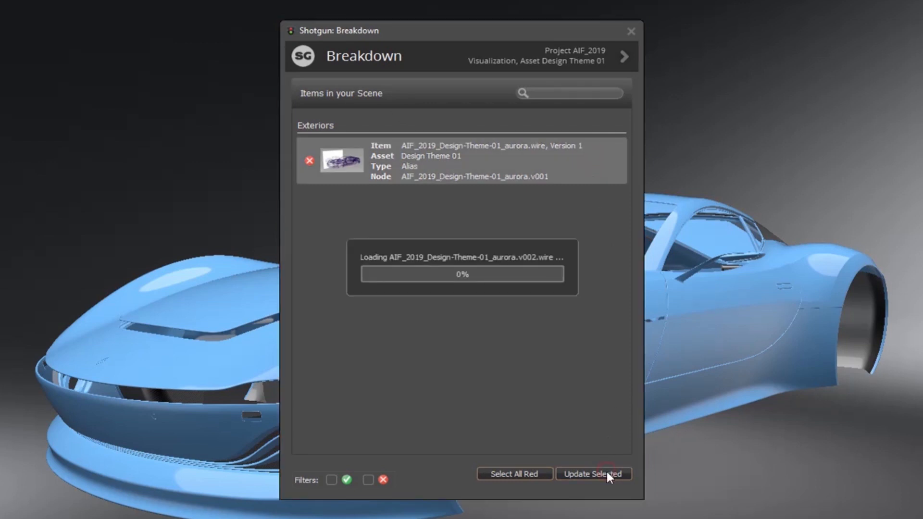
click(593, 475)
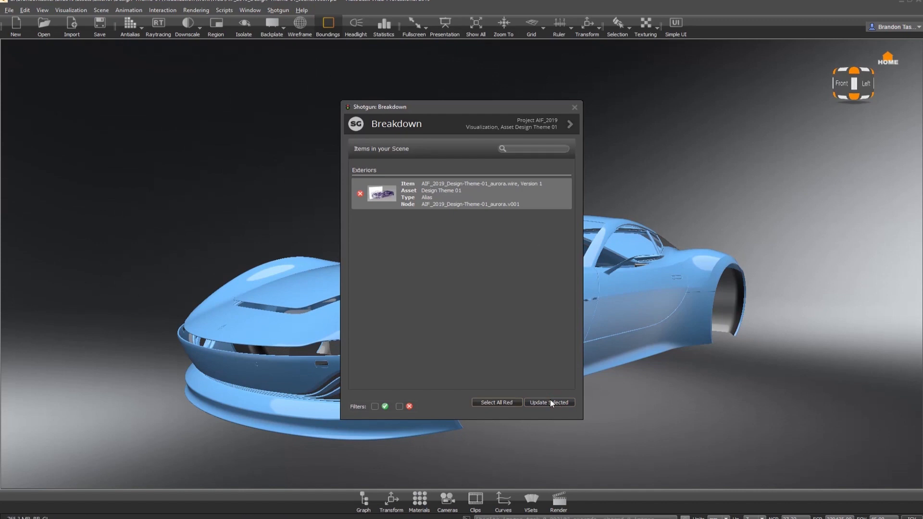
click(548, 403)
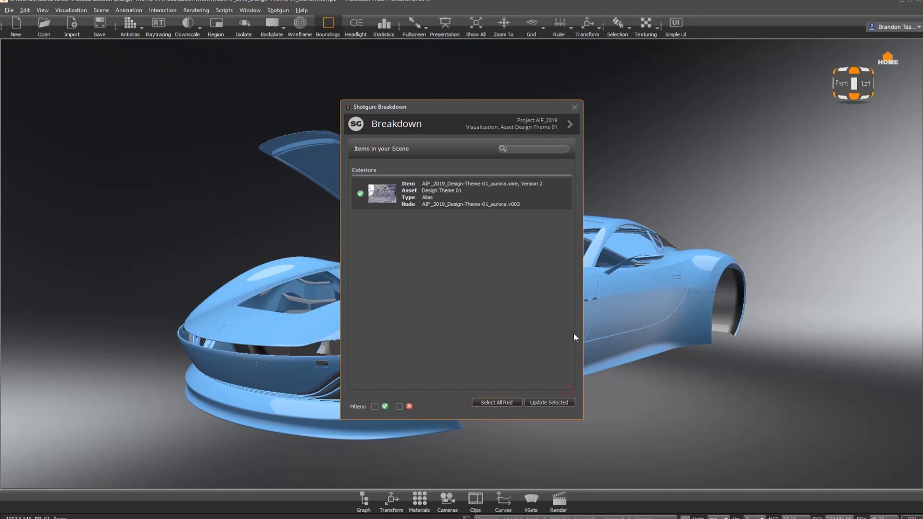
click(574, 107)
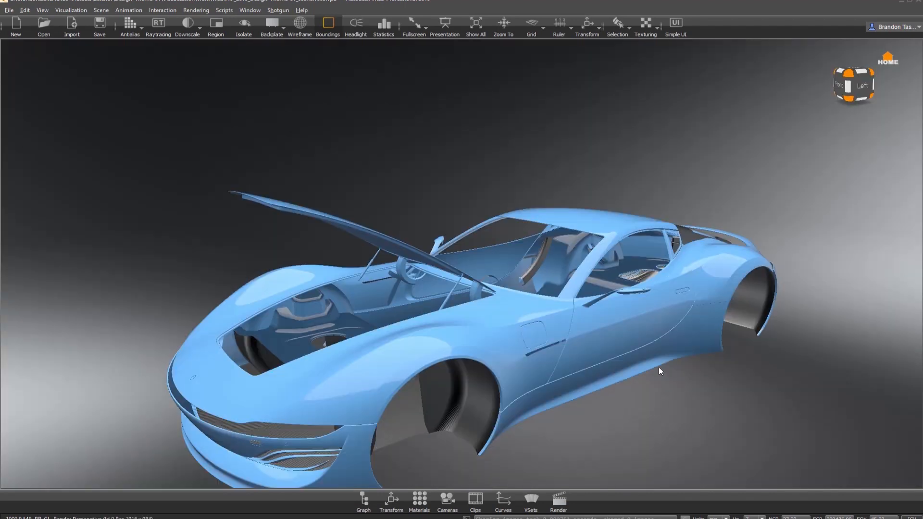
click(861, 85)
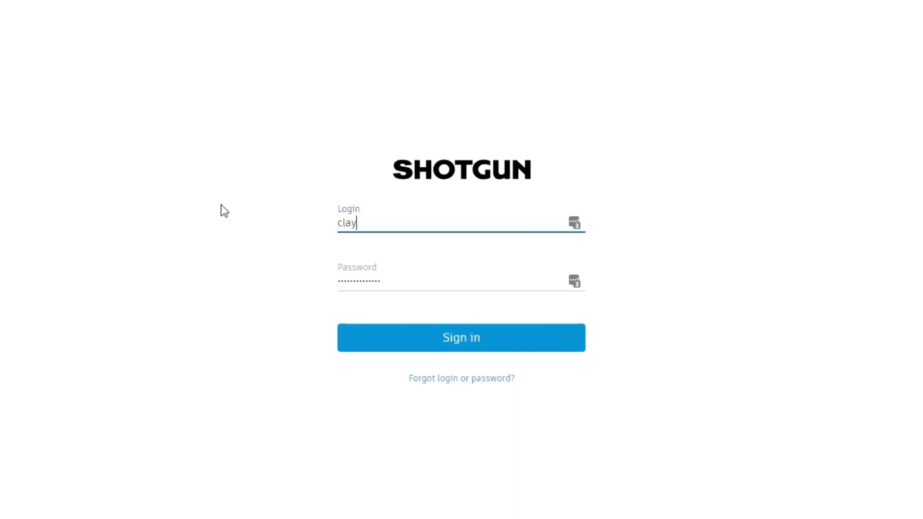
Submit the other user's login and password on the Shotgun sign-in page
click(461, 338)
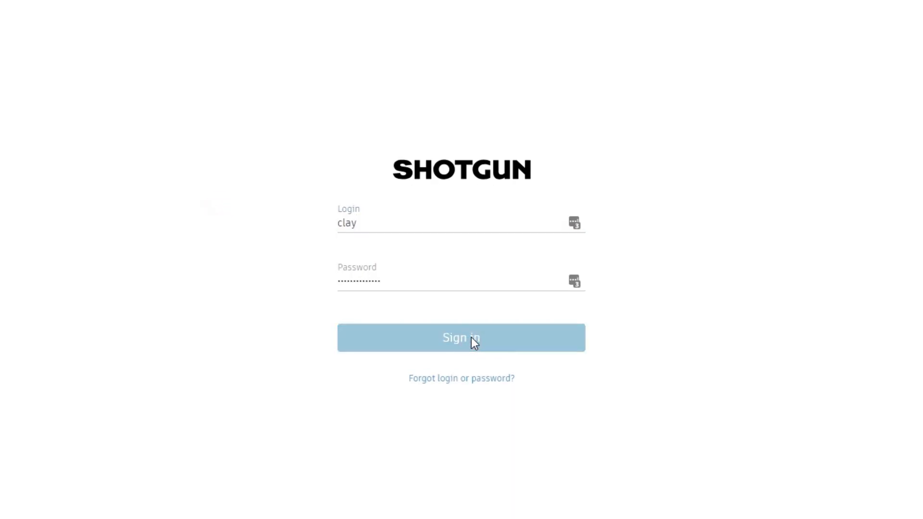
click(462, 338)
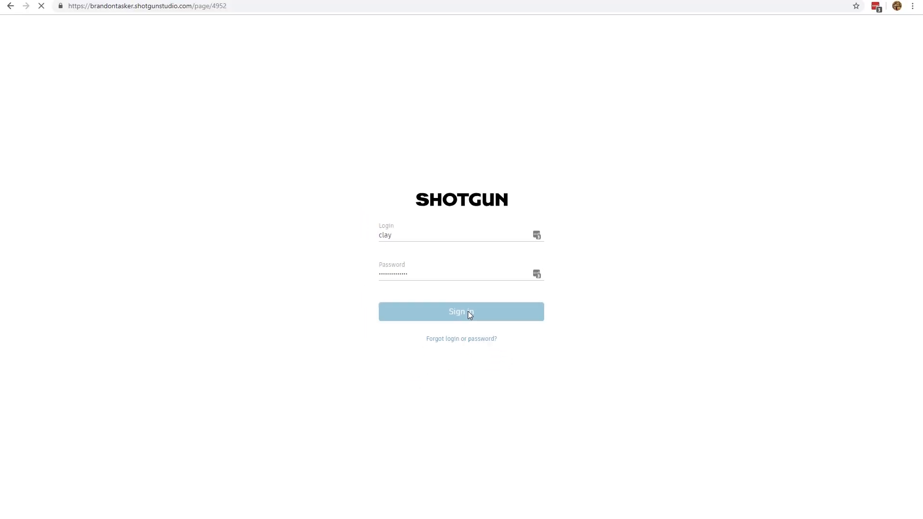
click(461, 312)
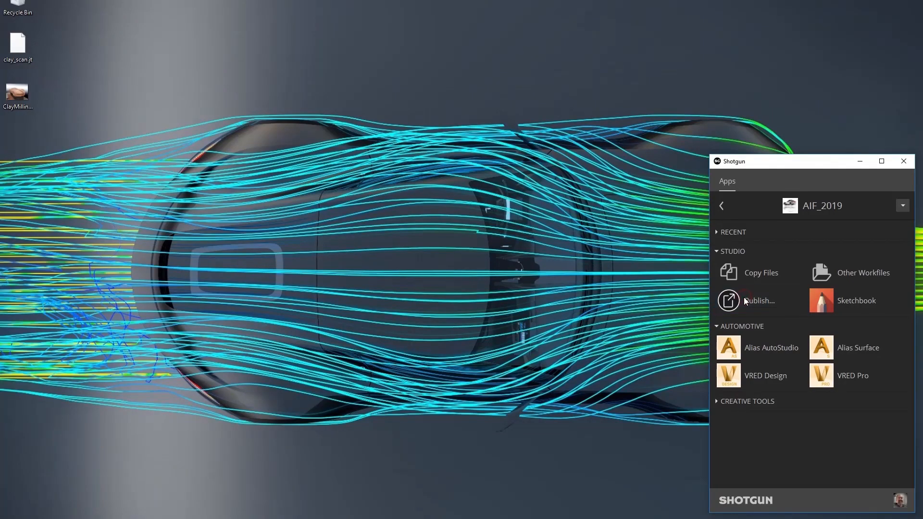
Publish clay_scan.jt and ClayMilling.jpg to the Clay task with description 'publish latest clay scan and images'
click(760, 300)
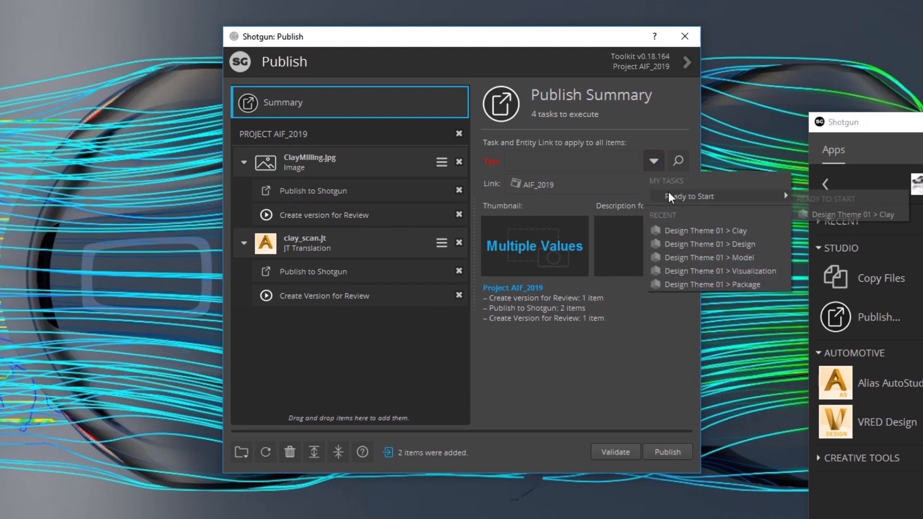
click(708, 230)
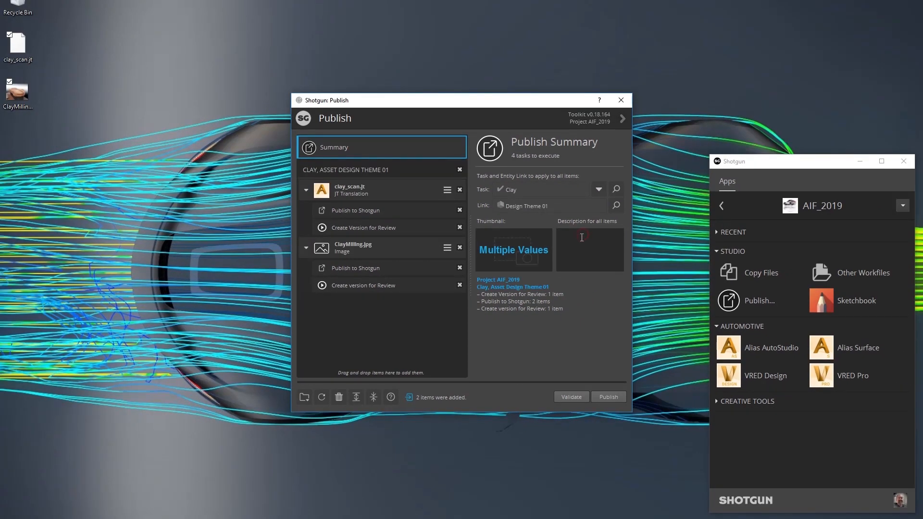
text(publish latest clay scan and images)
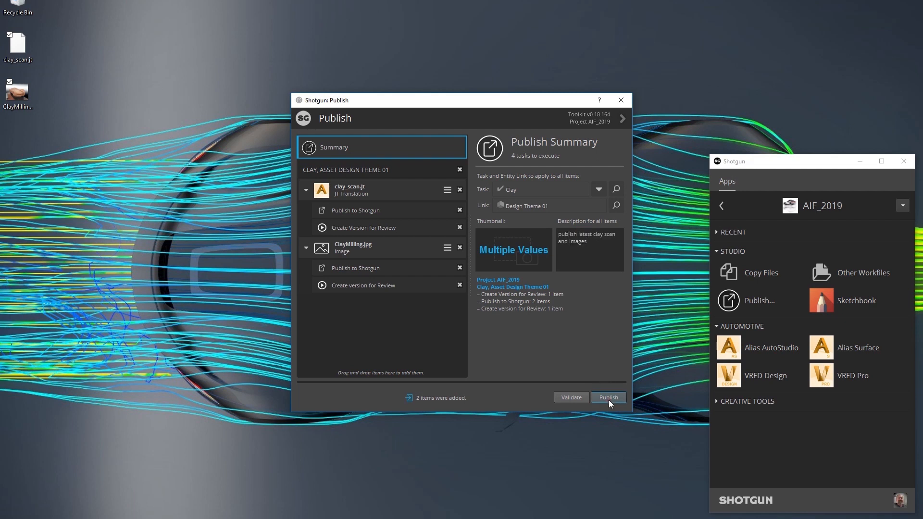
click(609, 398)
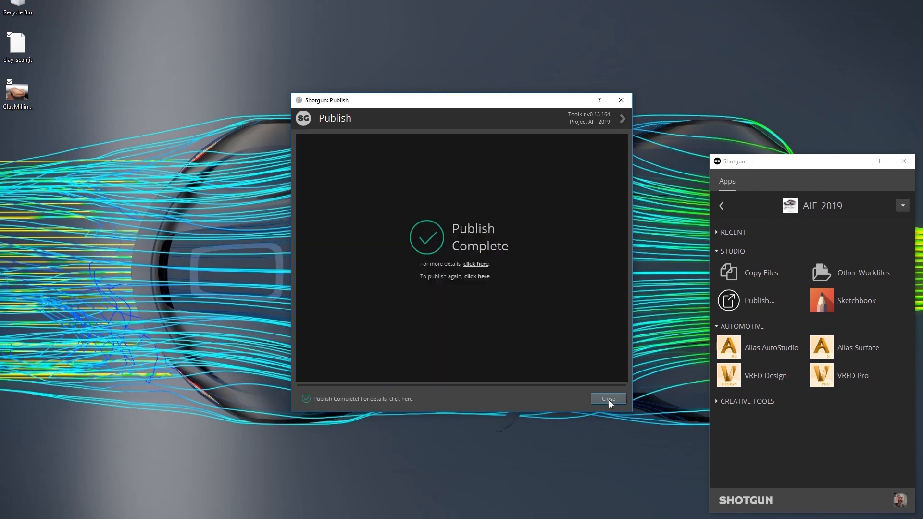
click(608, 399)
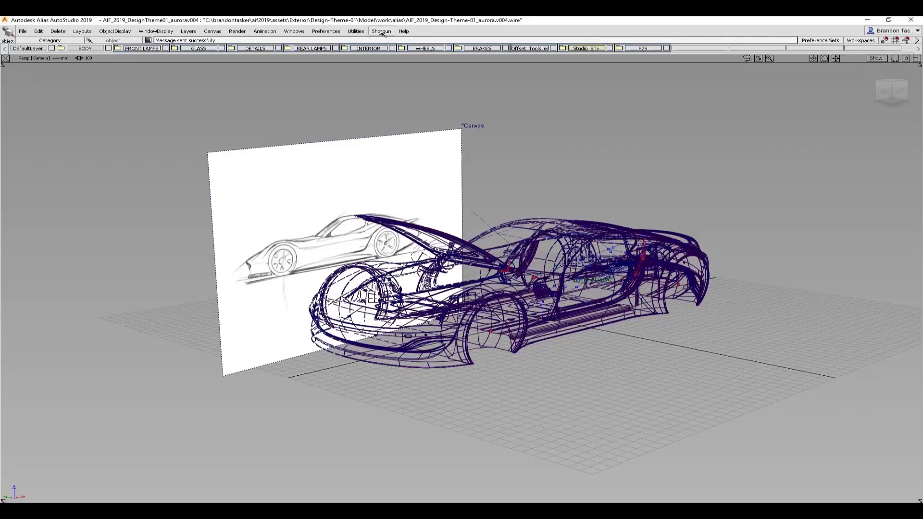
Import clay_scan.jt from the Shotgun Loader into a new stage and close the Loader
click(381, 31)
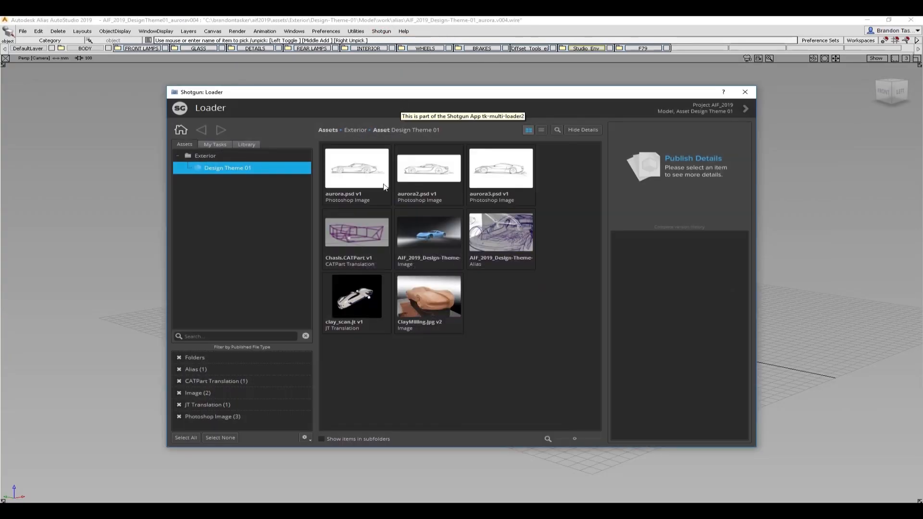
click(356, 296)
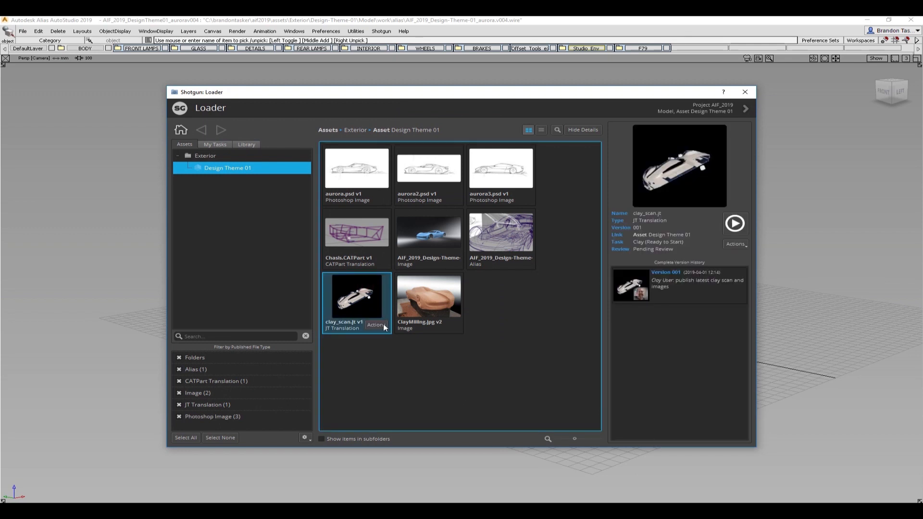
click(376, 325)
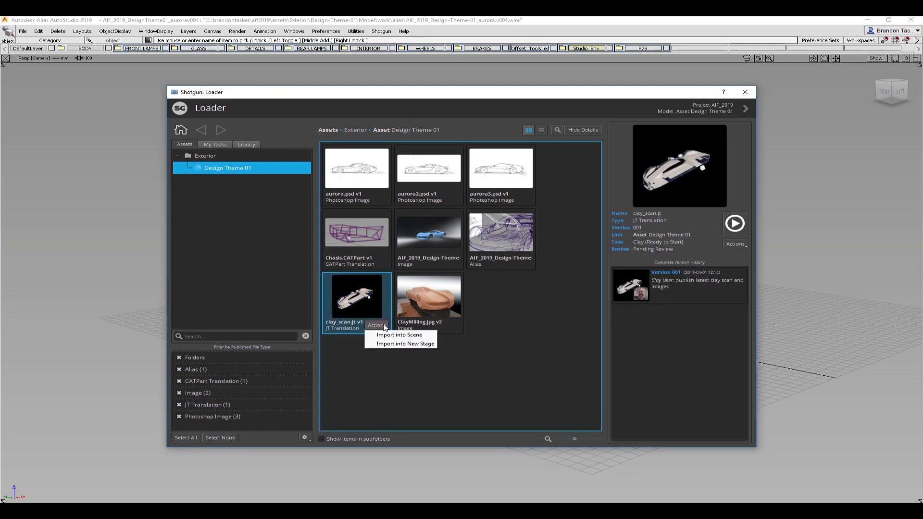
mouse_move(399, 335)
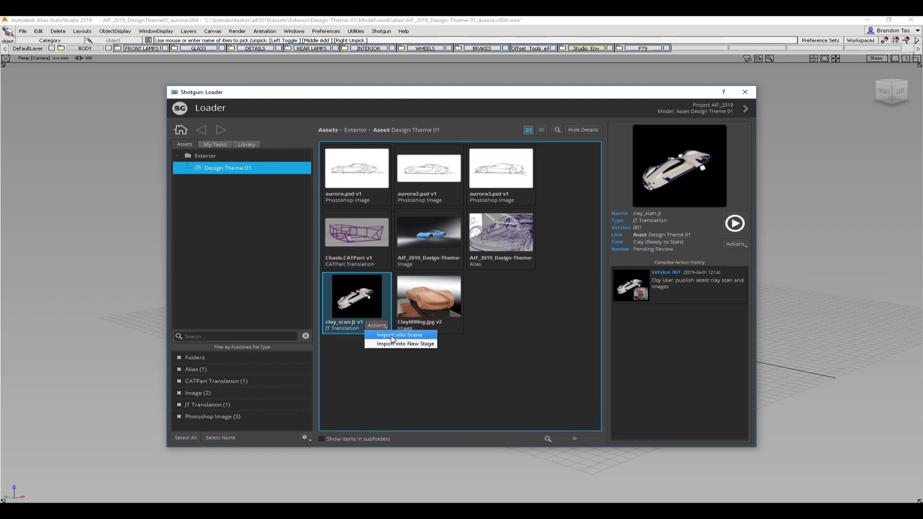
mouse_move(401, 344)
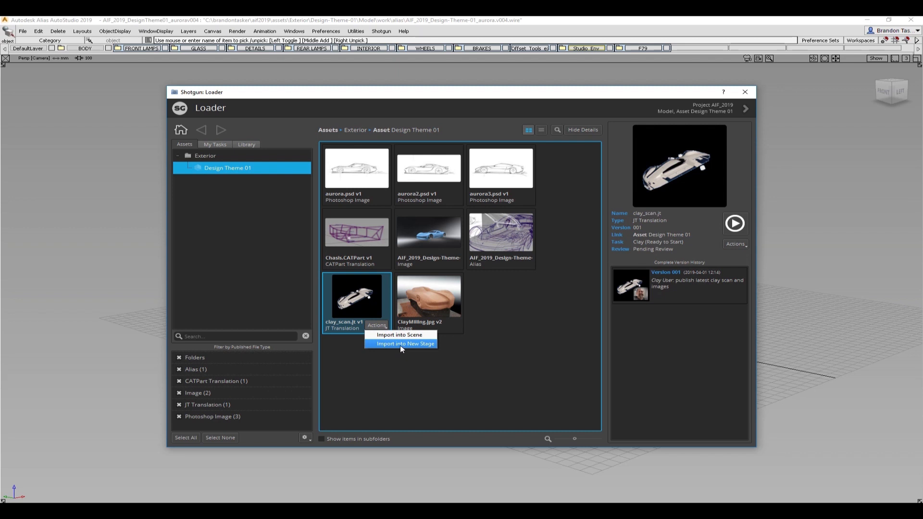
click(405, 343)
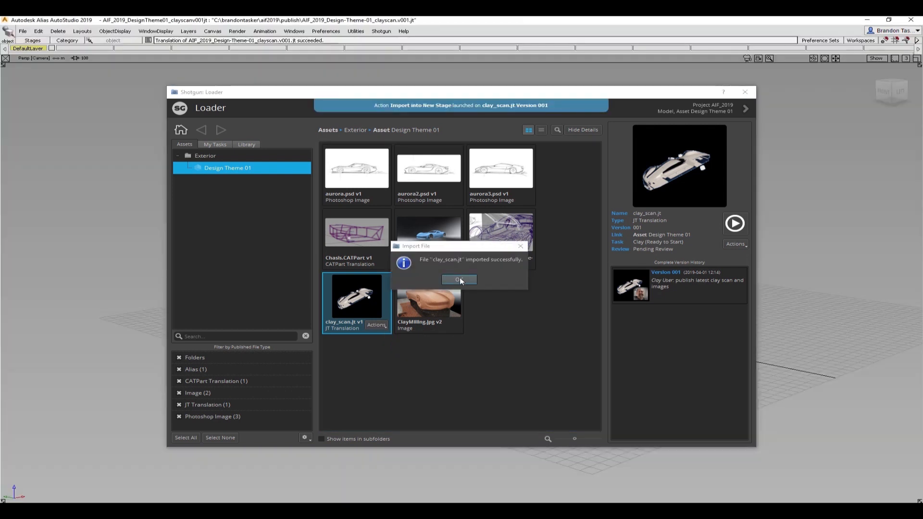
click(460, 279)
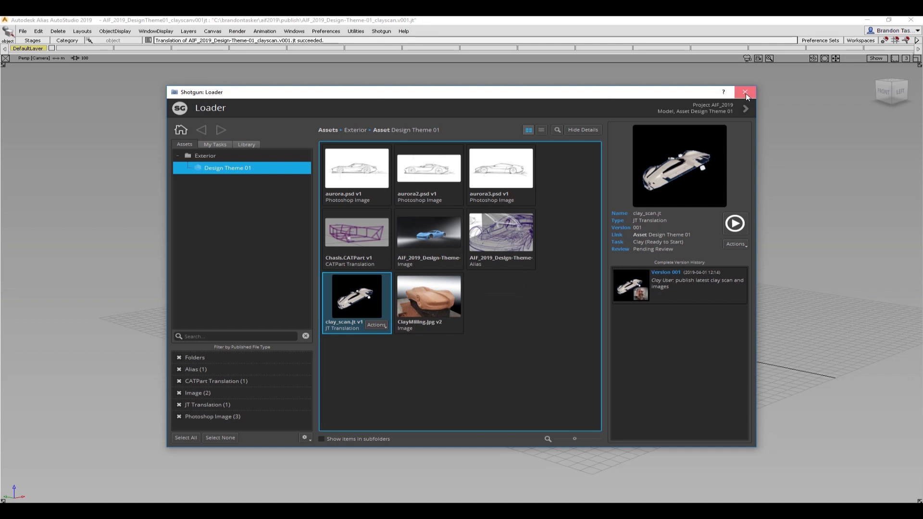
click(746, 92)
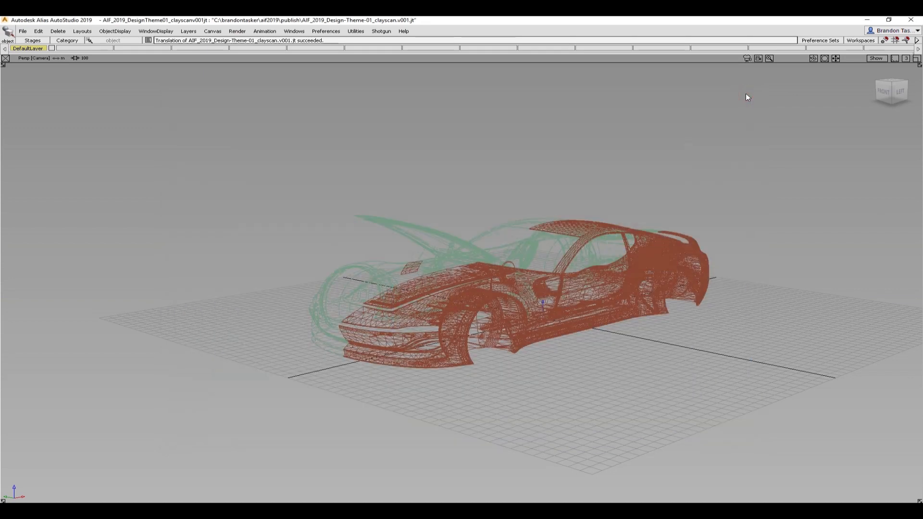
click(380, 16)
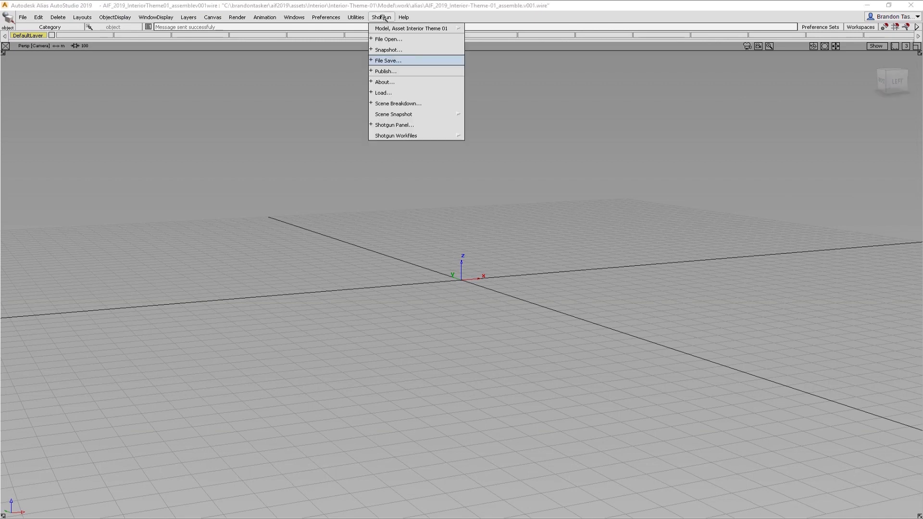
Reference the Interior Theme 01 console, seats and divider models, then review them in Scene Breakdown
click(387, 60)
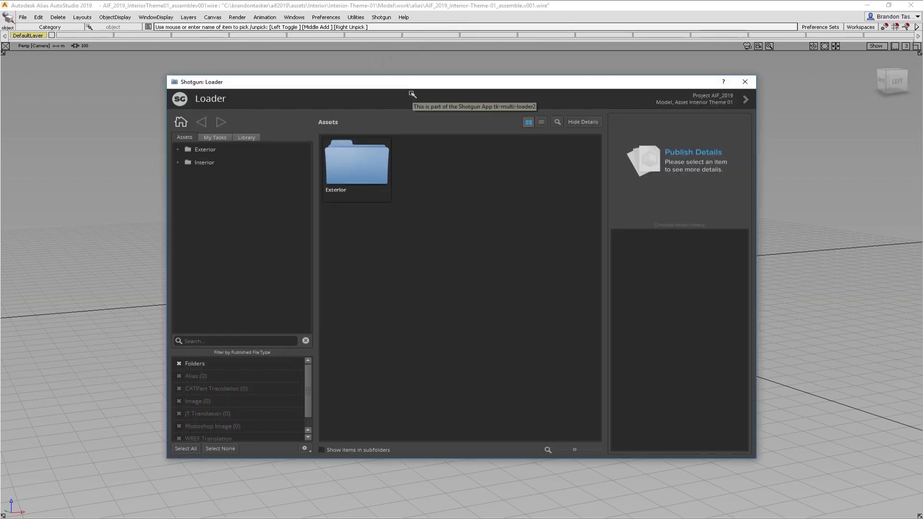
click(204, 162)
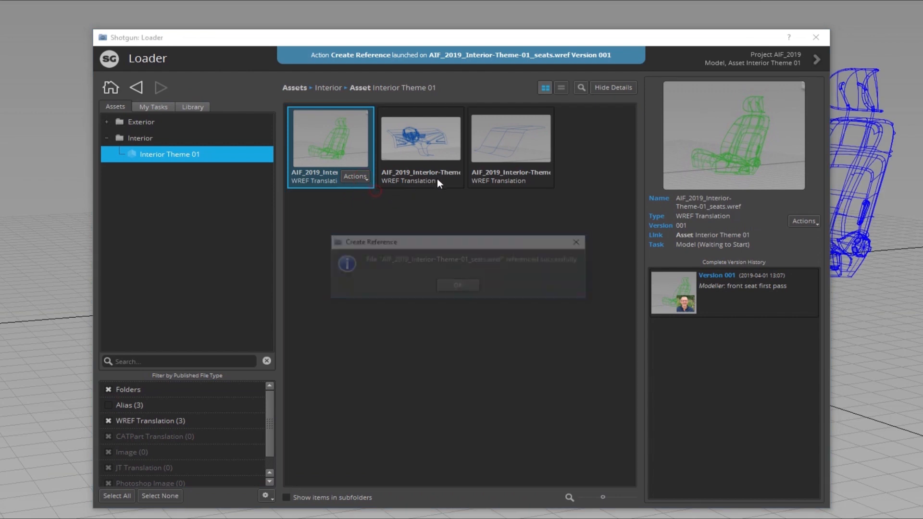
click(420, 137)
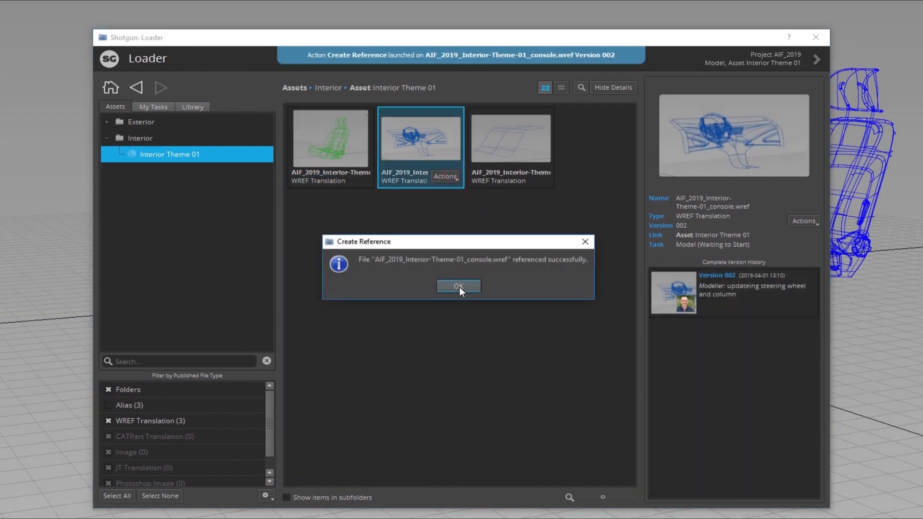
click(459, 286)
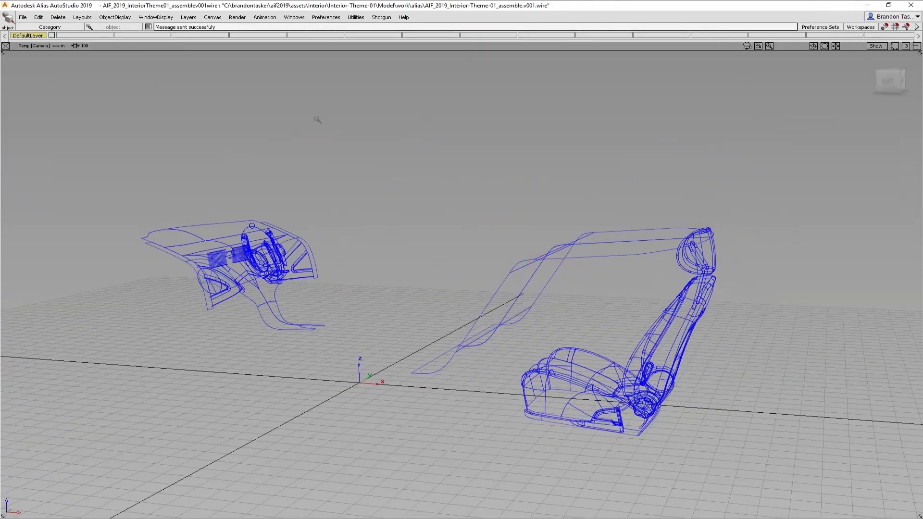
click(380, 17)
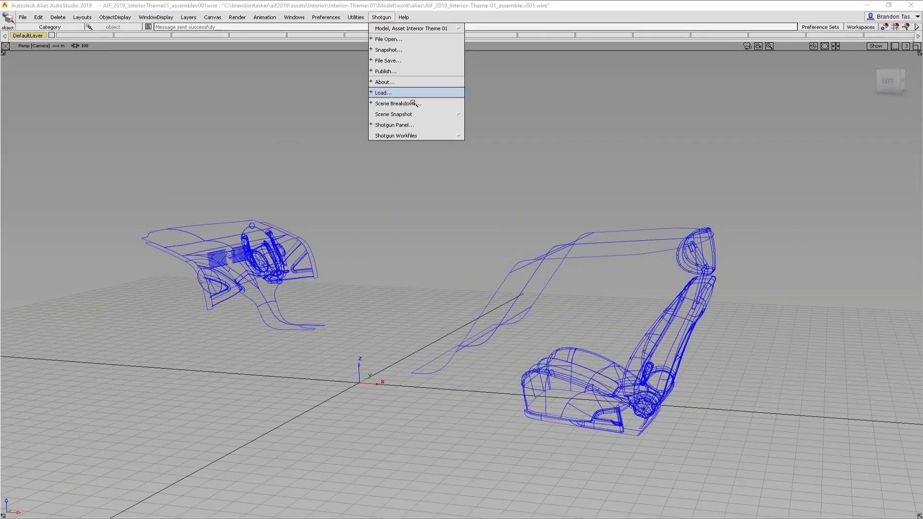
click(398, 103)
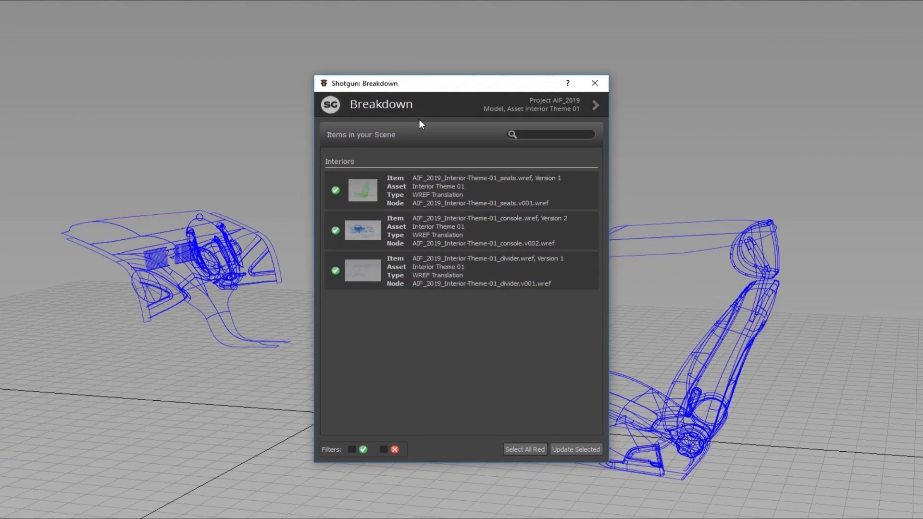
mouse_move(468, 292)
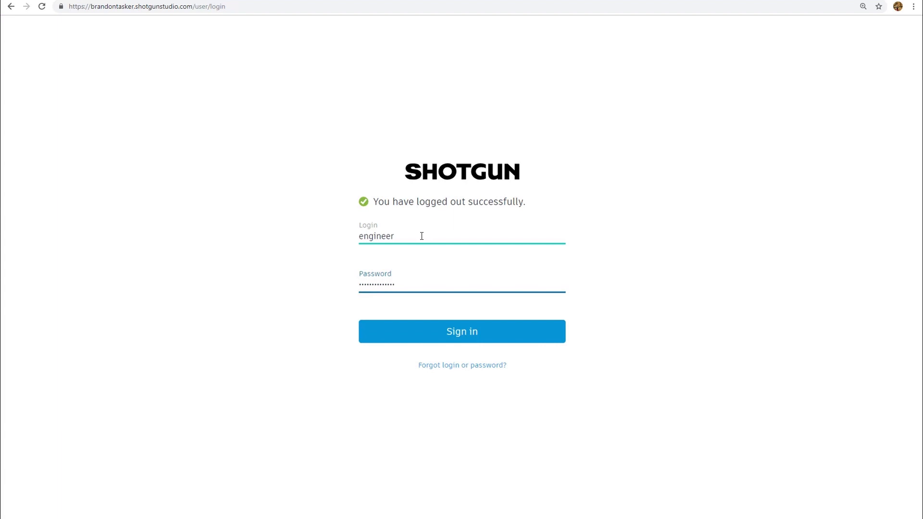
Sign in to Shotgun and scroll the AIF_2019 Engineering Page down to In Progress Designs
click(462, 331)
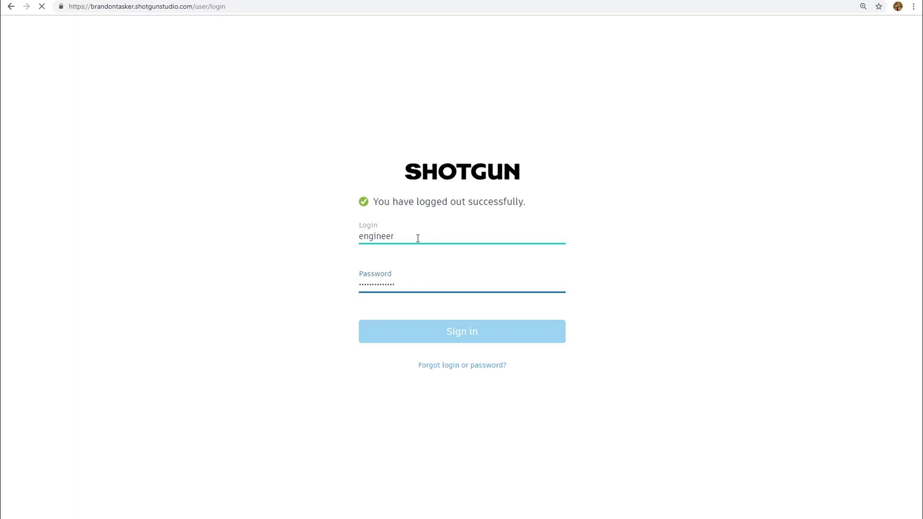
click(461, 331)
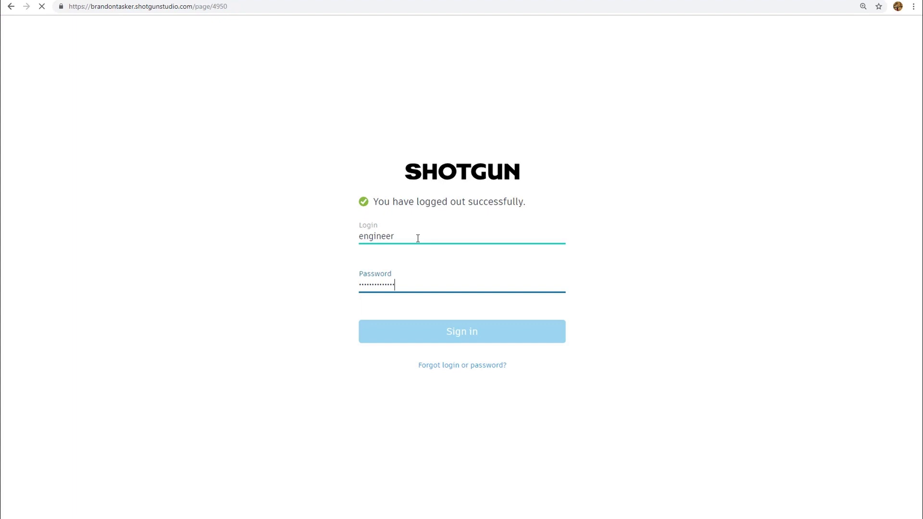
click(462, 331)
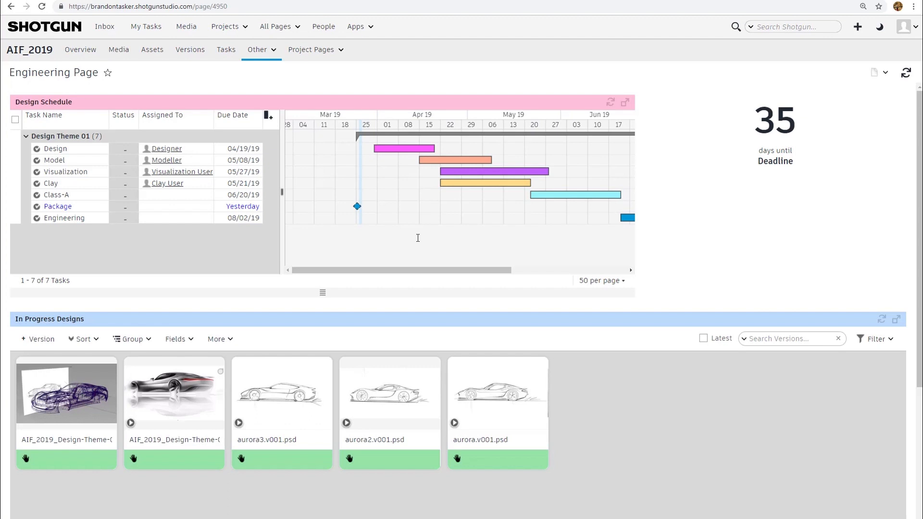
mouse_move(420, 241)
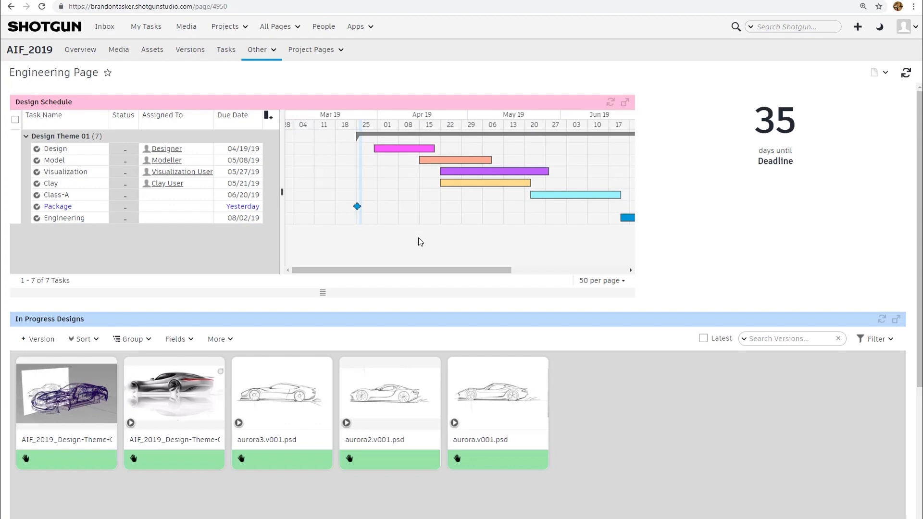
scroll(down, 3)
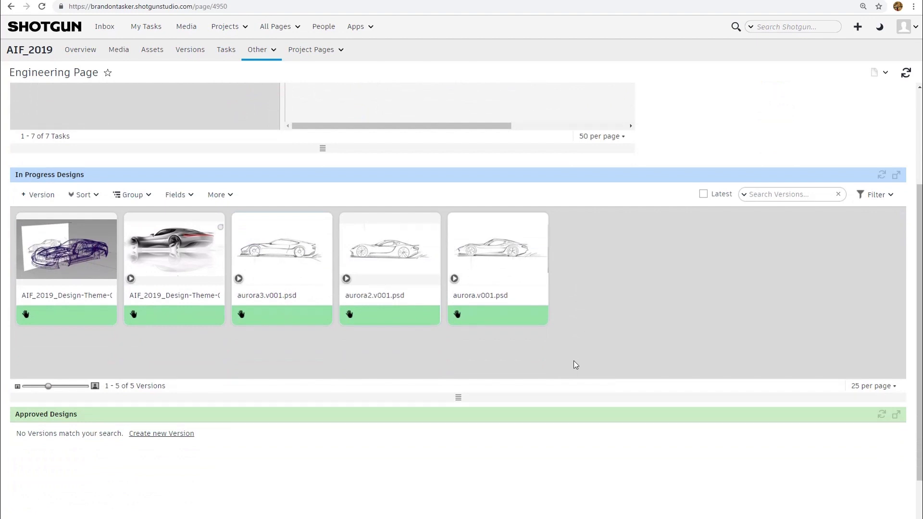
mouse_move(207, 249)
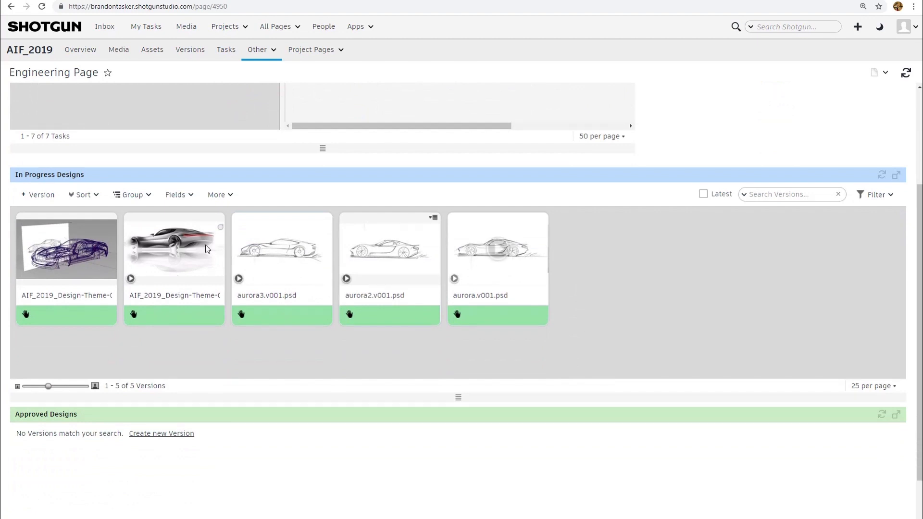